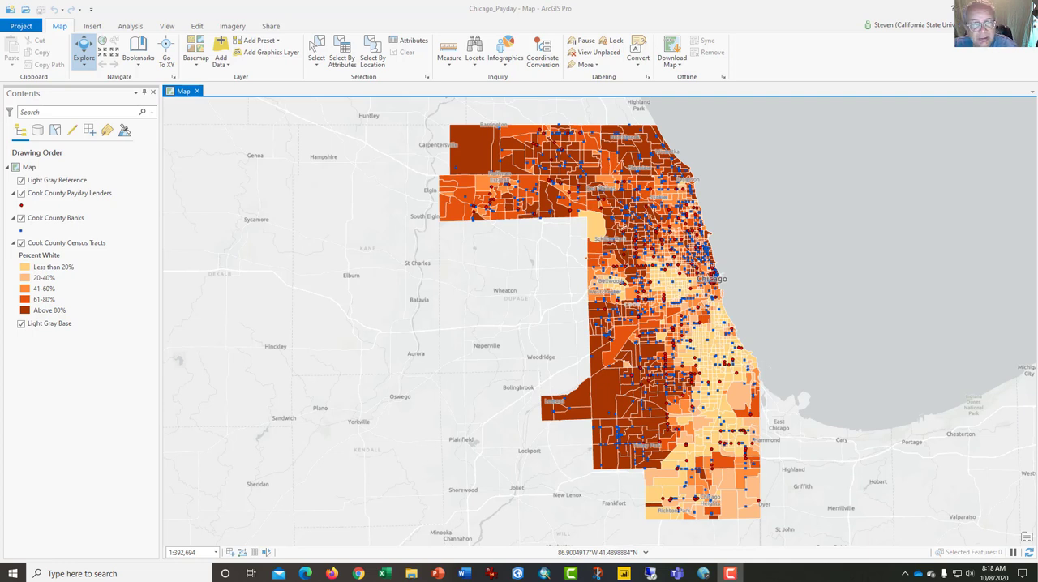
pyautogui.moveTo(701, 389)
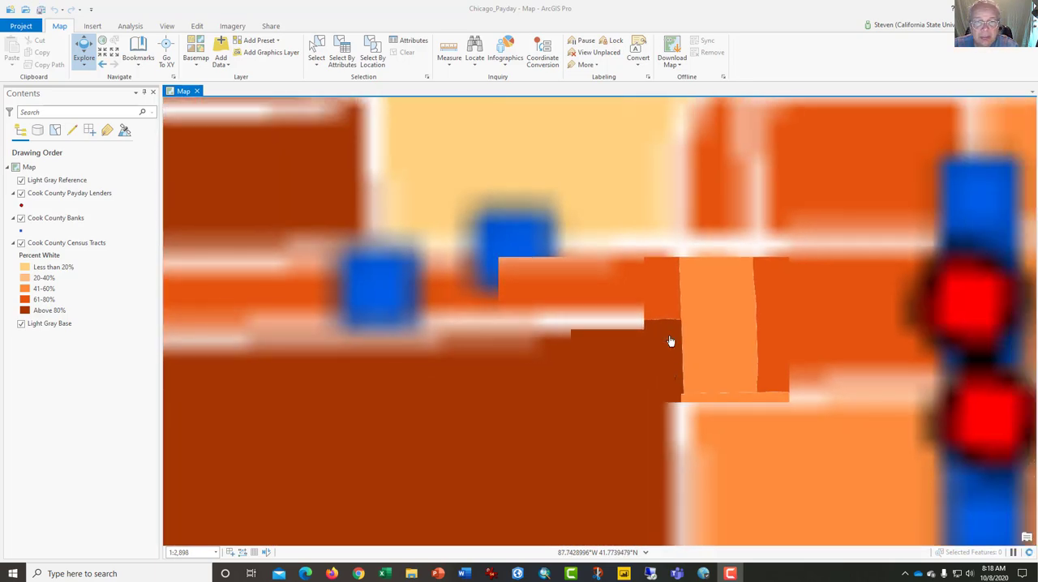
# Save the project as a copy named Chicago_Instructor via Project > Save As.
pyautogui.scroll(-3)
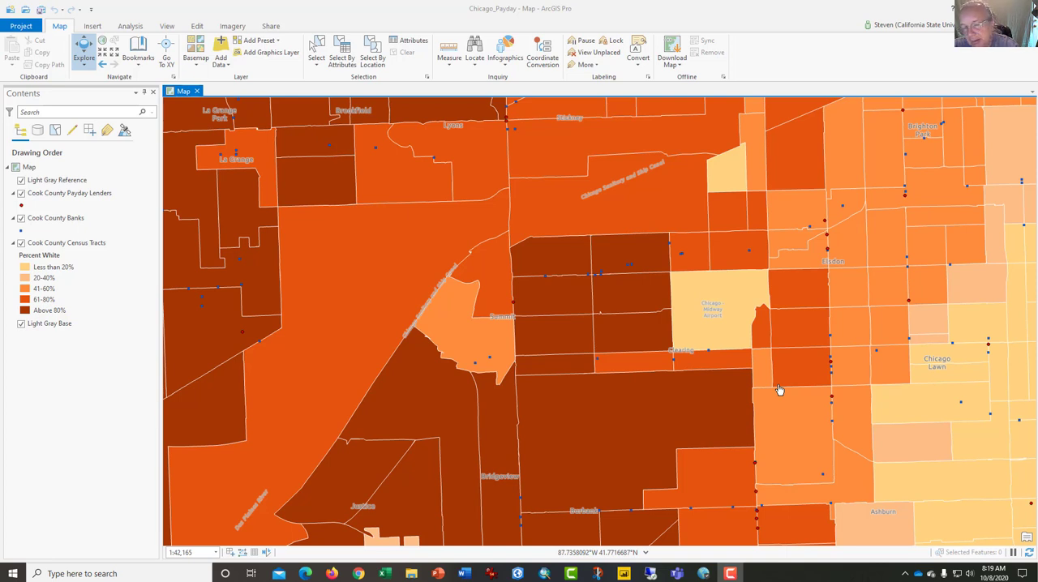
pyautogui.moveTo(792, 386)
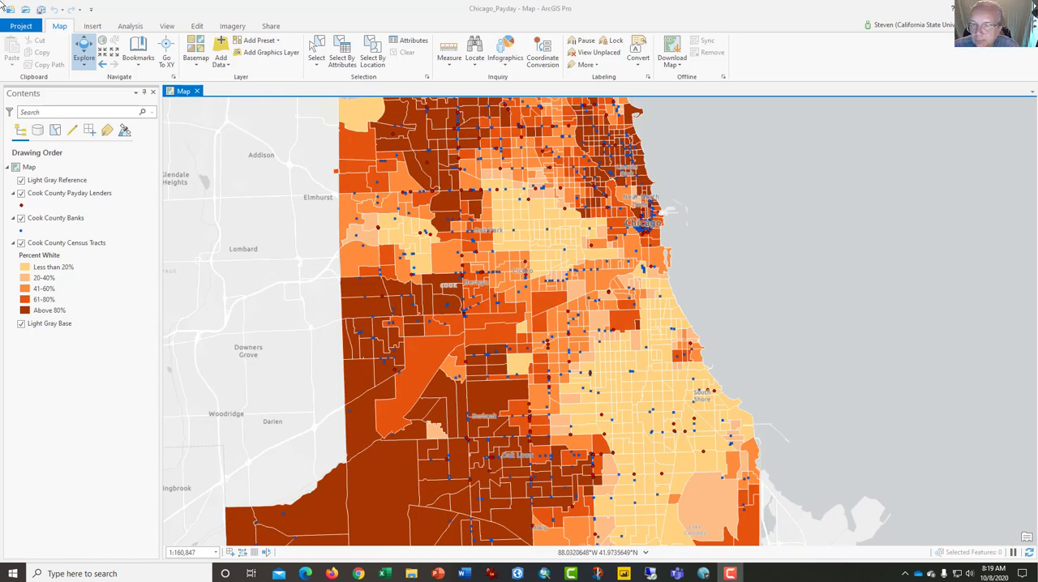
pyautogui.click(23, 26)
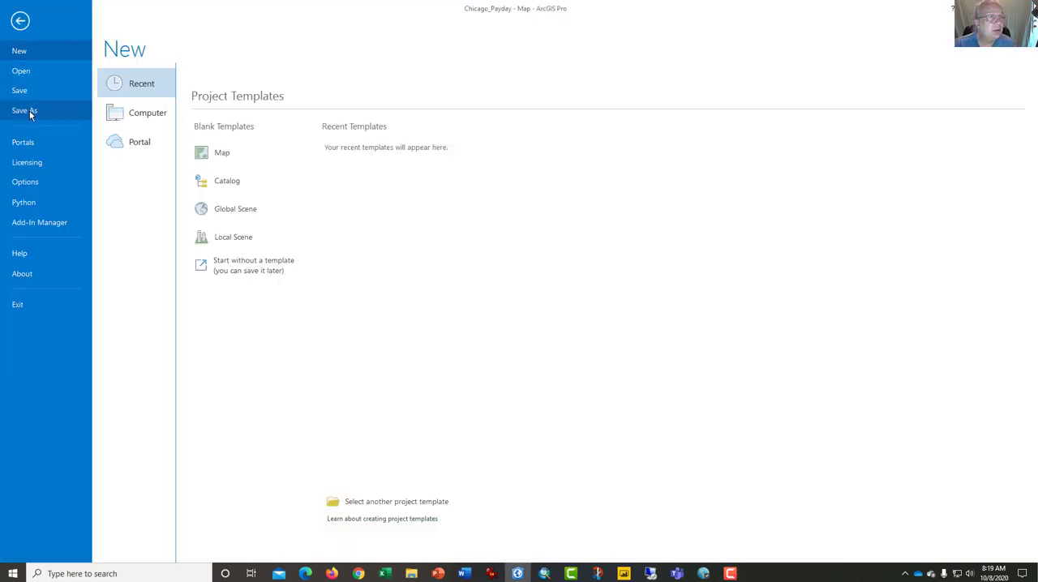
pyautogui.click(26, 110)
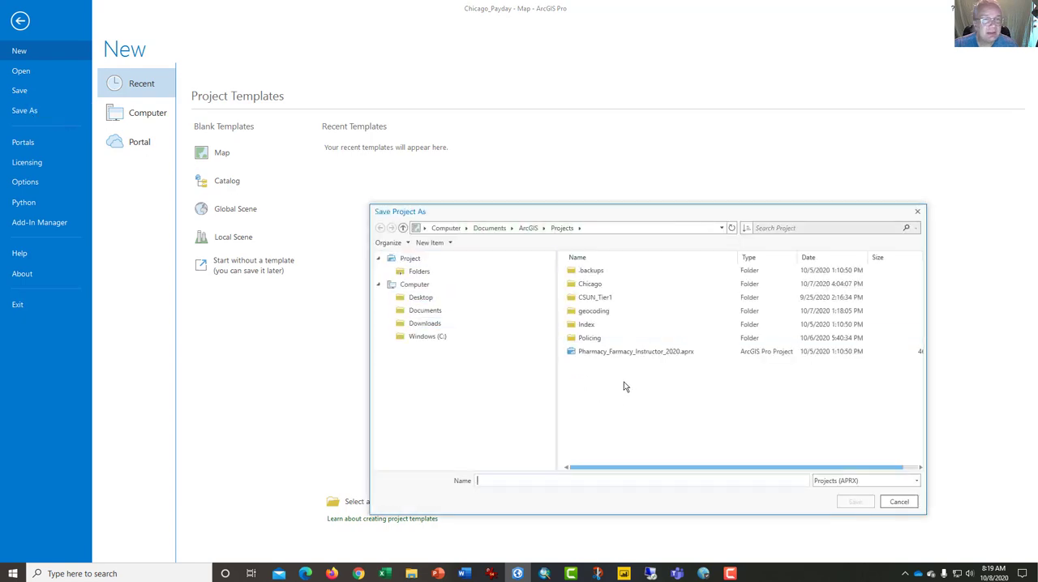
pyautogui.write('C')
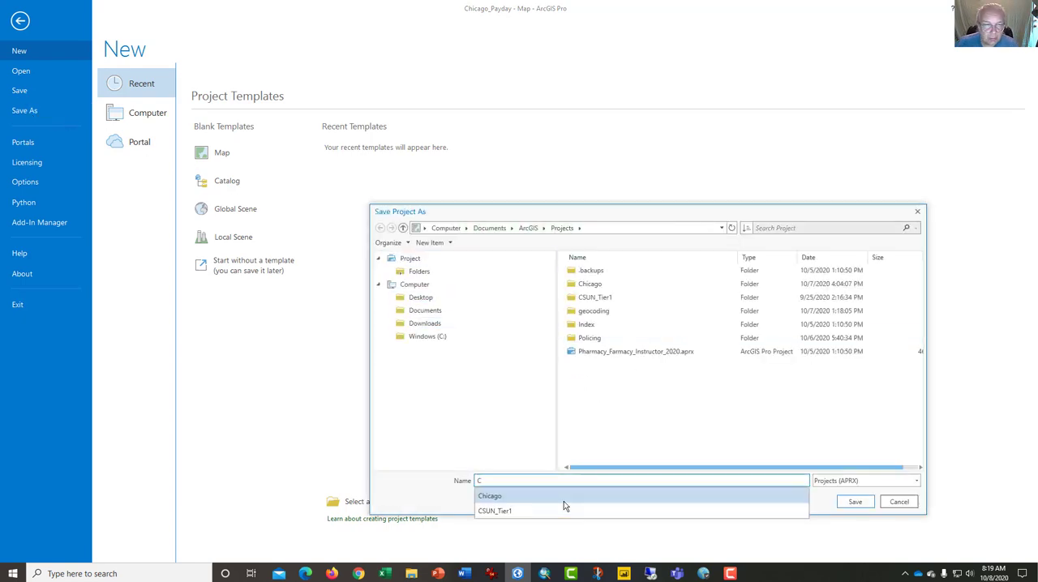
pyautogui.write('hicago_')
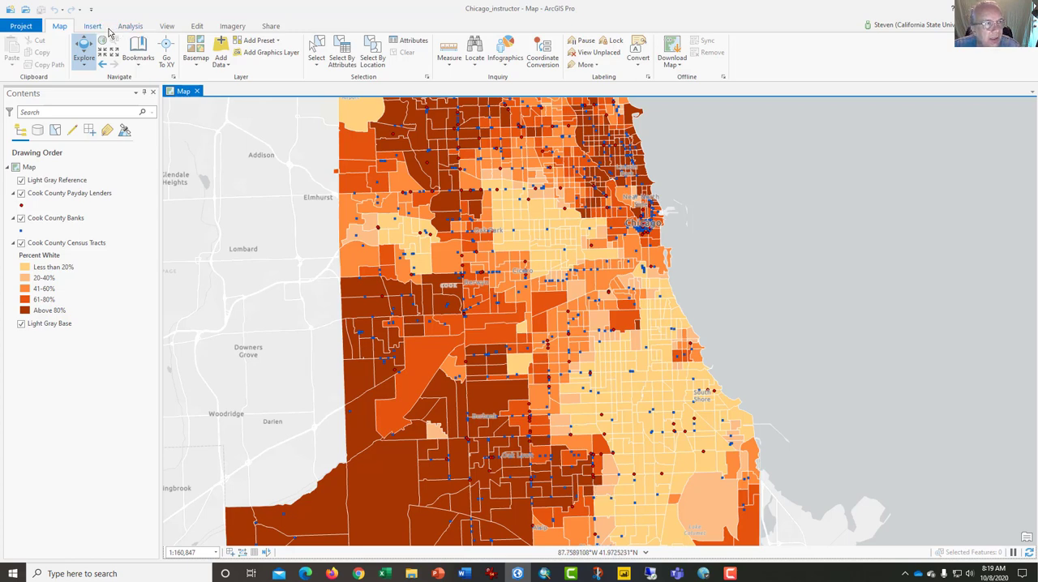
# Show the Geoprocessing pane from the Analysis tab and search it for 'spatial'.
pyautogui.click(130, 26)
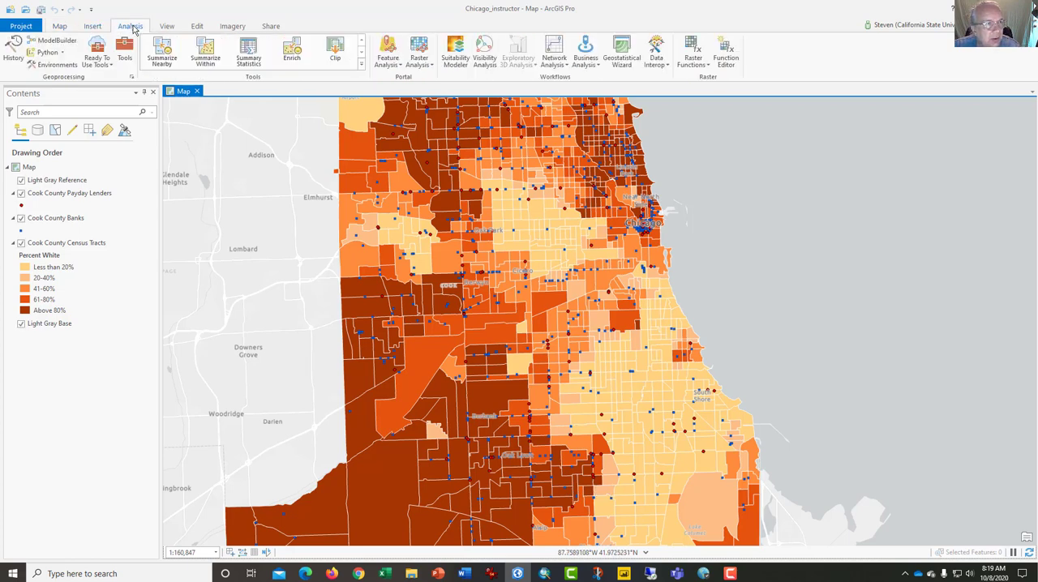
pyautogui.click(126, 50)
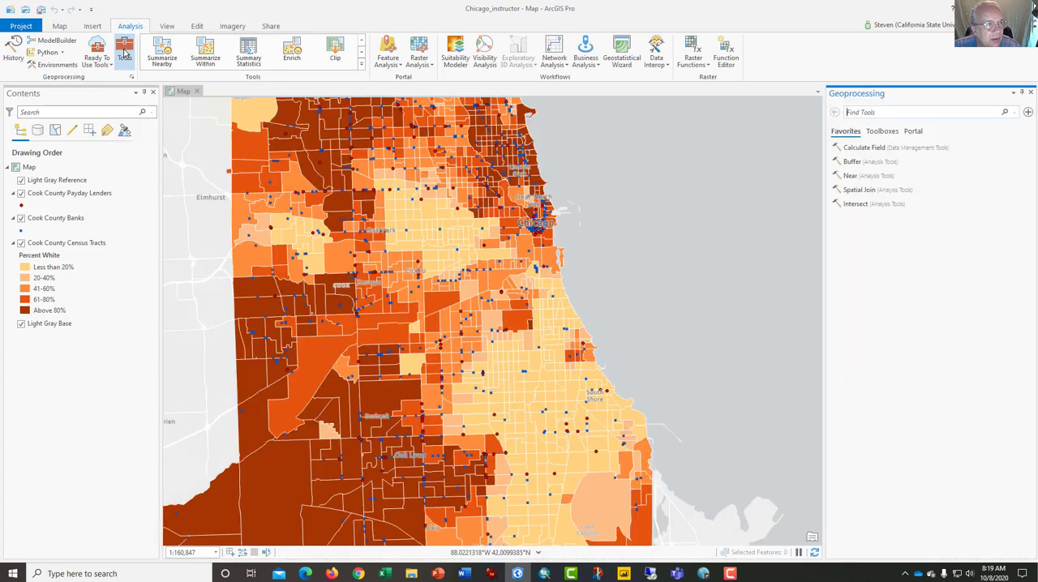
pyautogui.moveTo(961, 161)
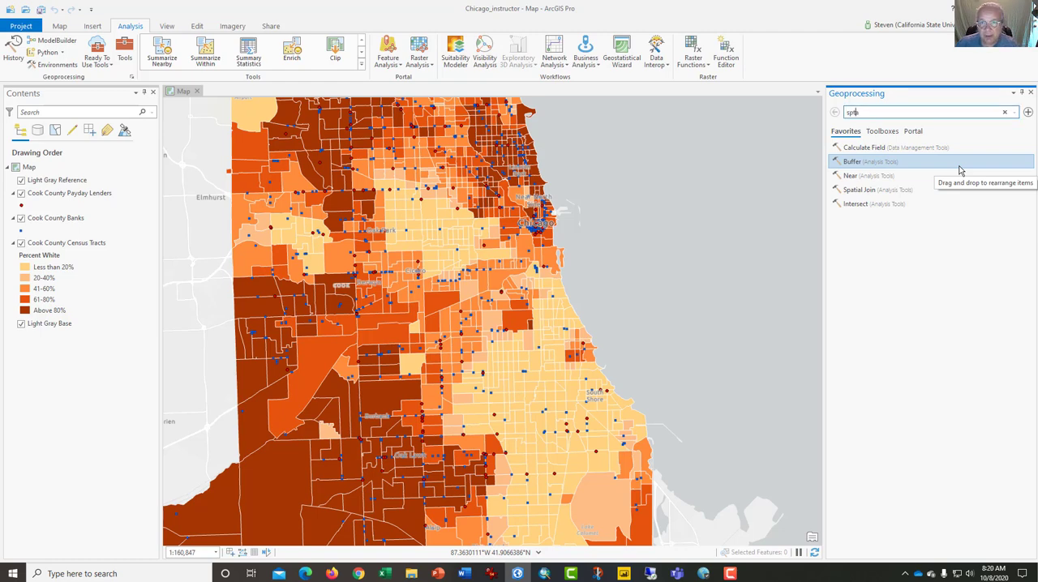
pyautogui.write('spatial')
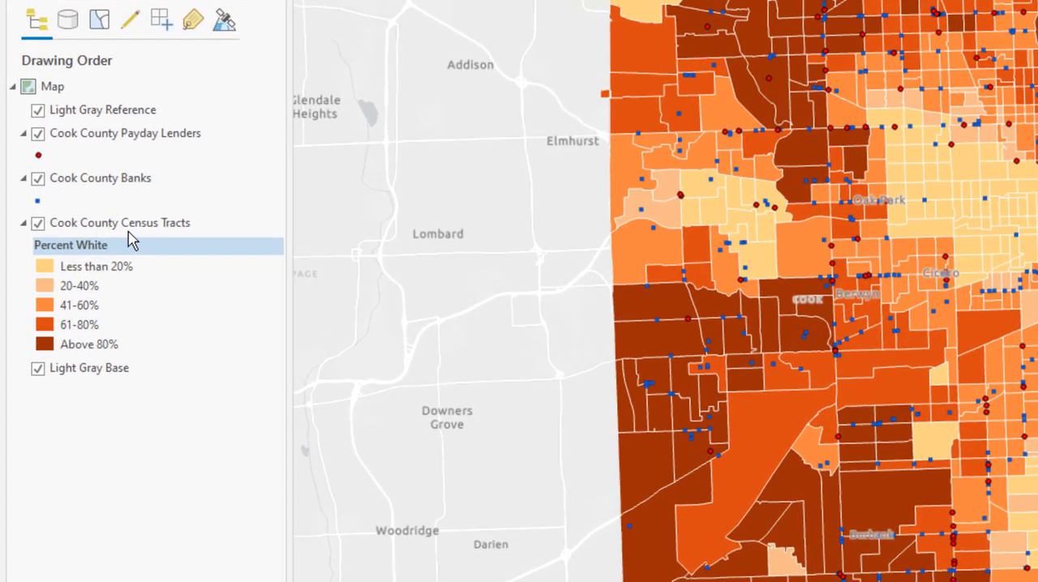
# Start a Spatial Join on Cook County Census Tracts with Cook County Banks as join features, matched by Intersect.
pyautogui.click(120, 224)
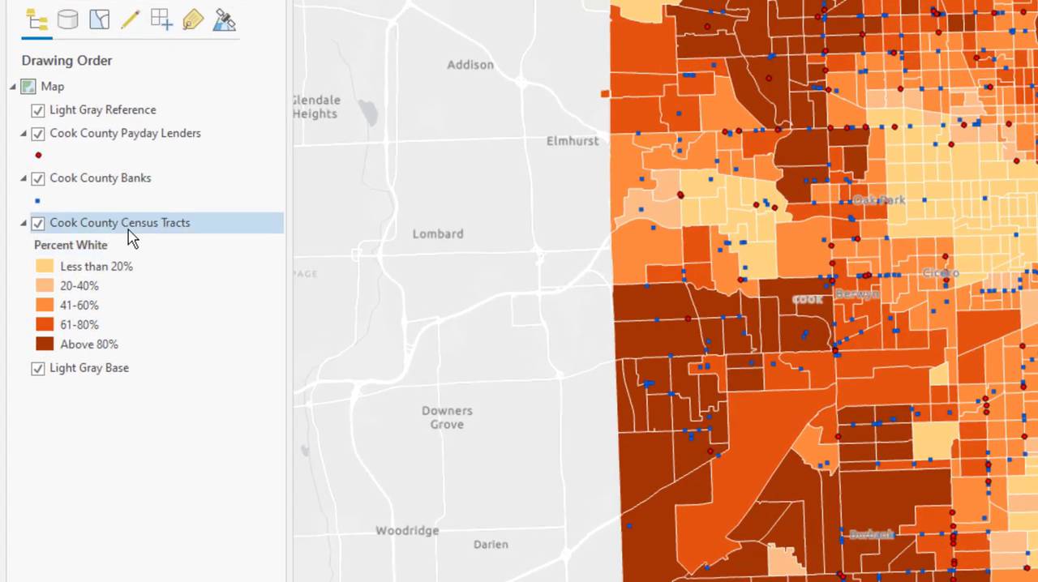
pyautogui.click(120, 223)
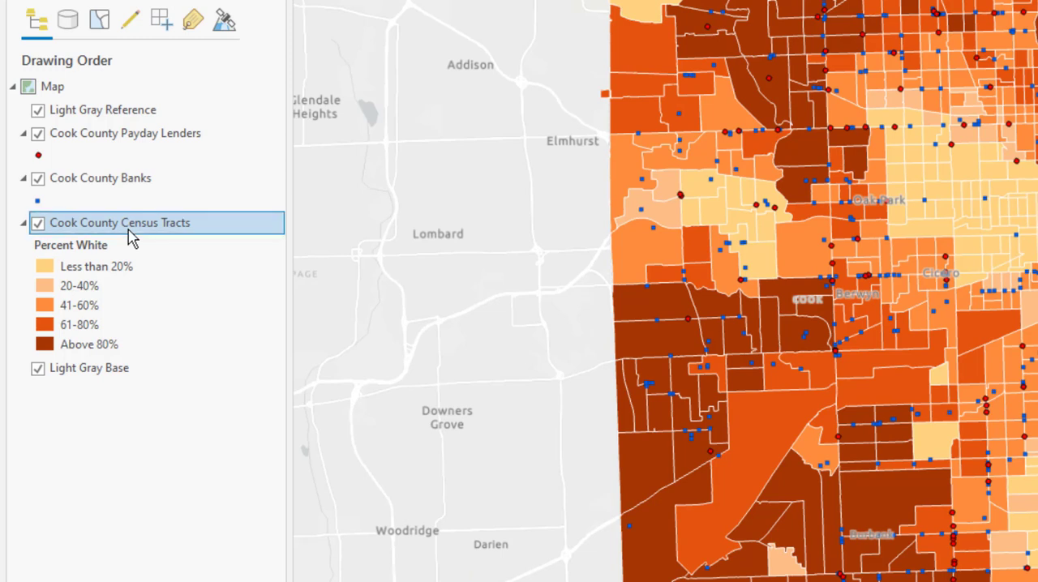
pyautogui.rightClick(120, 222)
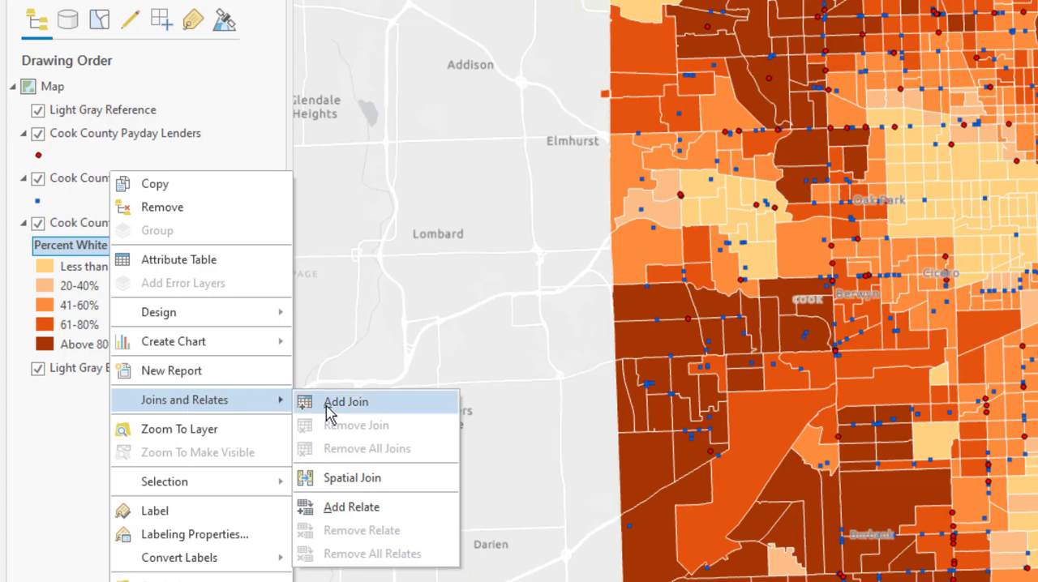
pyautogui.moveTo(352, 477)
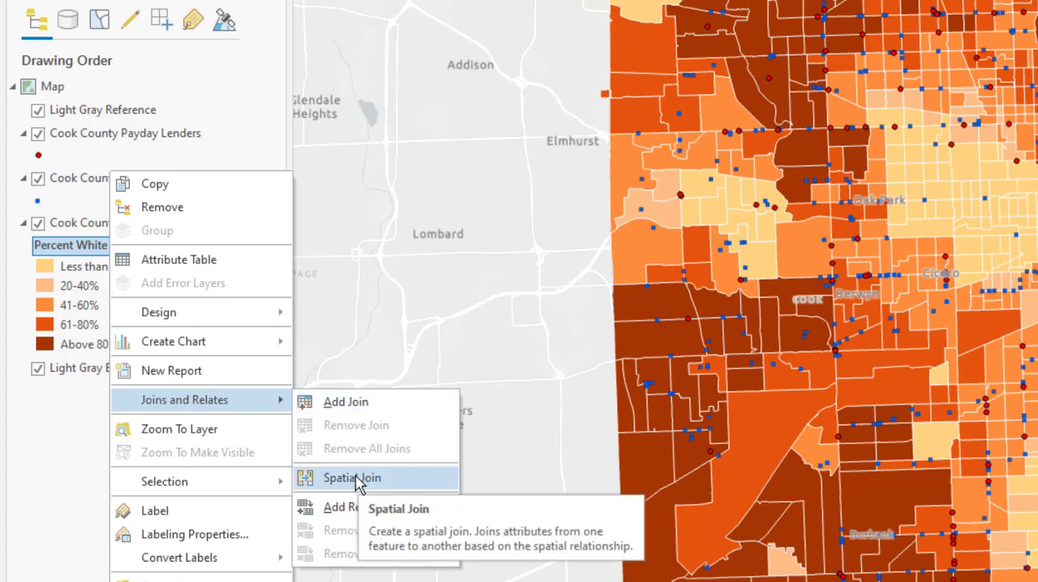
pyautogui.click(350, 477)
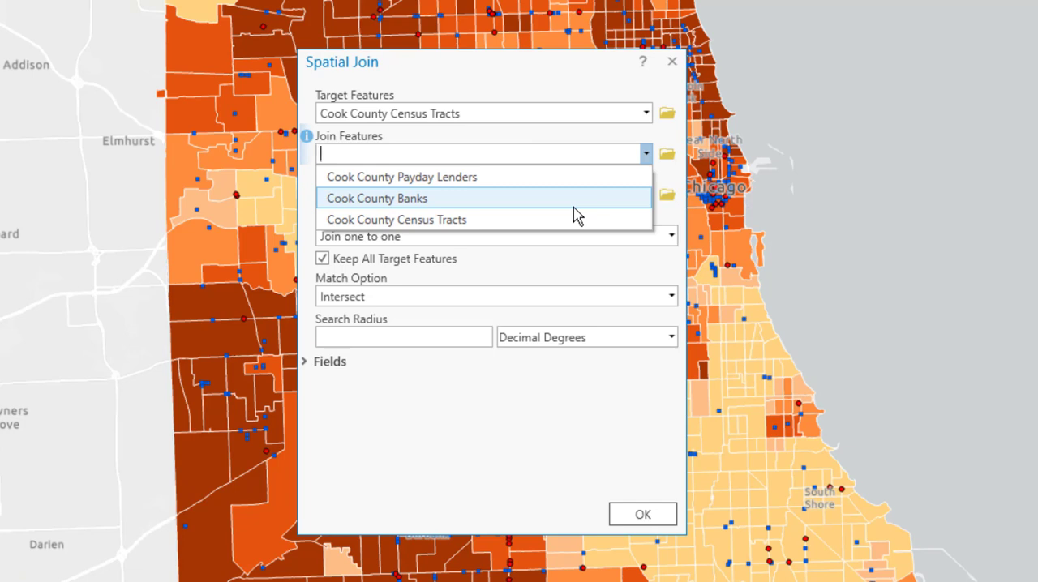
pyautogui.click(376, 198)
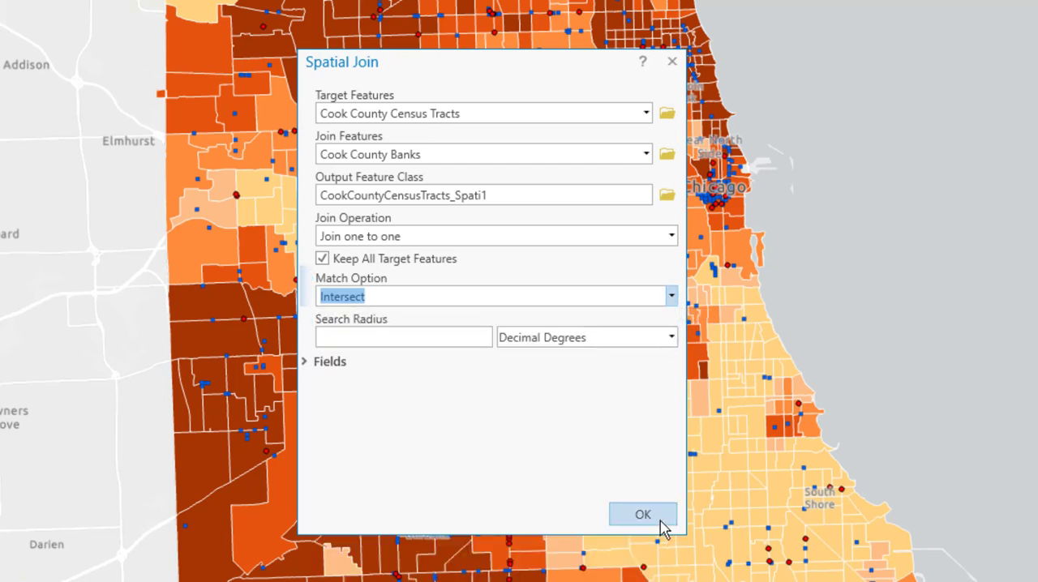
# Run the spatial join and view CookCountyCensusTracts_Spati1's attribute table with the bank Join_Count.
pyautogui.click(642, 513)
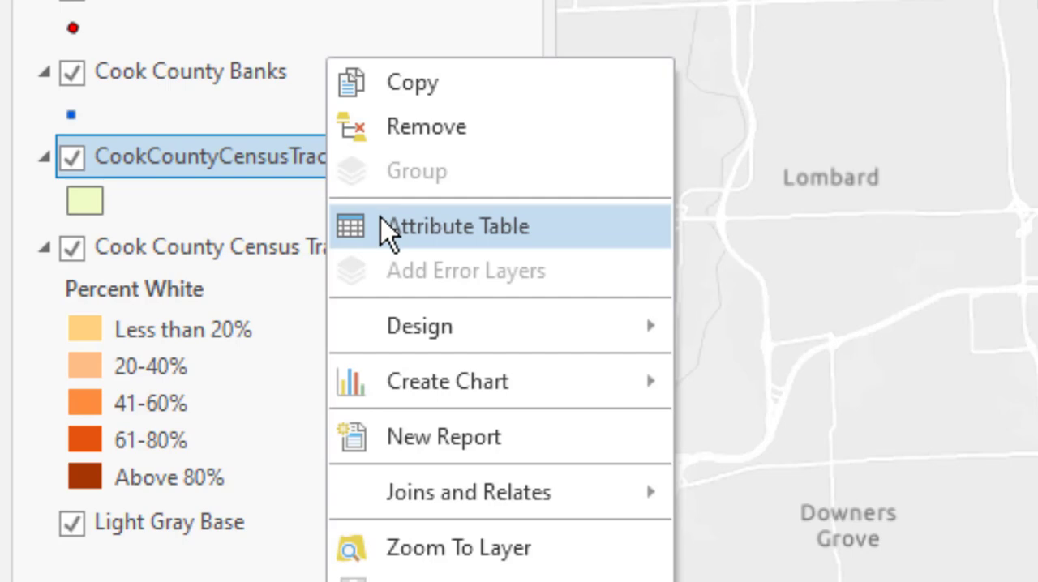
pyautogui.click(459, 227)
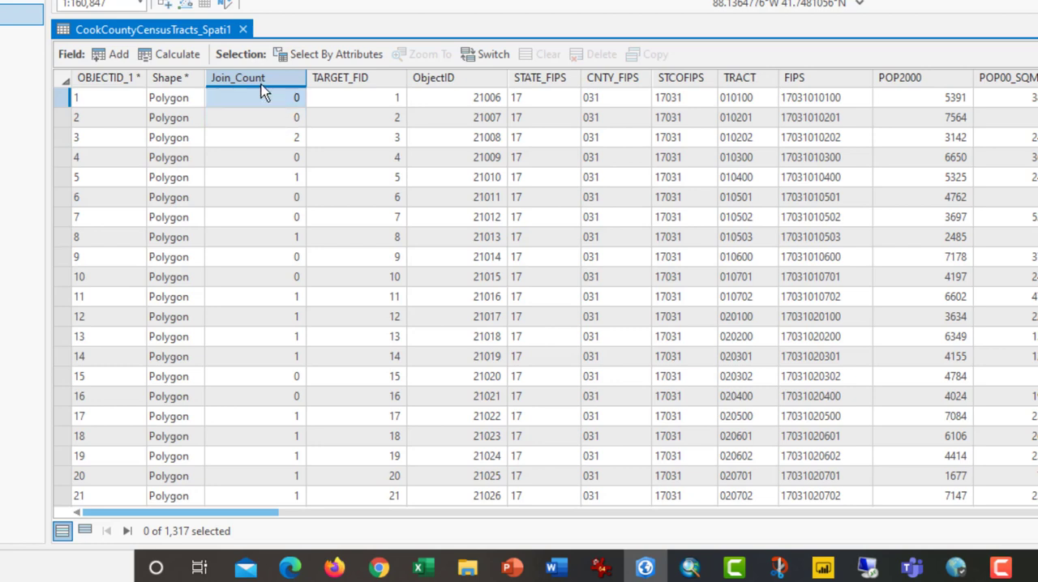
pyautogui.moveTo(259, 91)
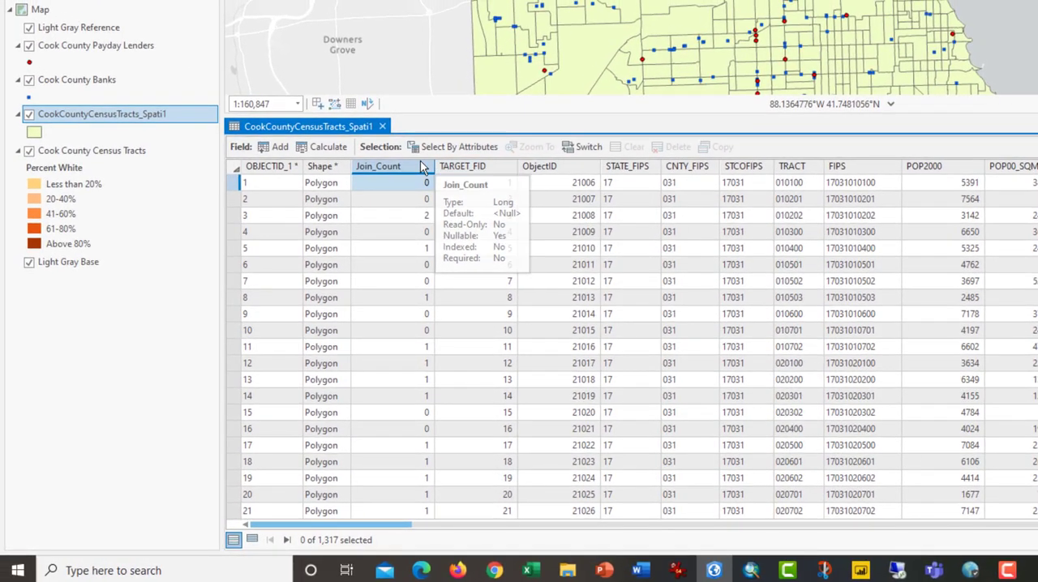
# Run a Spatial Join adding Cook County Payday Lenders to CookCountyCensusTracts_Spati1 with a renamed output.
pyautogui.rightClick(81, 113)
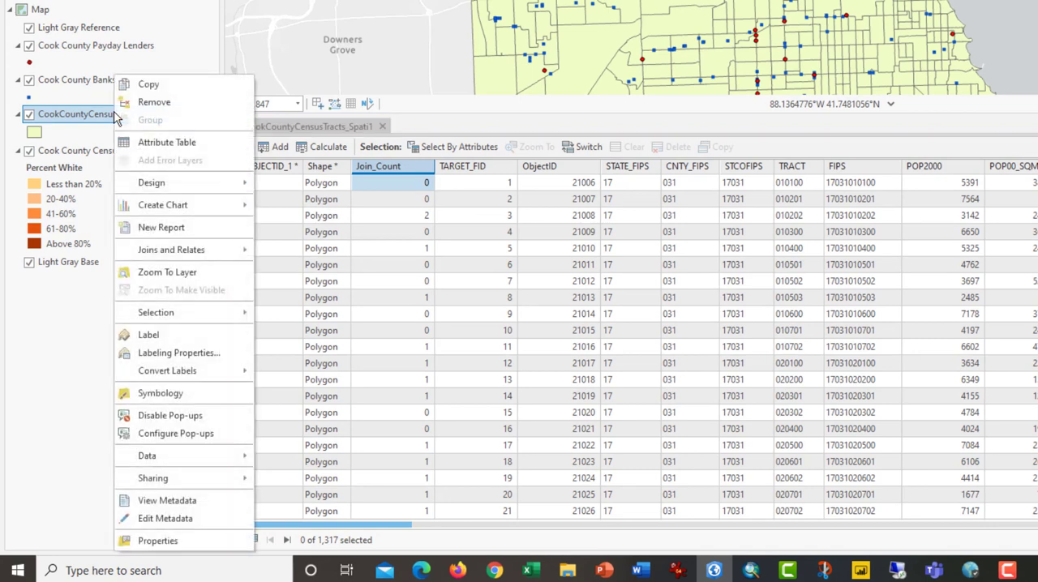
pyautogui.moveTo(96, 117)
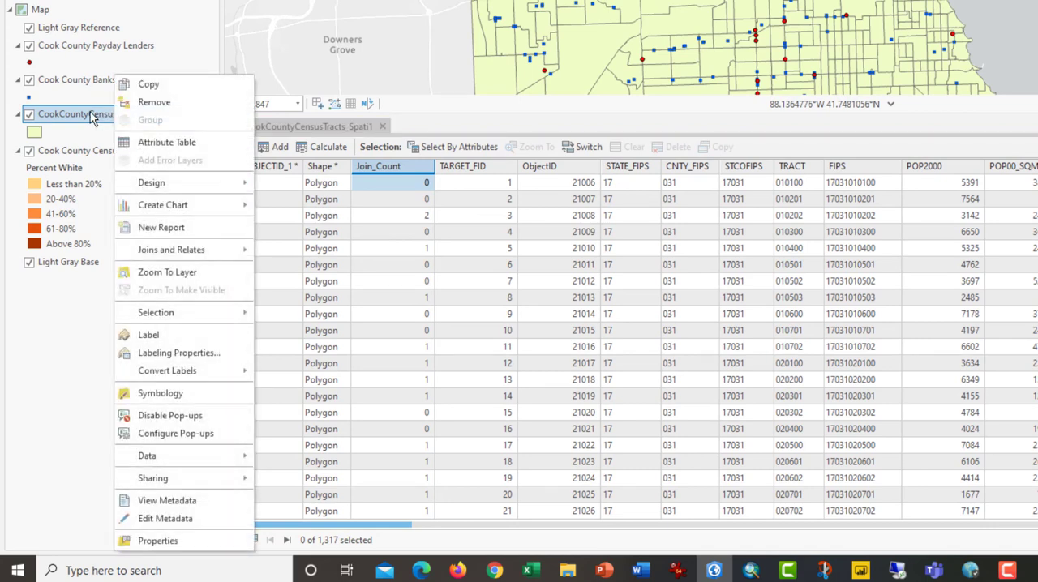
pyautogui.moveTo(192, 195)
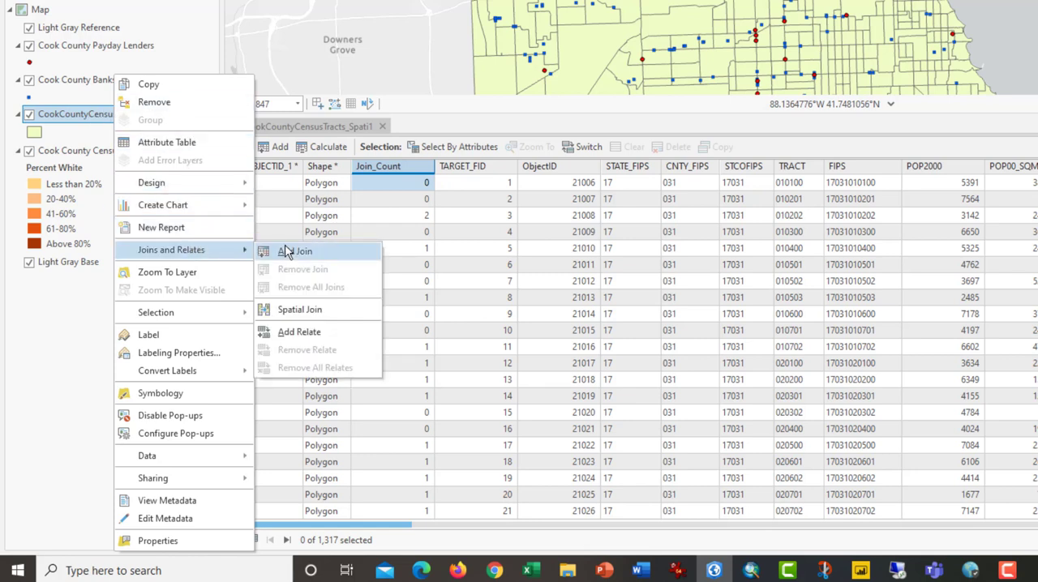
pyautogui.moveTo(299, 309)
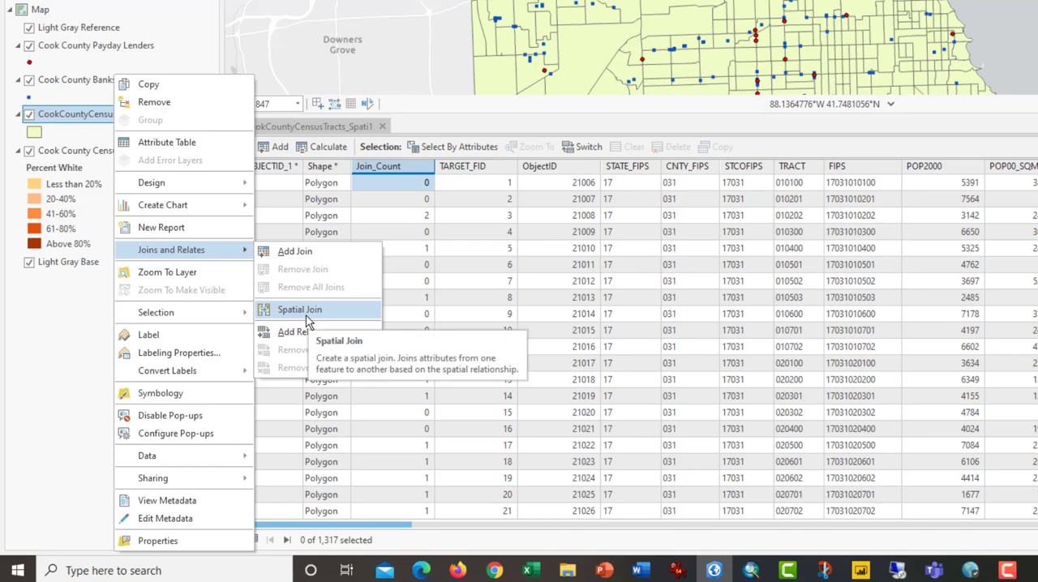
pyautogui.click(298, 310)
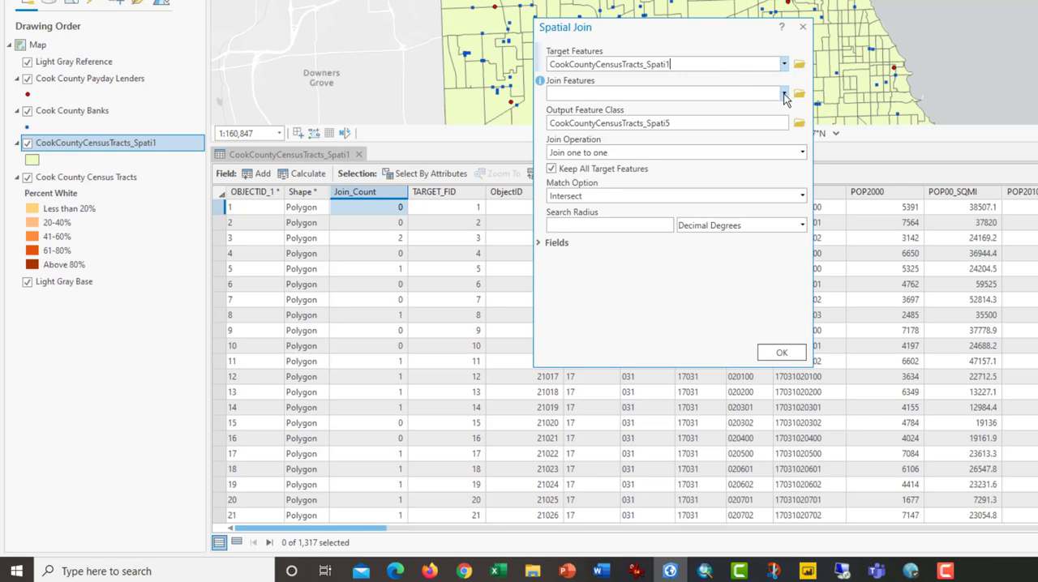
pyautogui.click(782, 92)
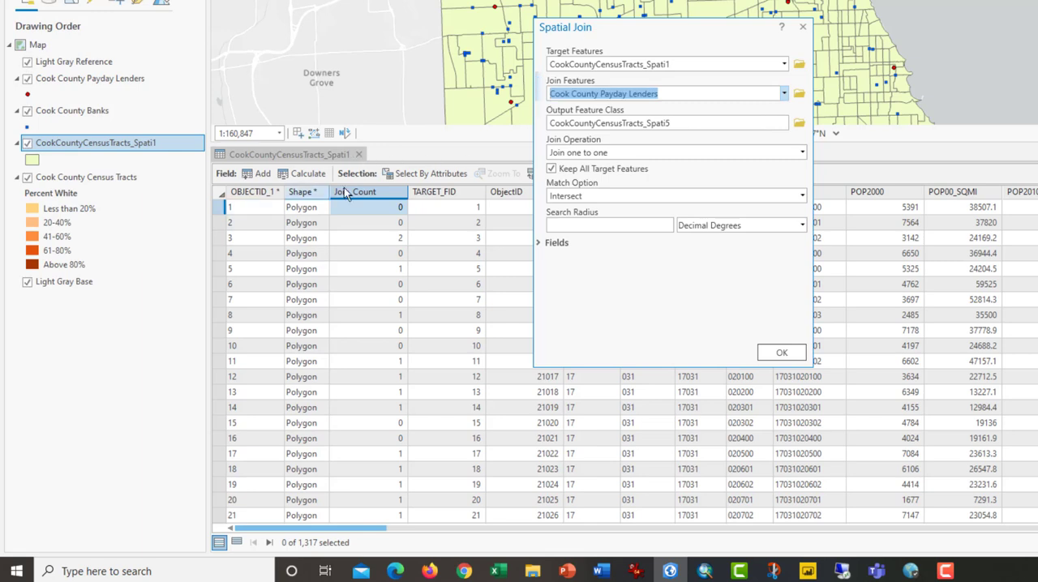
pyautogui.moveTo(381, 192)
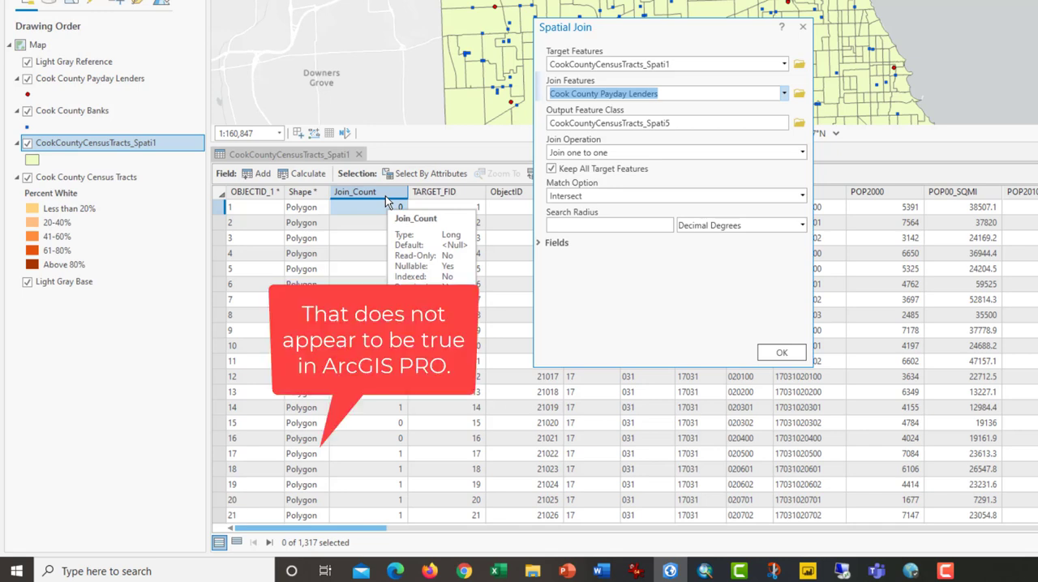
pyautogui.click(667, 123)
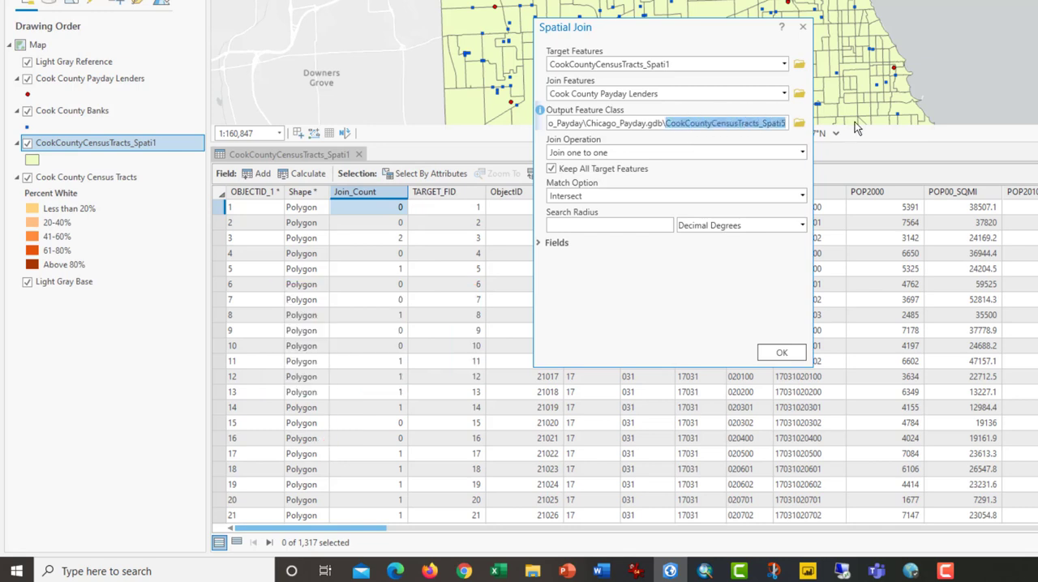
pyautogui.moveTo(860, 128)
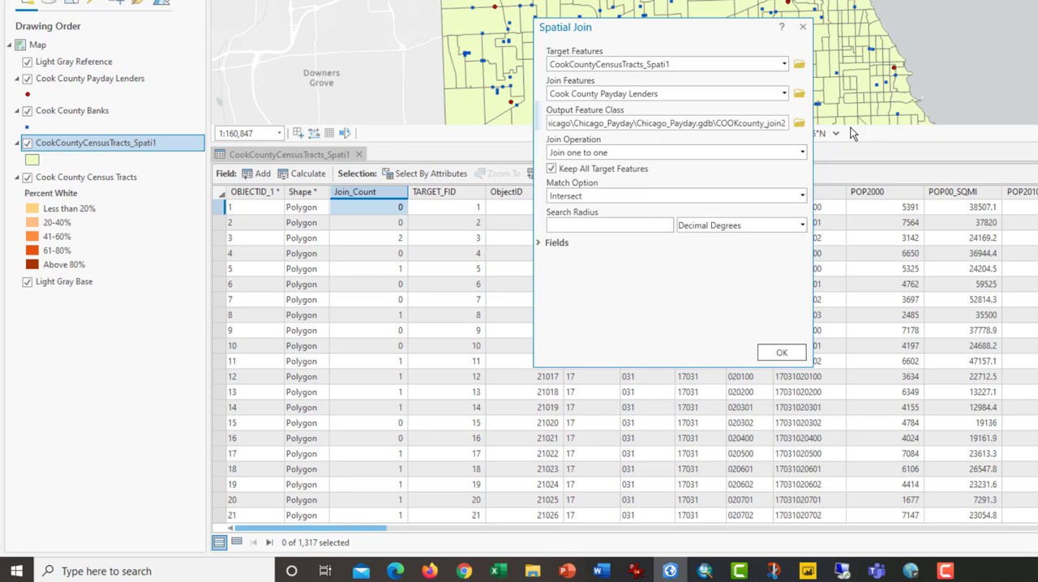
pyautogui.moveTo(805, 392)
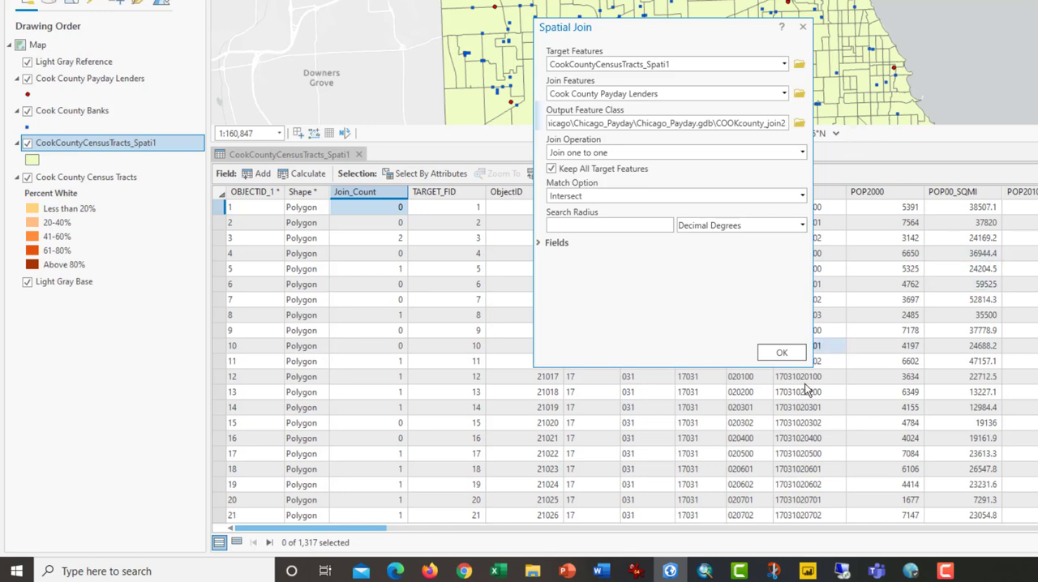
pyautogui.click(782, 352)
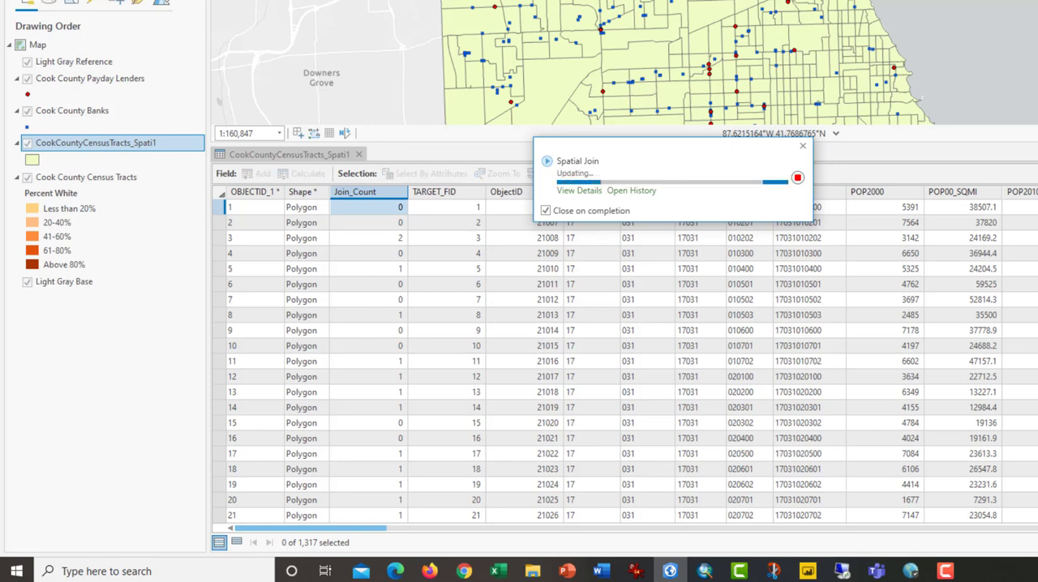
# Show COOKcounty_join2's attribute table and select its two Join_Count fields.
pyautogui.rightClick(78, 143)
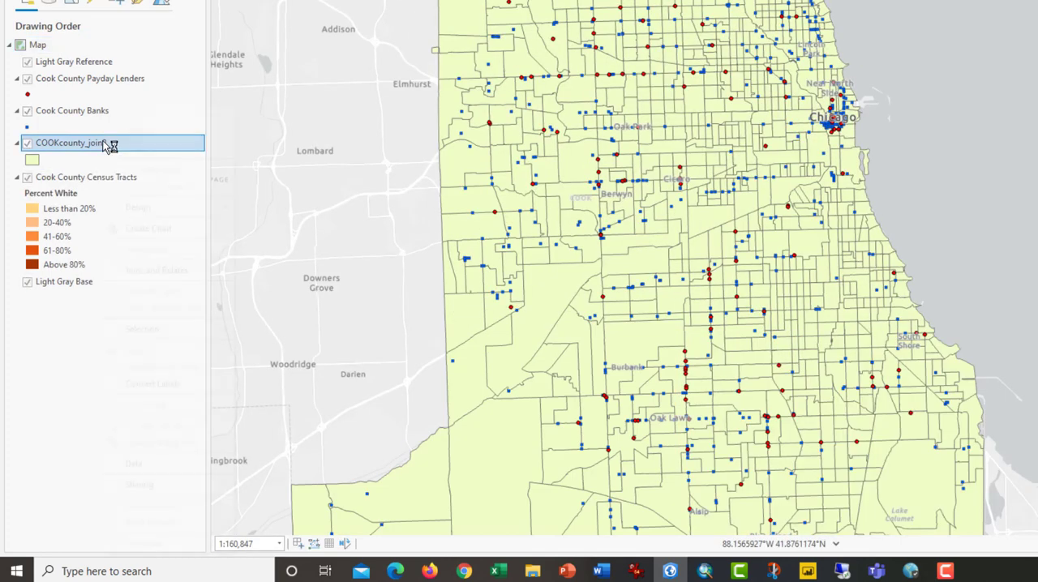
pyautogui.rightClick(73, 142)
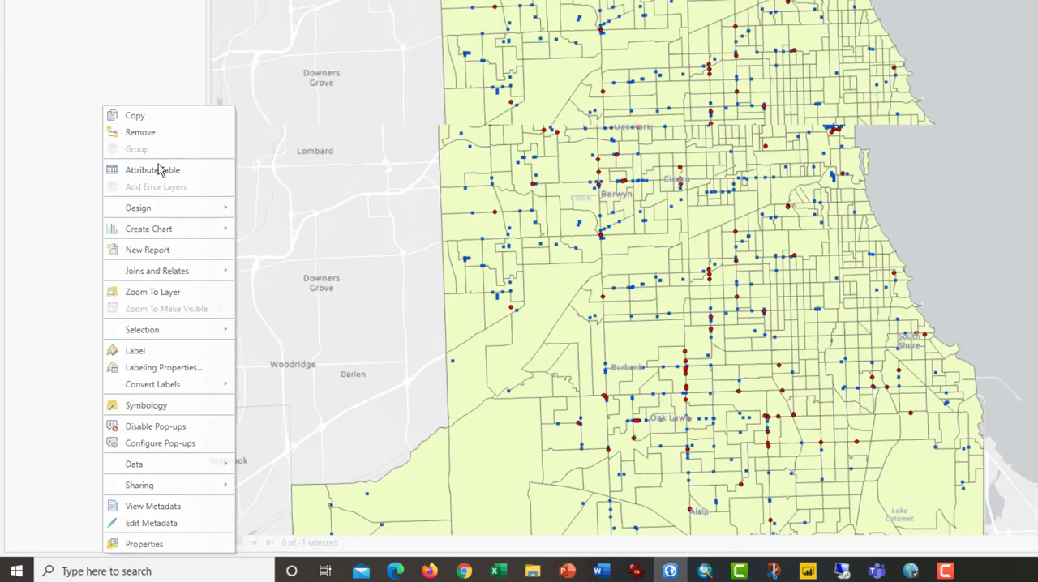
pyautogui.click(152, 169)
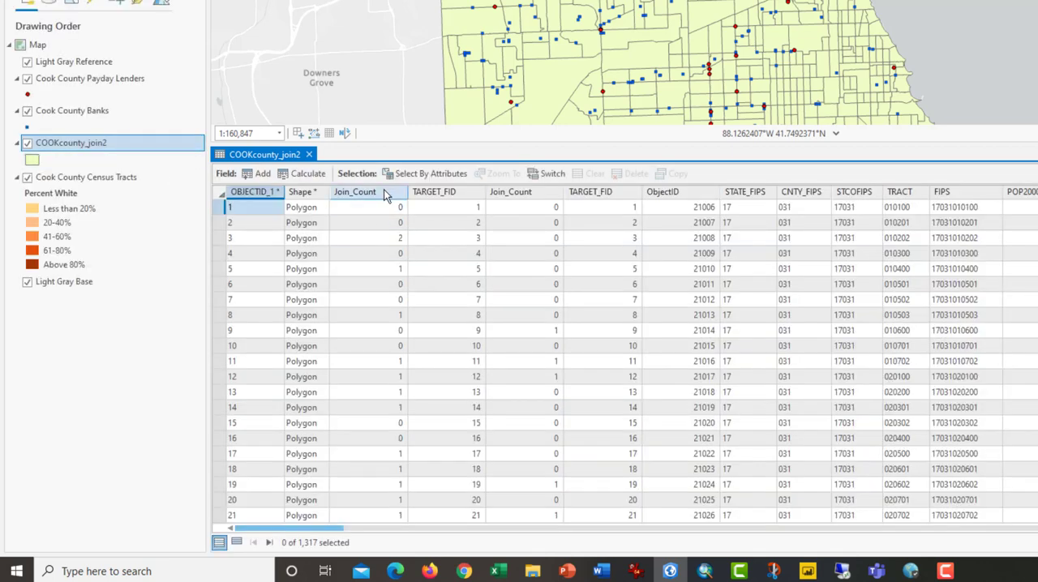
pyautogui.click(357, 191)
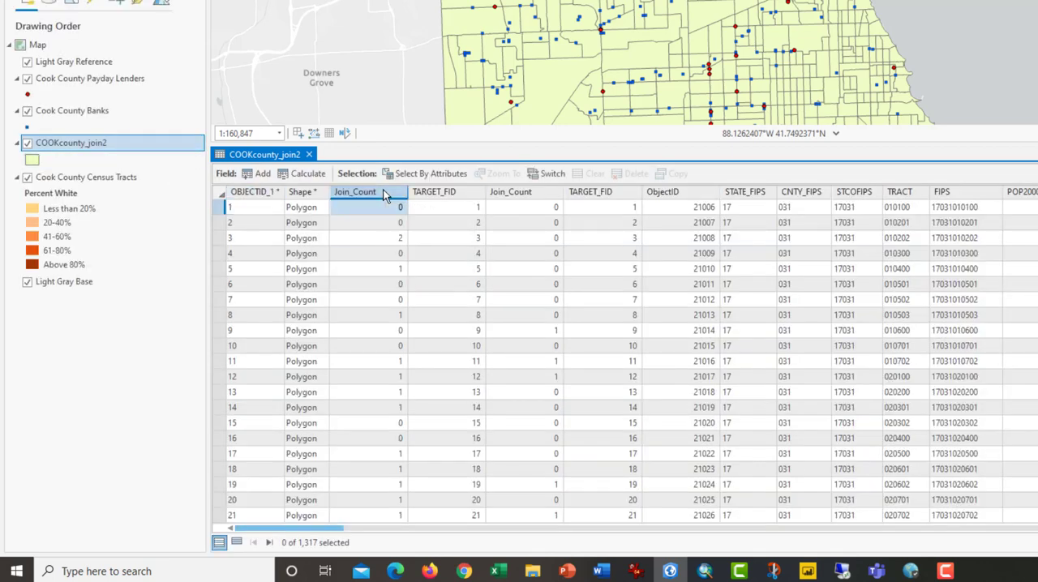
pyautogui.click(511, 192)
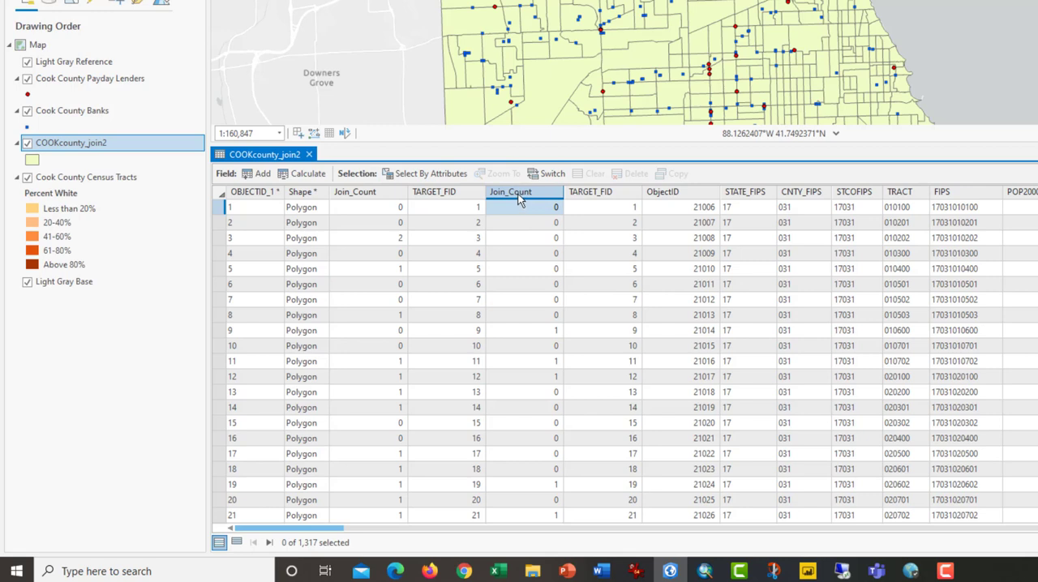
pyautogui.moveTo(496, 217)
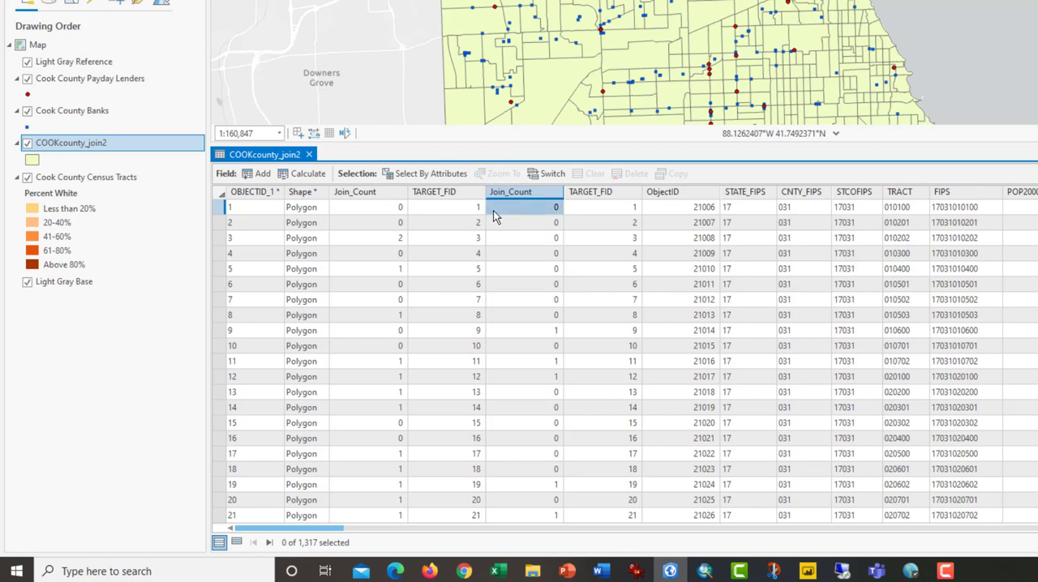
pyautogui.moveTo(355, 191)
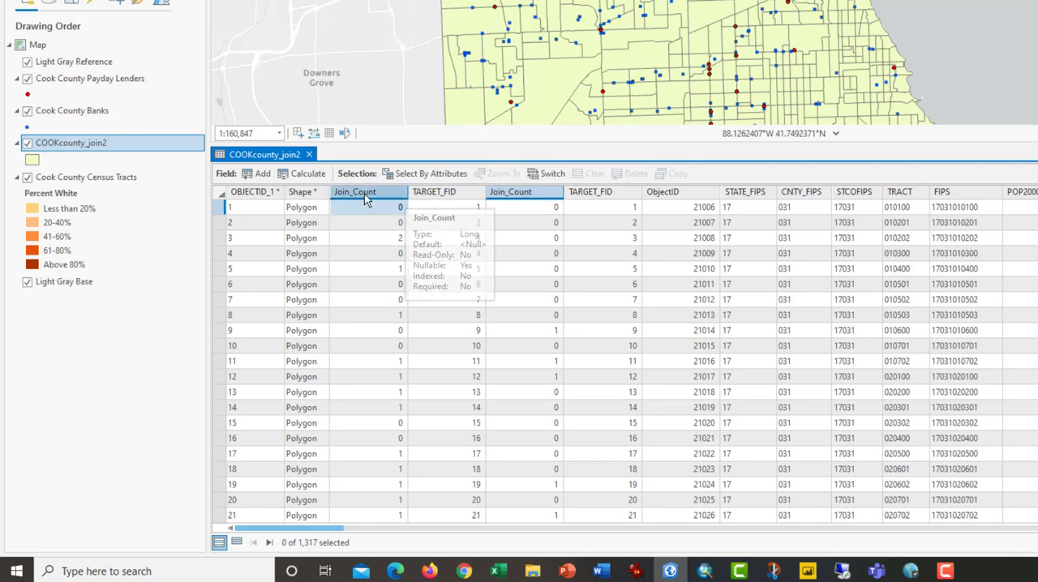
# Sort the tracts by bank Join_Count in descending order.
pyautogui.rightClick(353, 191)
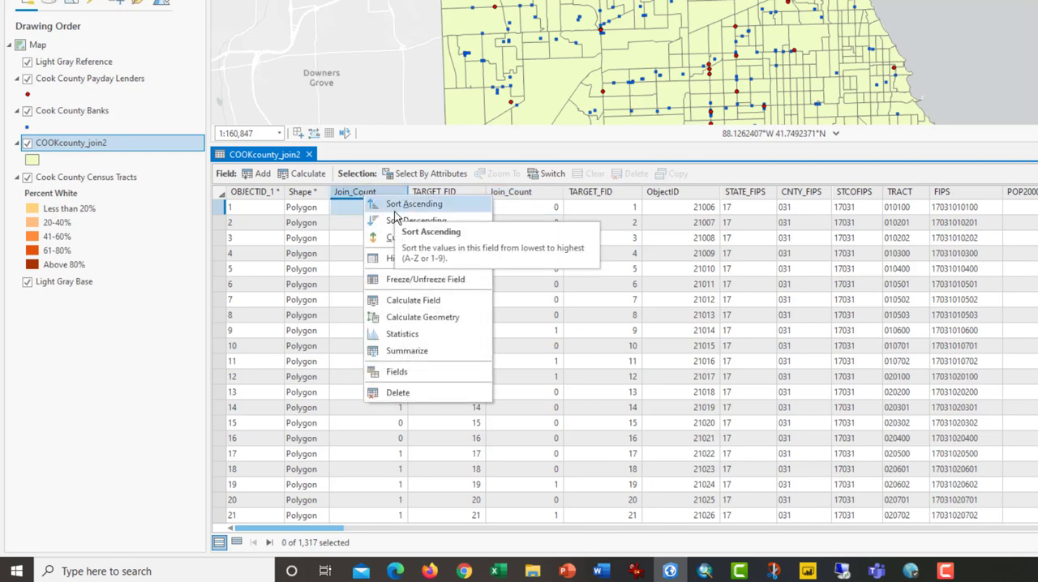
pyautogui.click(415, 221)
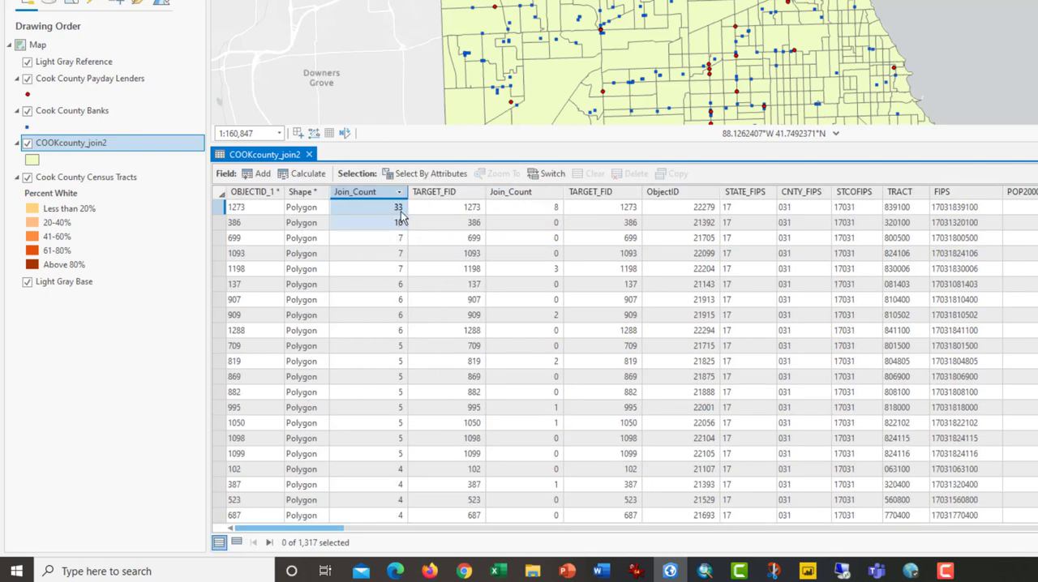
pyautogui.moveTo(376, 249)
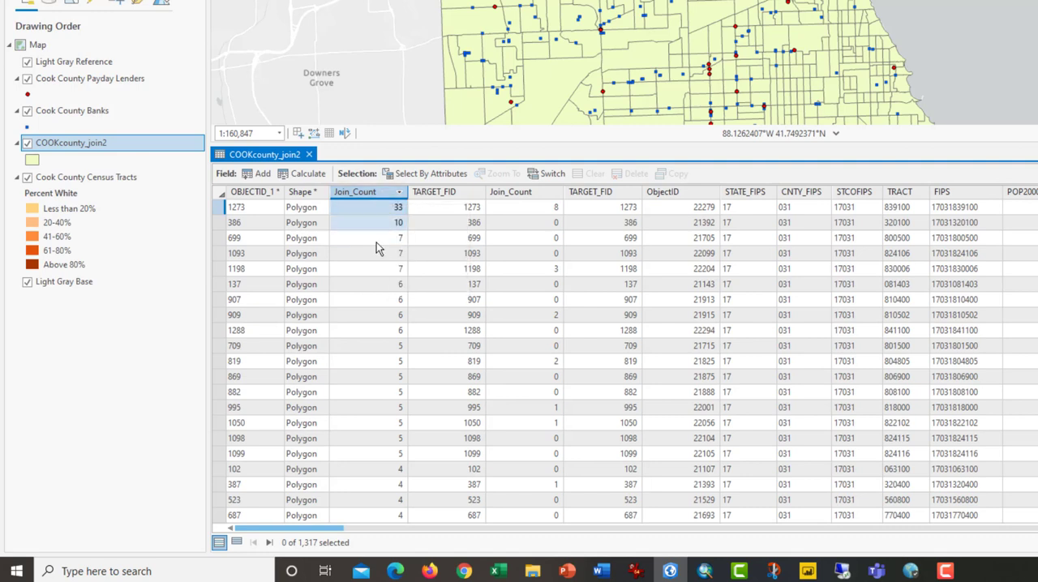
pyautogui.click(370, 208)
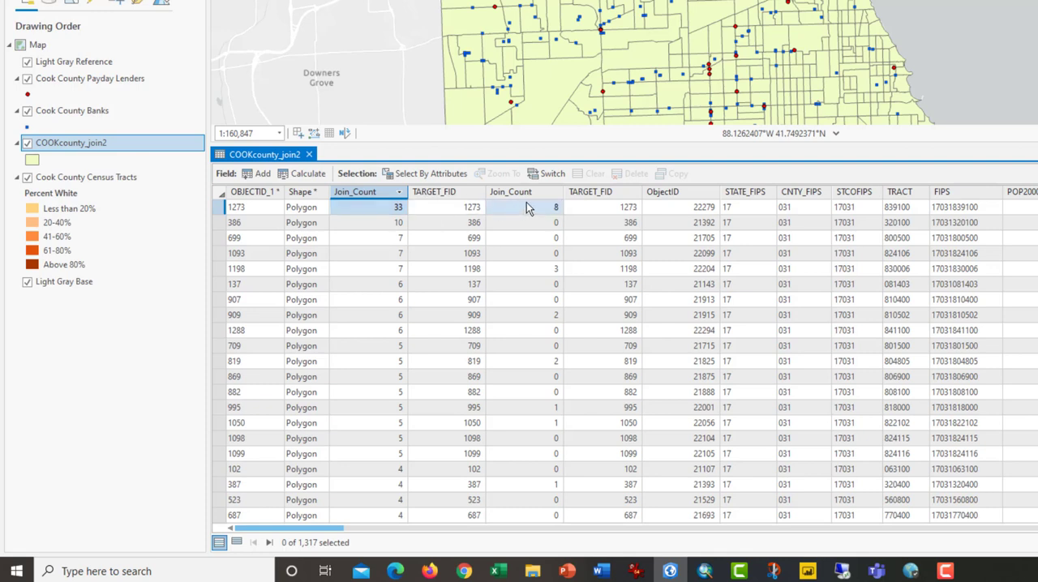
pyautogui.rightClick(509, 192)
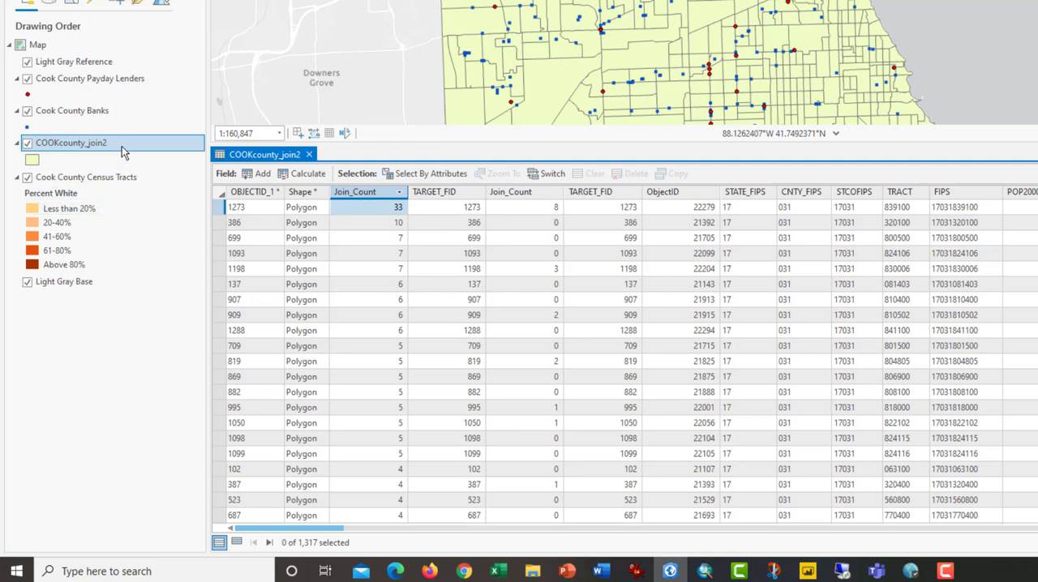
# Start Export Table for COOKcounty_join2 and choose the Chicago project folder as the output location.
pyautogui.rightClick(71, 142)
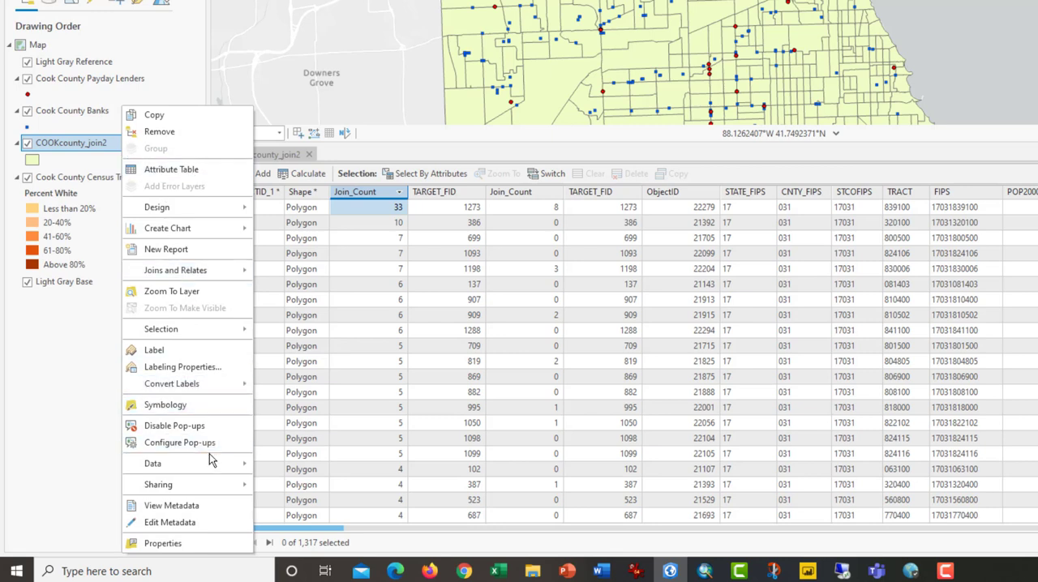
pyautogui.moveTo(152, 464)
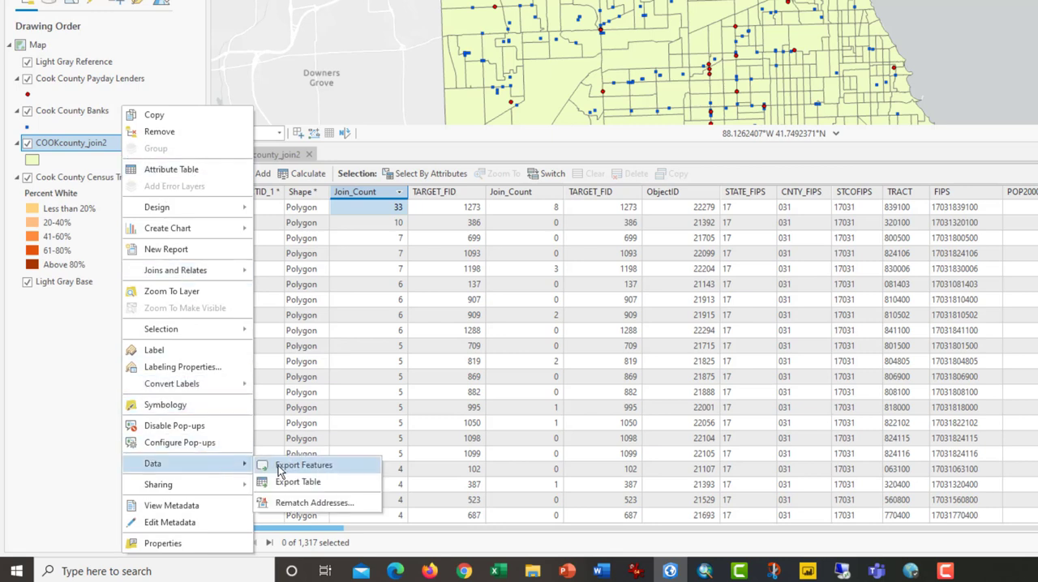
pyautogui.moveTo(298, 482)
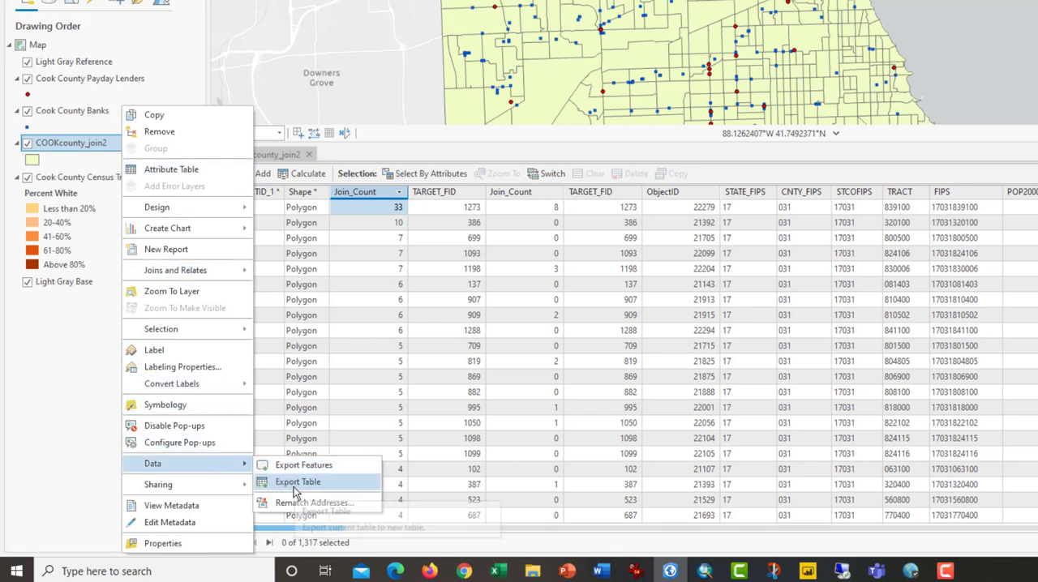
pyautogui.click(299, 482)
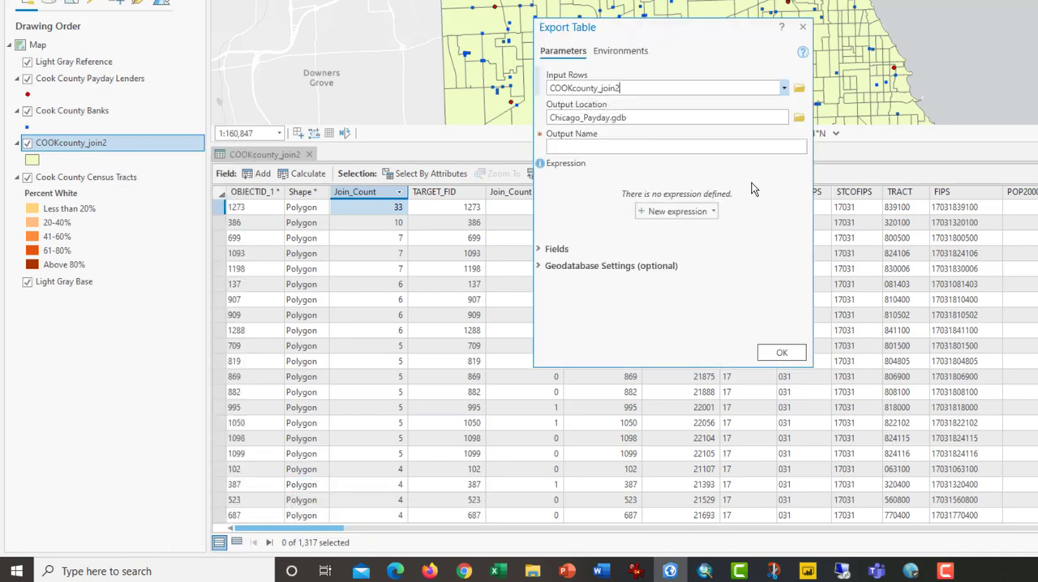
pyautogui.click(665, 117)
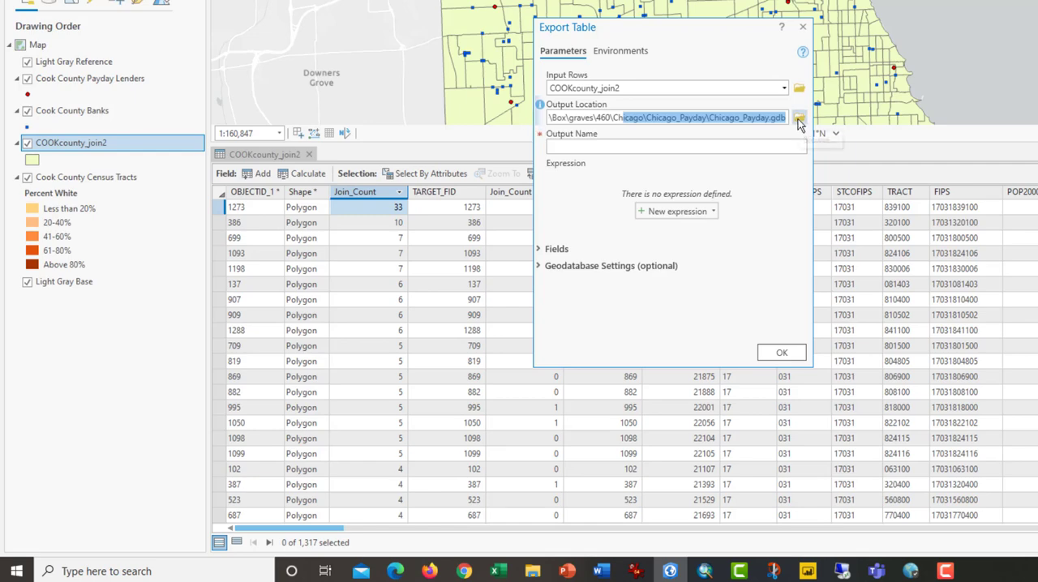
pyautogui.click(799, 117)
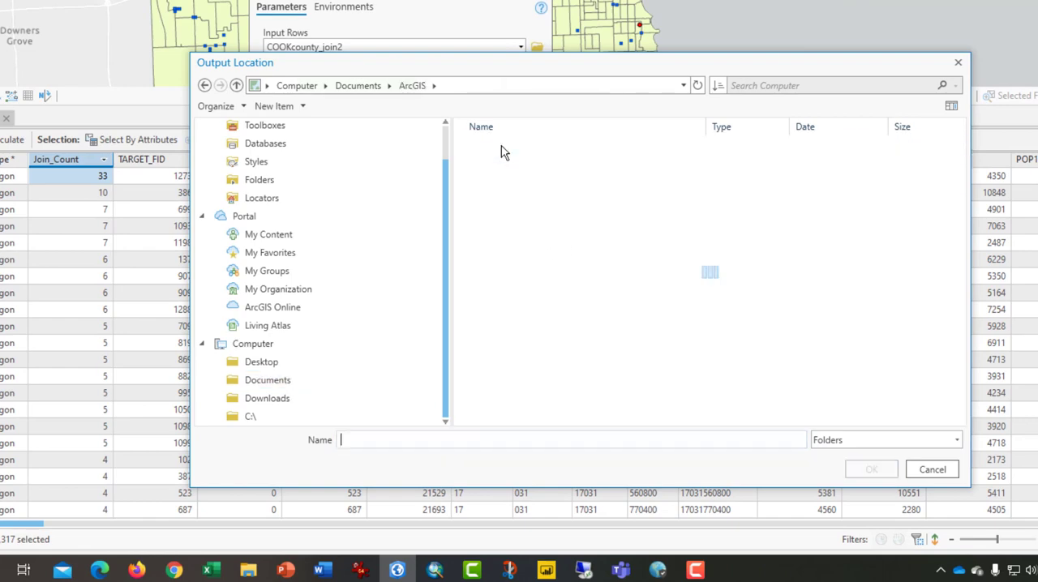
pyautogui.doubleClick(440, 86)
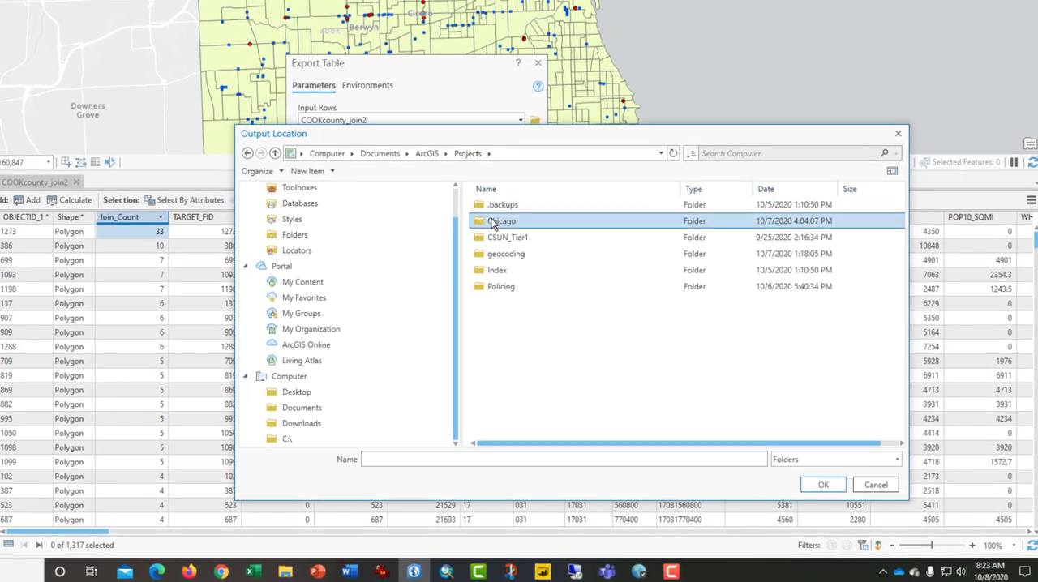
pyautogui.click(823, 484)
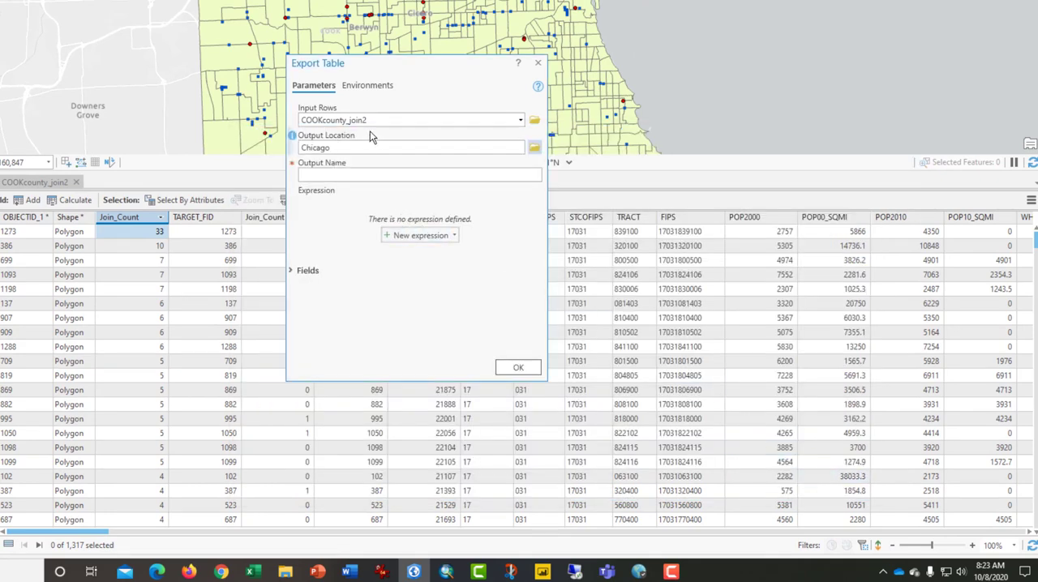
# Name the output COOK_county_join_PDbanks and run the table export.
pyautogui.click(414, 174)
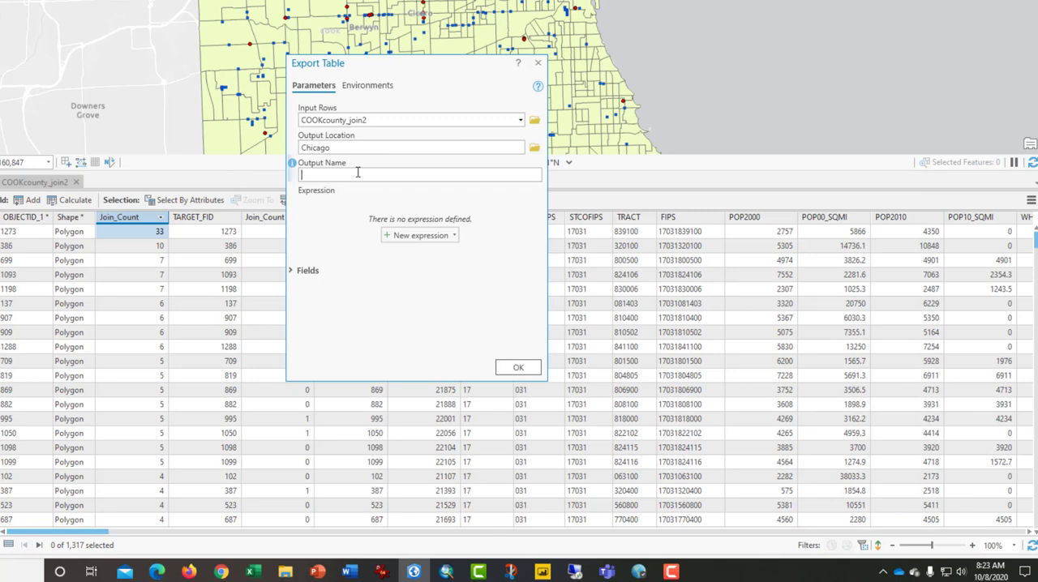
pyautogui.write('C')
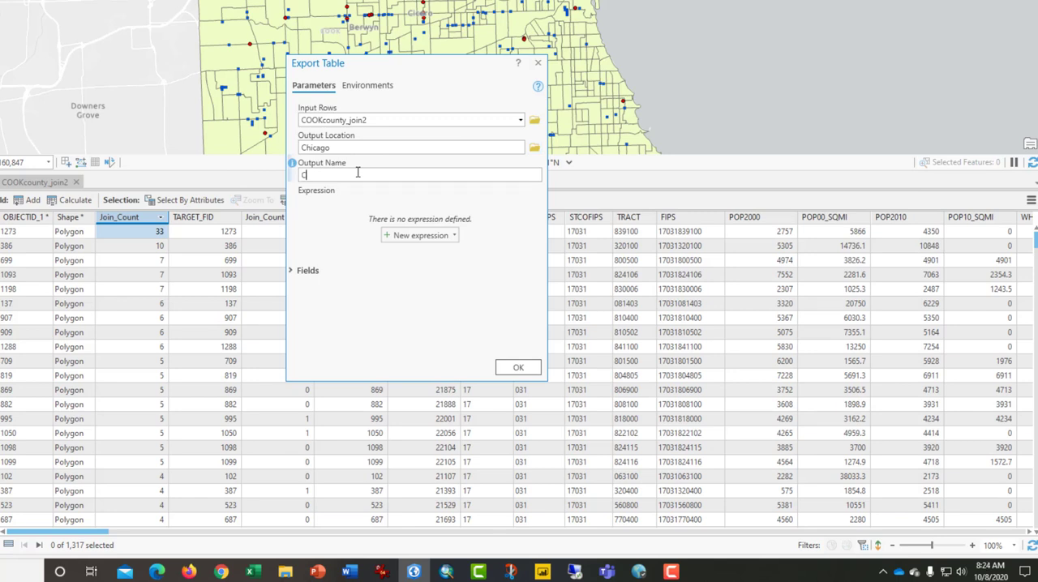
pyautogui.write('OOK county')
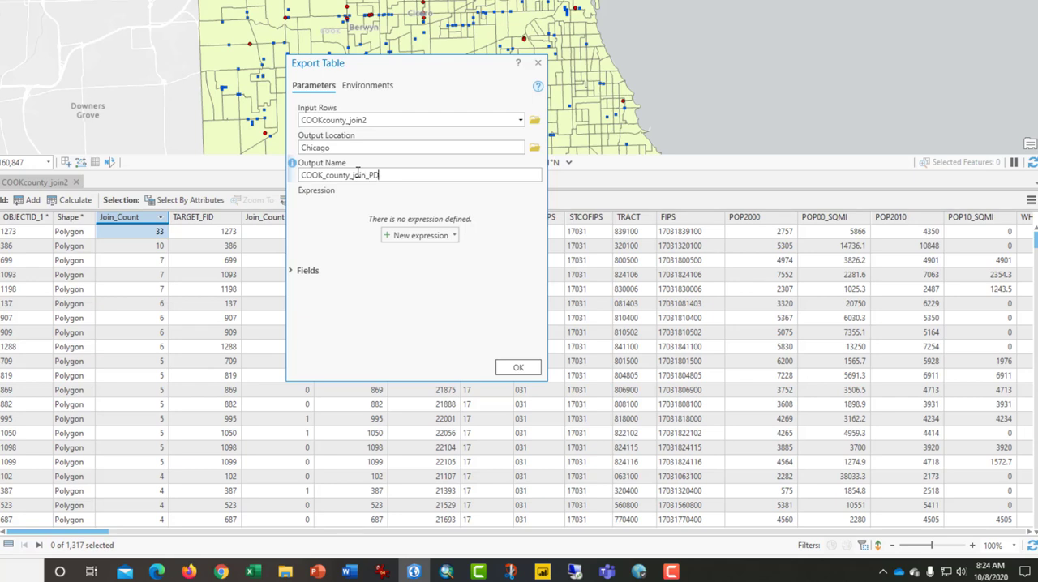
pyautogui.write('banks')
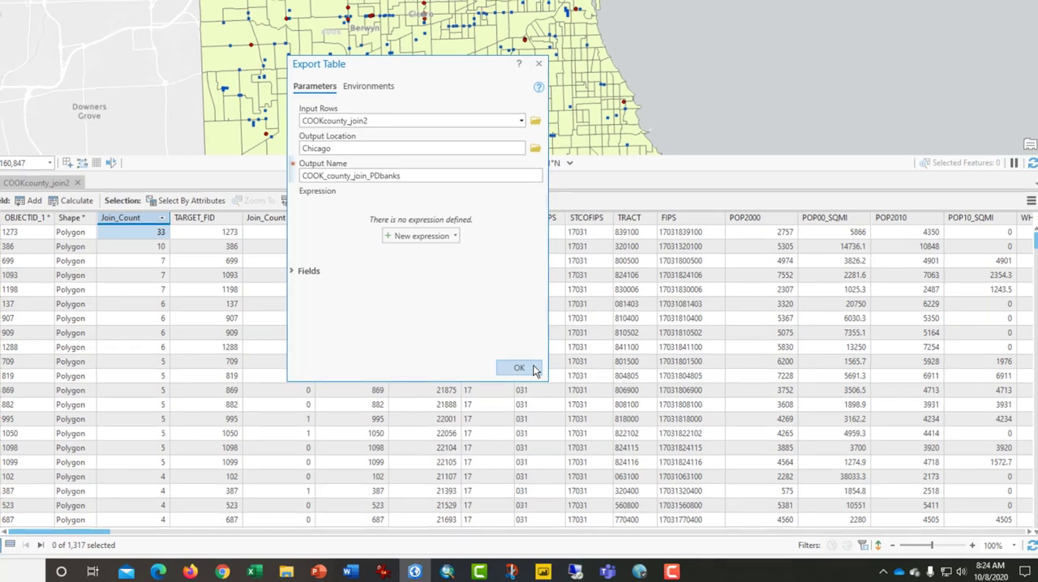
pyautogui.click(519, 367)
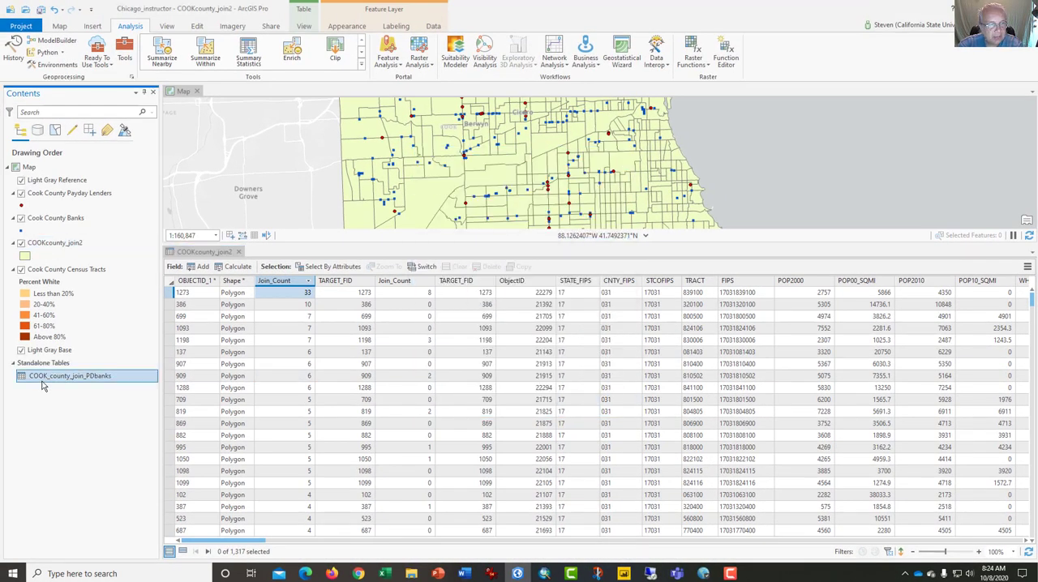
pyautogui.rightClick(69, 383)
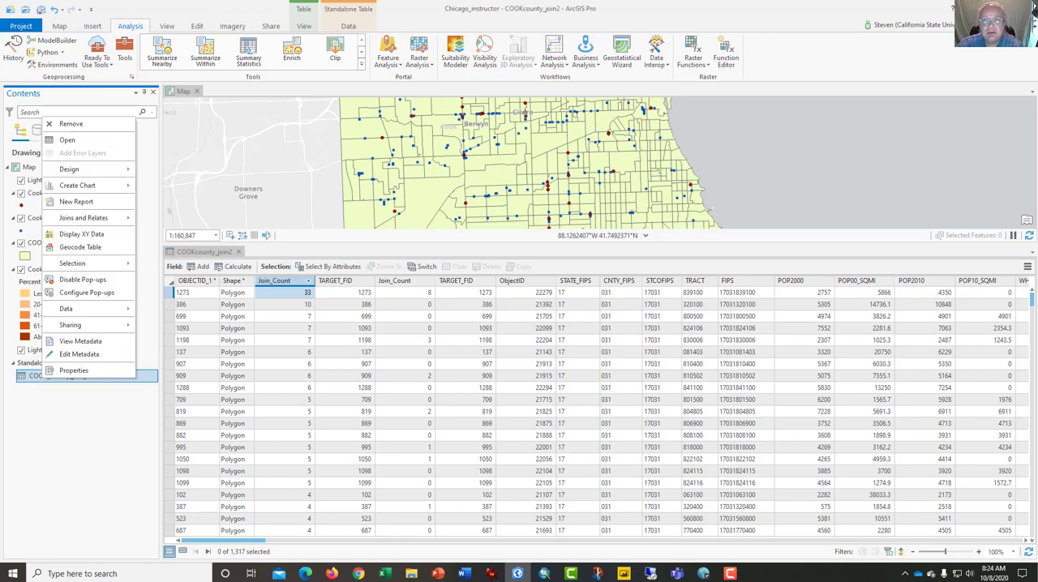
pyautogui.moveTo(769, 251)
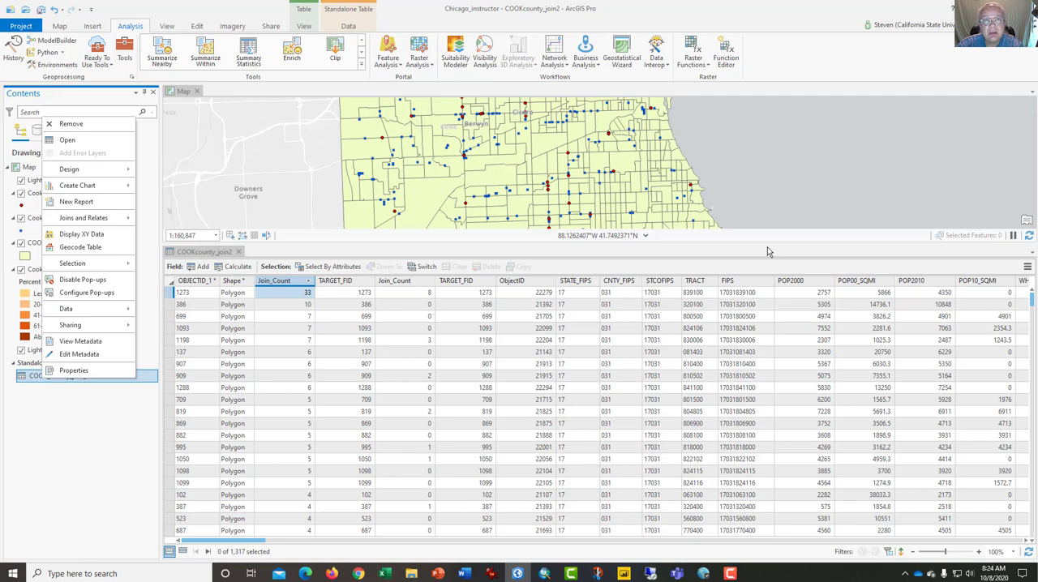
pyautogui.moveTo(942, 107)
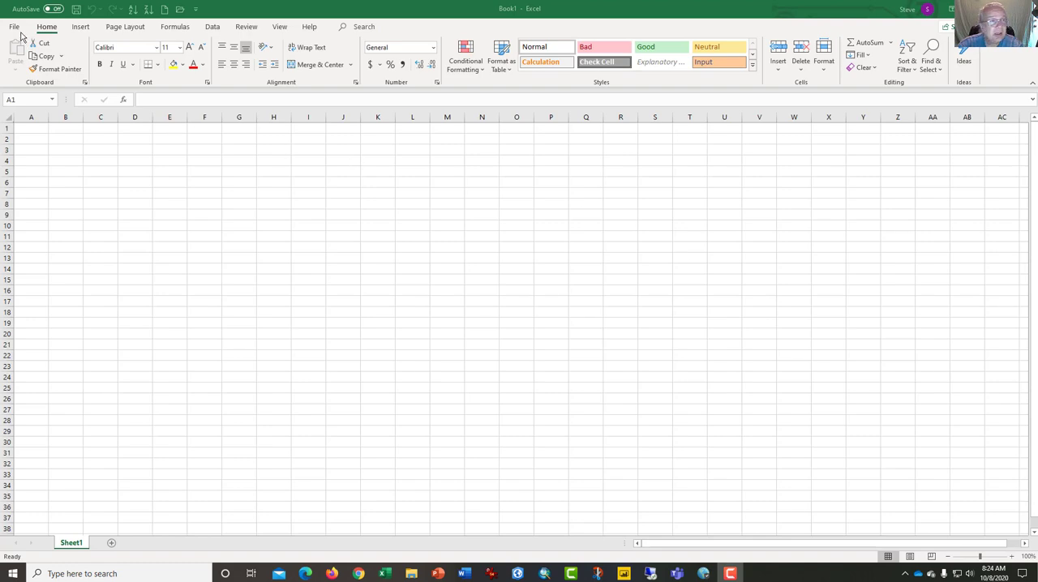
# Try opening COOK_county_join_PDbanks.dbf directly, choose read-only workbook, then dismiss the Open XML prompt.
pyautogui.click(20, 28)
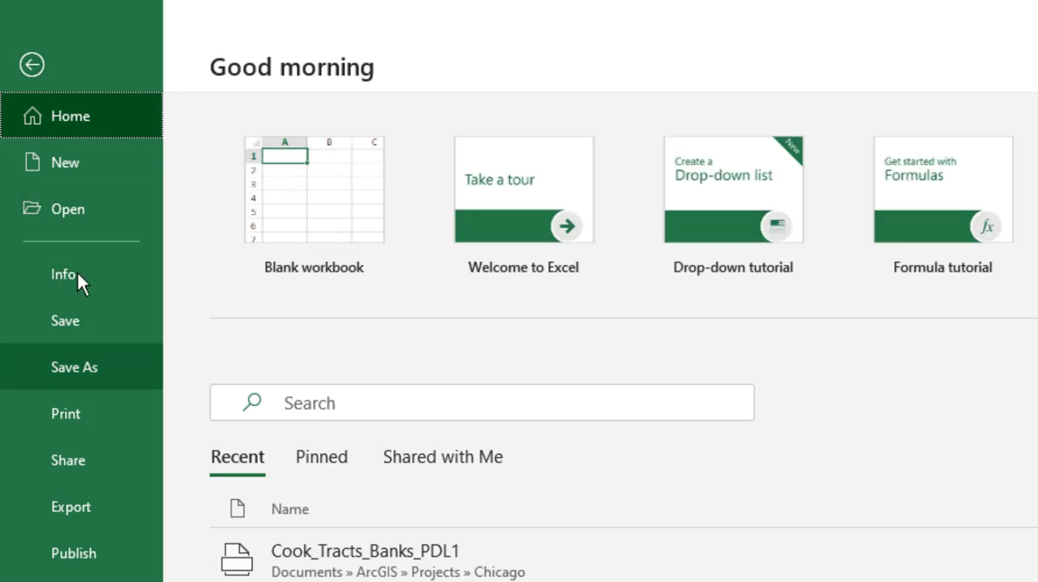
pyautogui.click(69, 208)
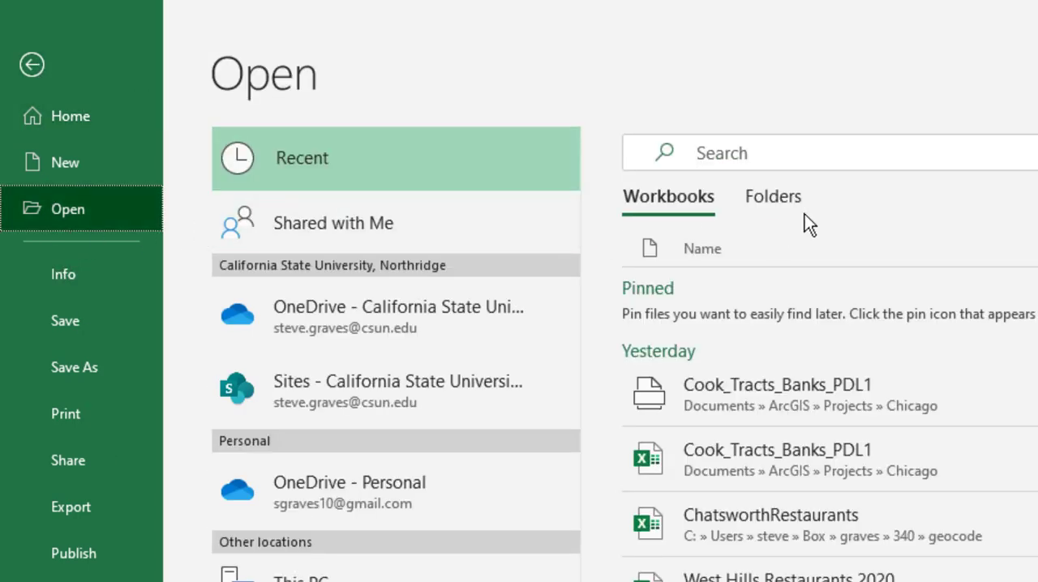
pyautogui.click(772, 196)
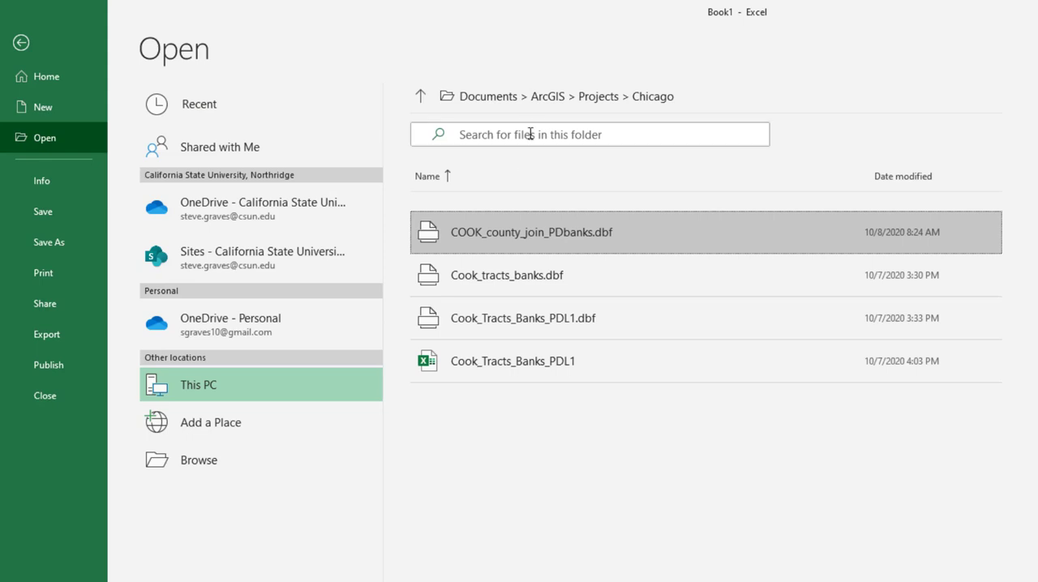
pyautogui.click(590, 133)
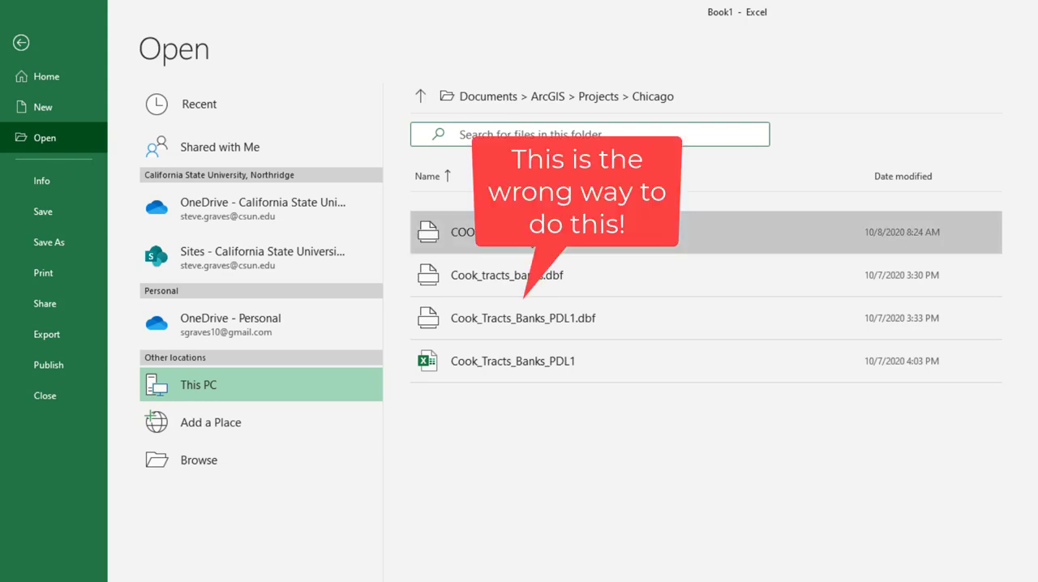
pyautogui.moveTo(529, 250)
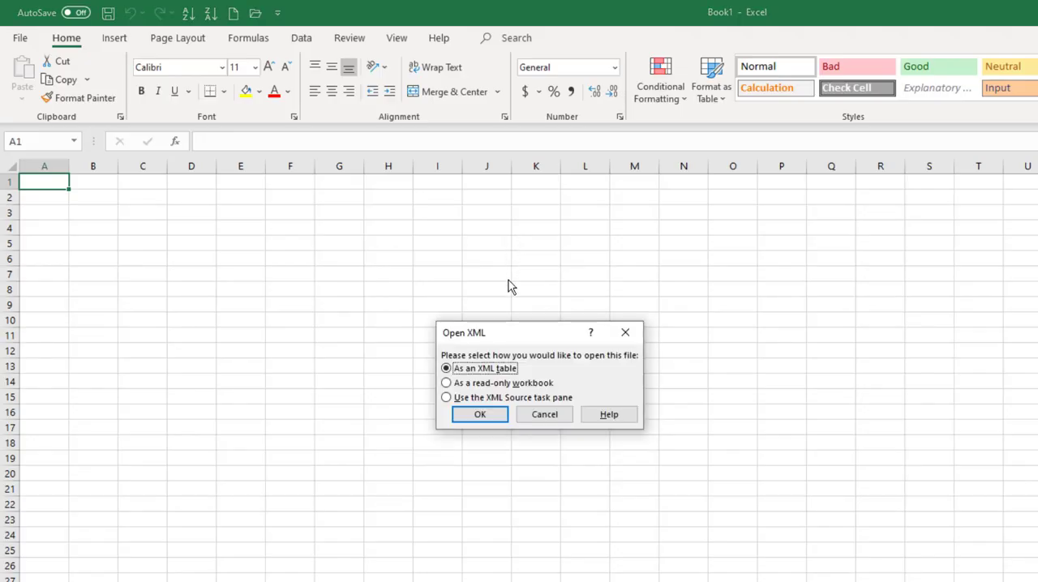
pyautogui.click(445, 383)
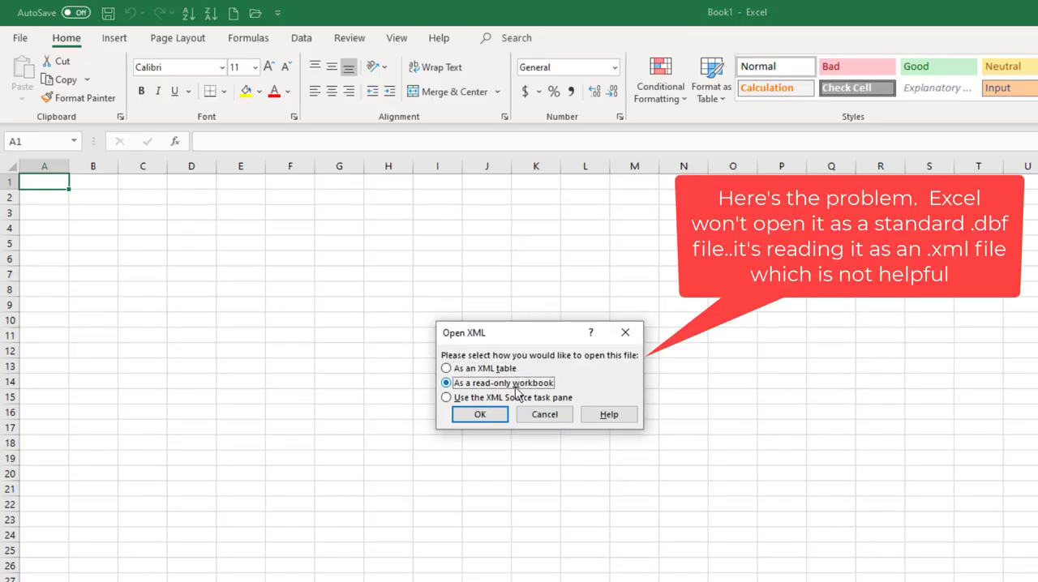
pyautogui.moveTo(625, 332)
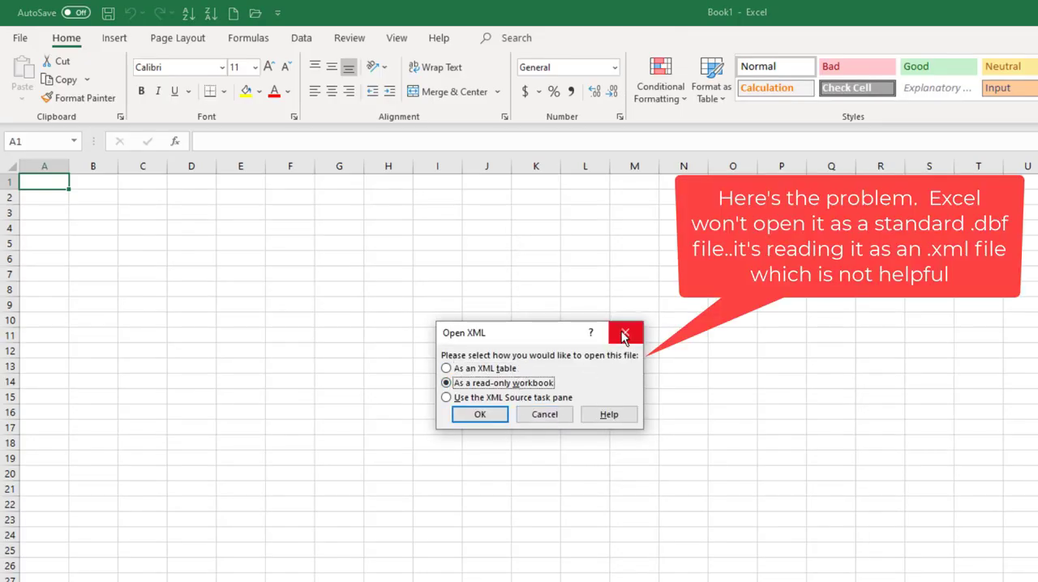
pyautogui.click(623, 335)
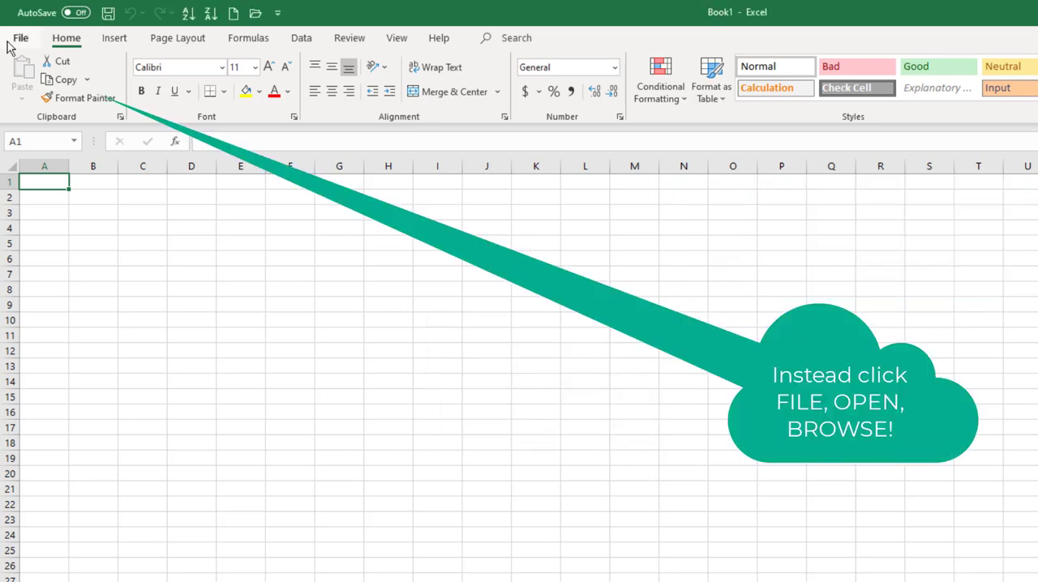
# Browse to Documents\ArcGIS\Projects\Chicago in the Open dialog.
pyautogui.click(24, 37)
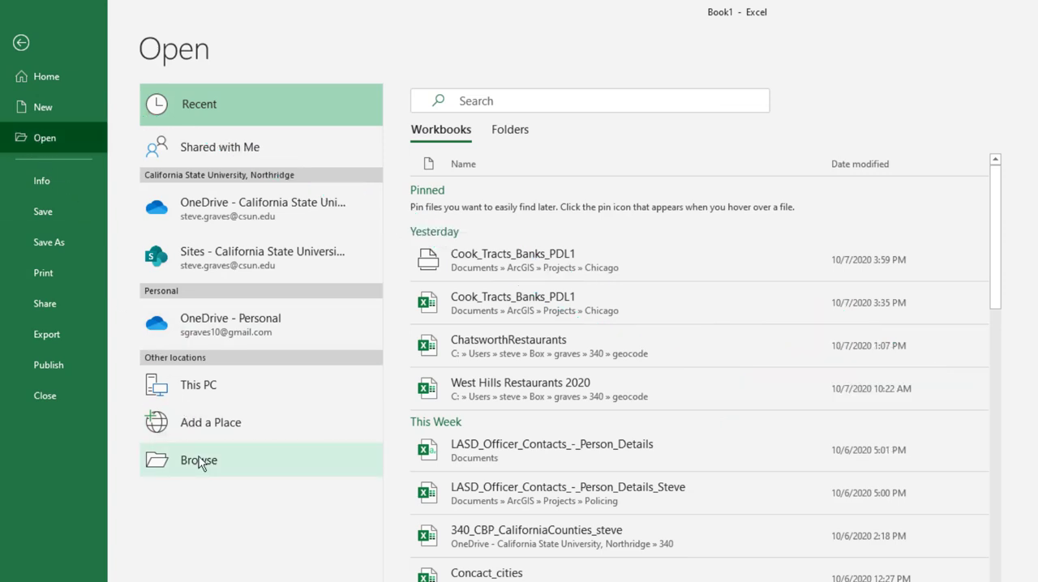
pyautogui.click(198, 461)
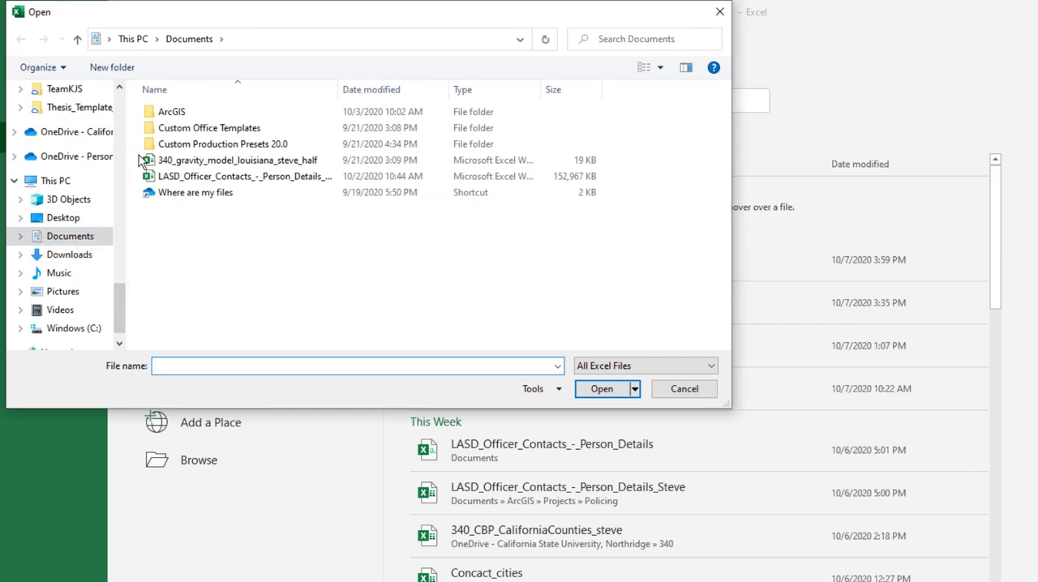
pyautogui.doubleClick(172, 111)
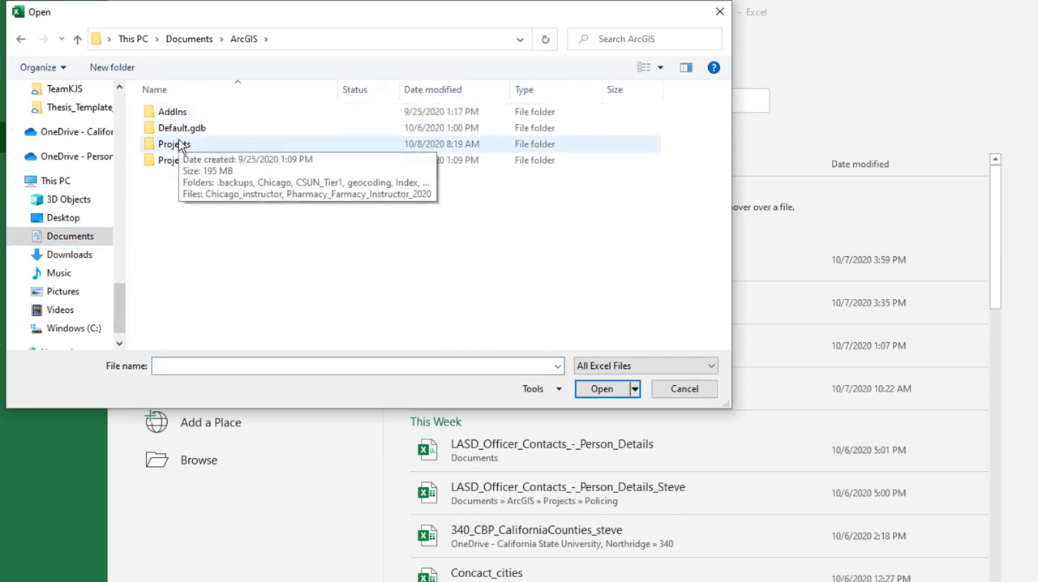
pyautogui.doubleClick(174, 142)
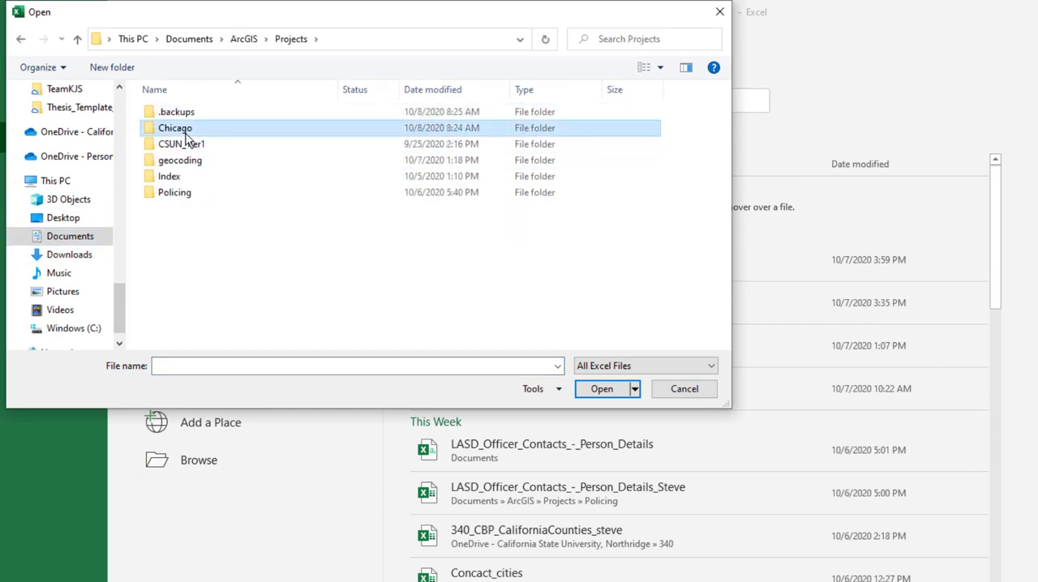
pyautogui.doubleClick(175, 126)
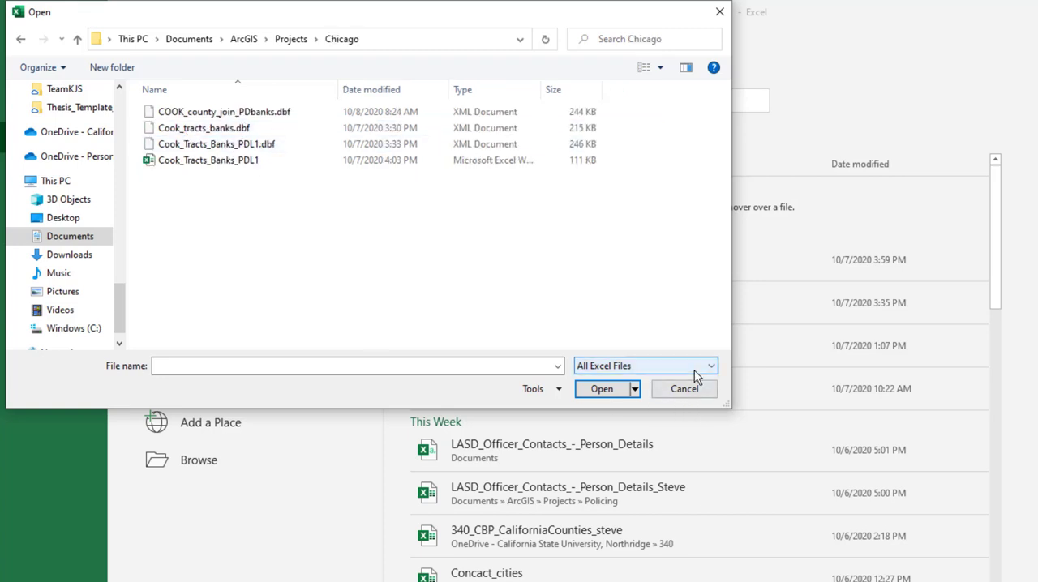
# Filter to dBase Files and open COOK_county_join_PDbanks.dbf.
pyautogui.click(709, 365)
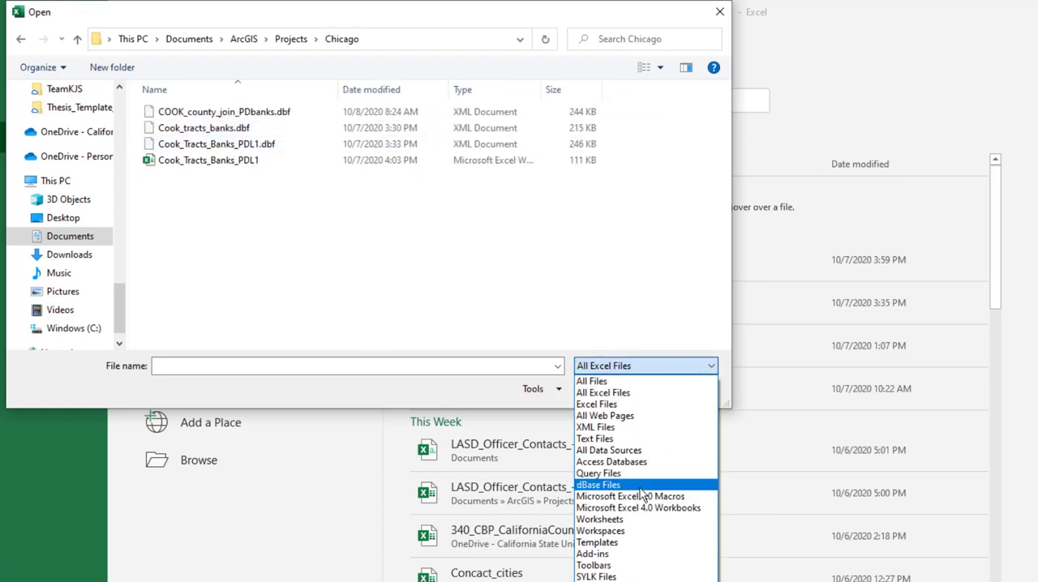
pyautogui.click(597, 484)
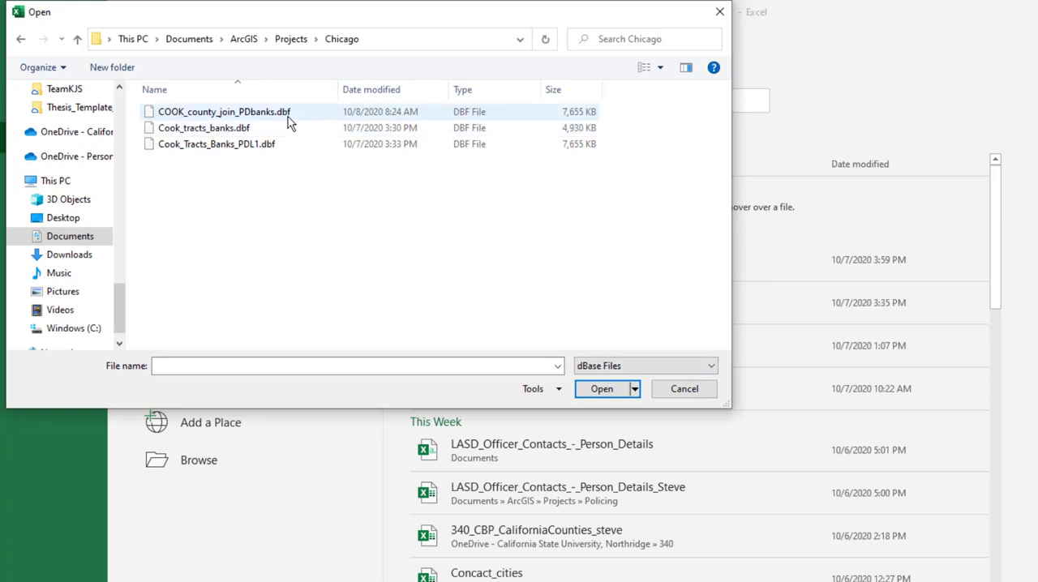
pyautogui.click(224, 112)
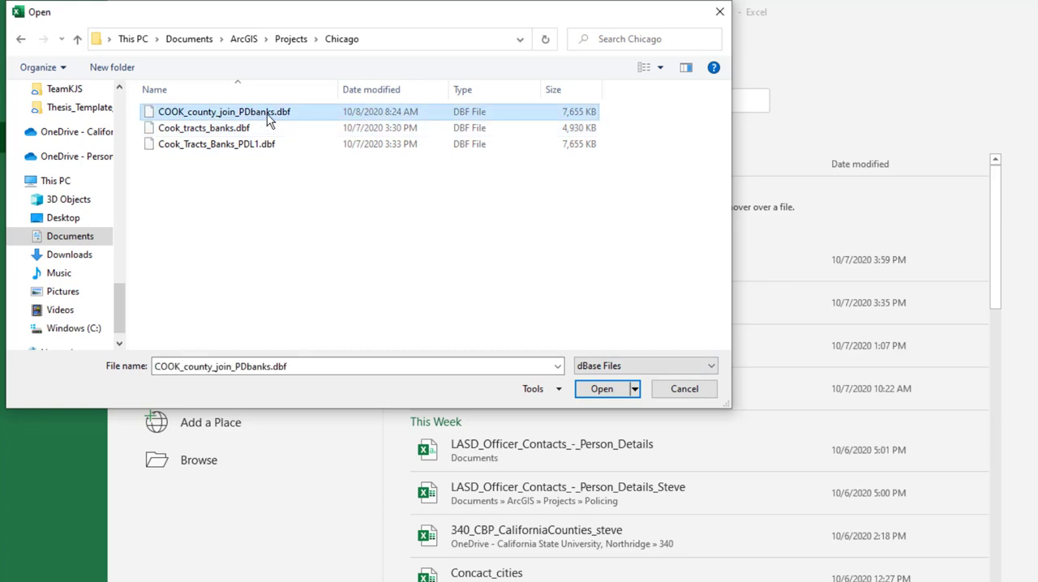
pyautogui.moveTo(250, 119)
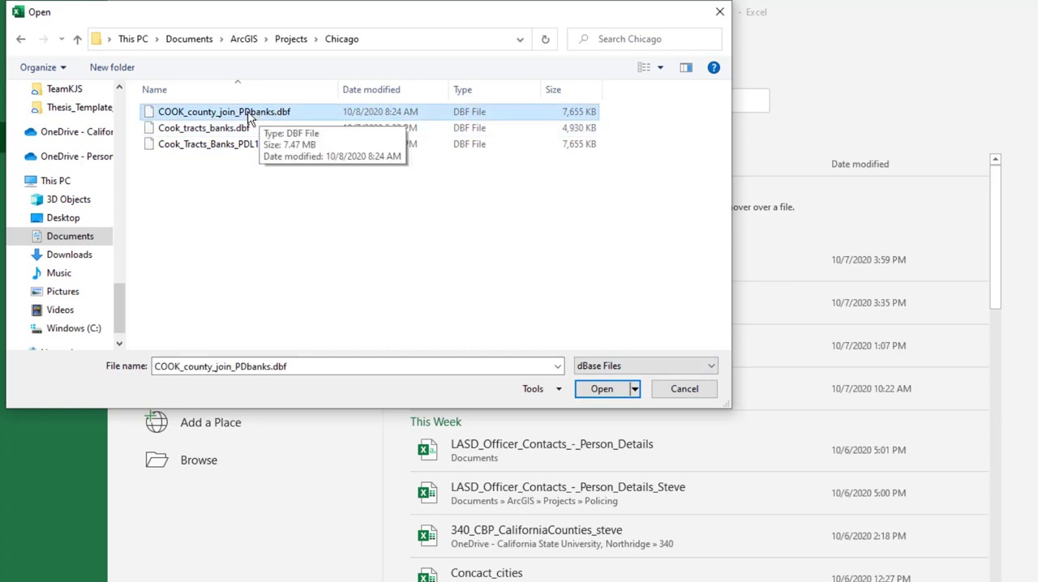
pyautogui.click(600, 390)
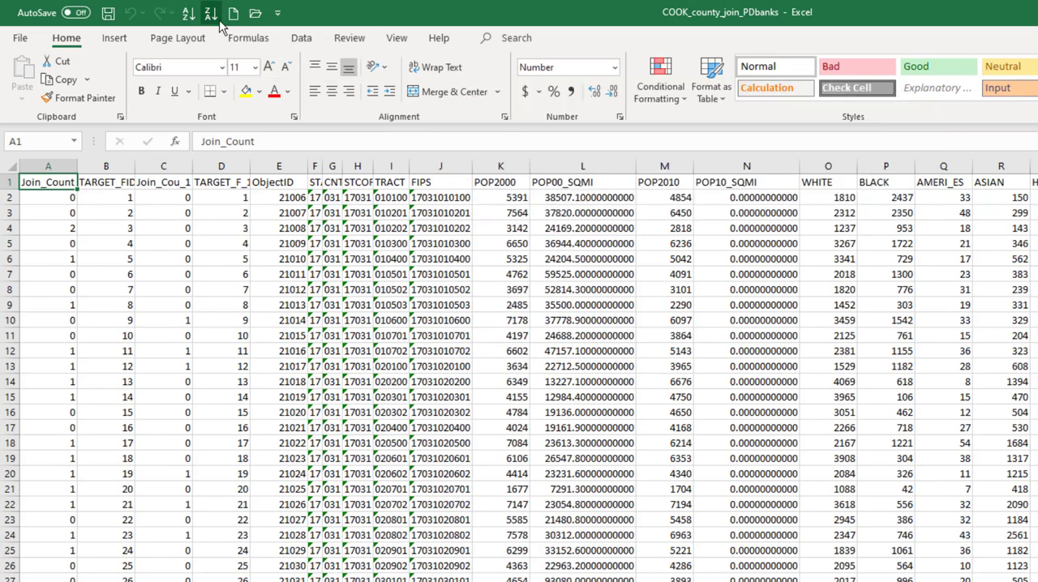
# Sort tracts by Join_Count largest to smallest and rename that header BANK.
pyautogui.click(205, 13)
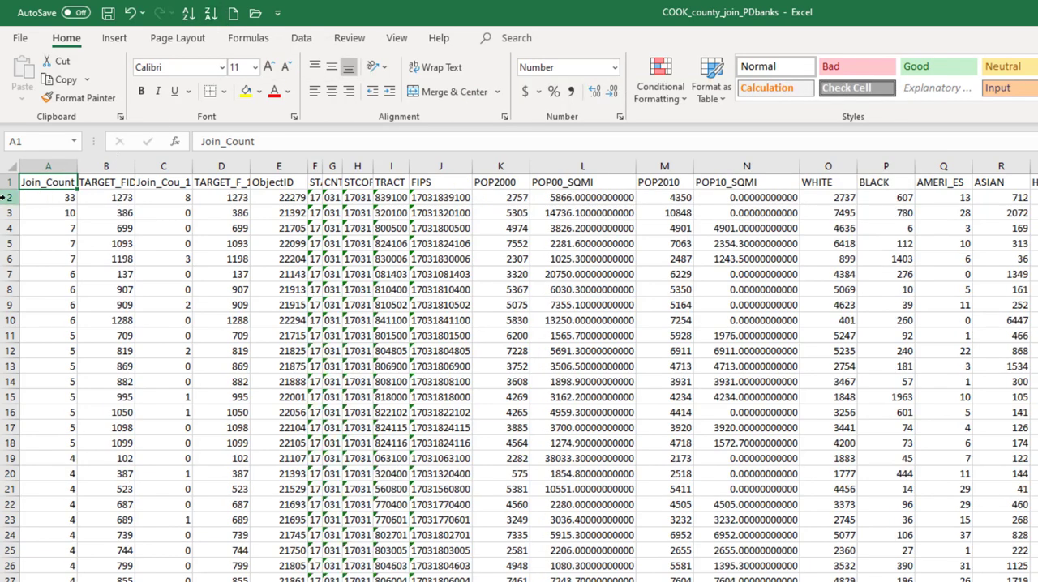
pyautogui.click(47, 205)
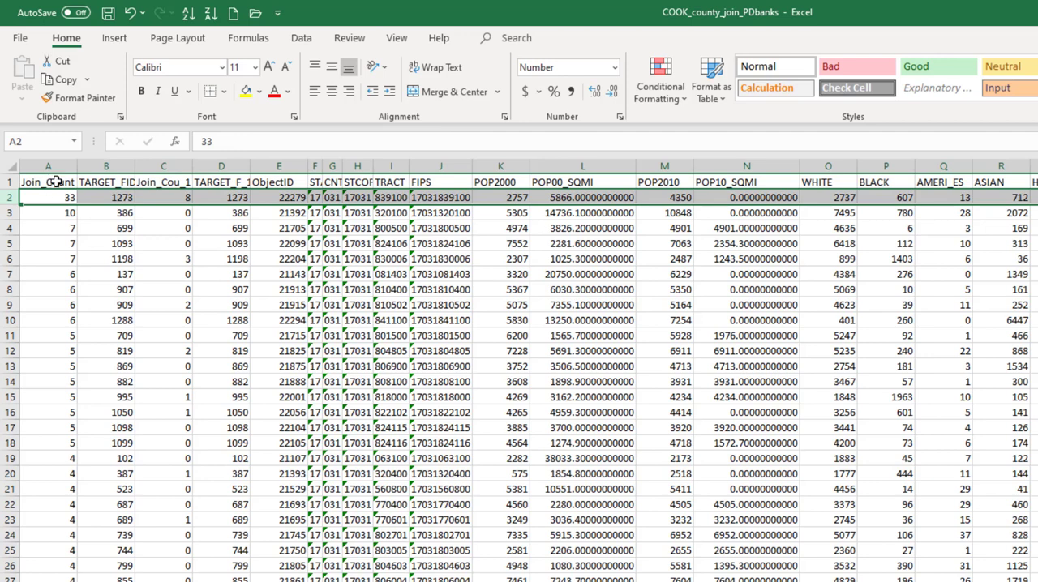
pyautogui.click(47, 197)
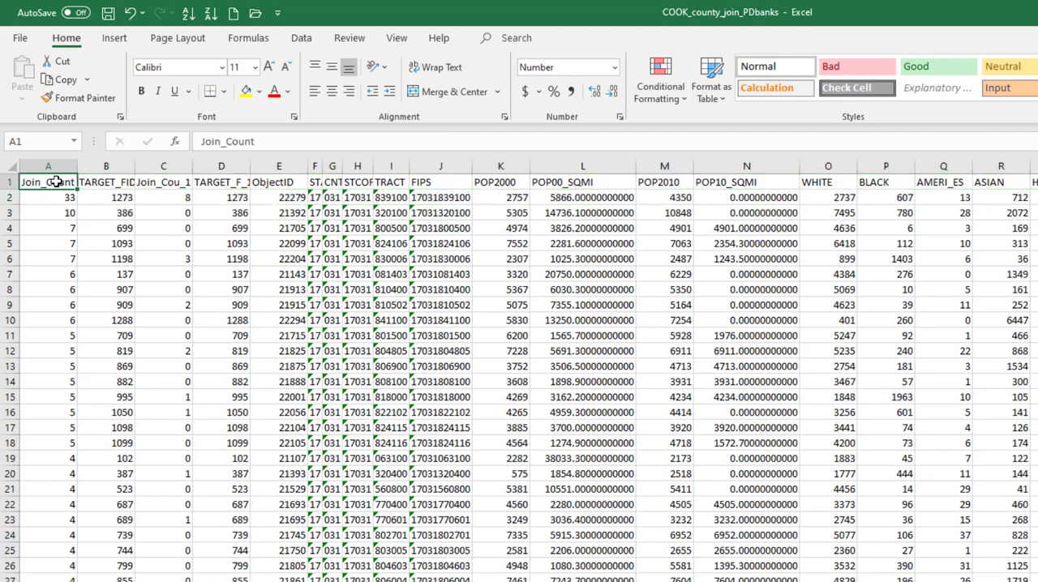
pyautogui.write('BANK')
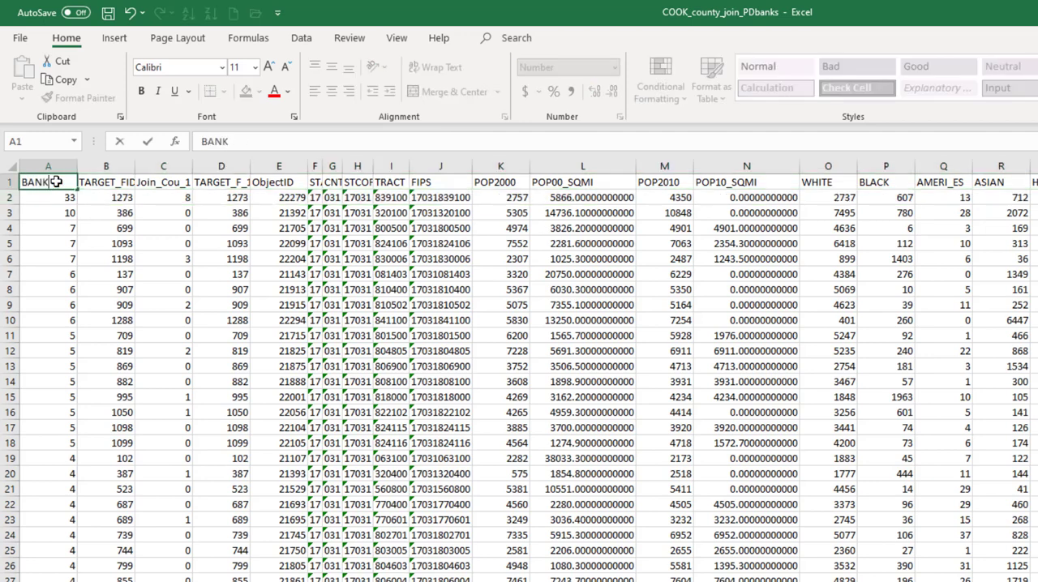
# Rename the Join_Cou_1 payday lender count header to PDL.
pyautogui.click(162, 182)
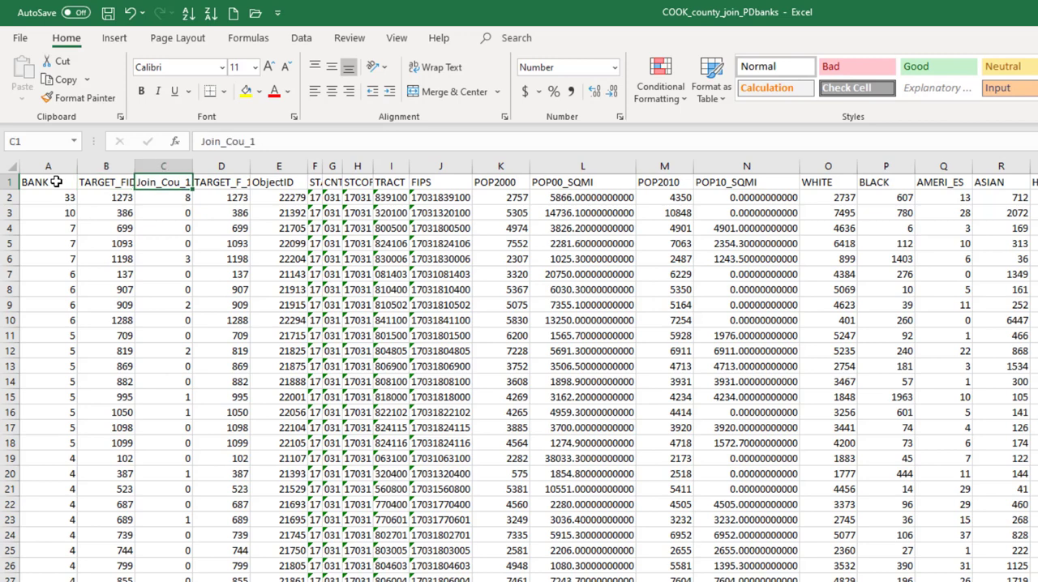
pyautogui.write('PDL')
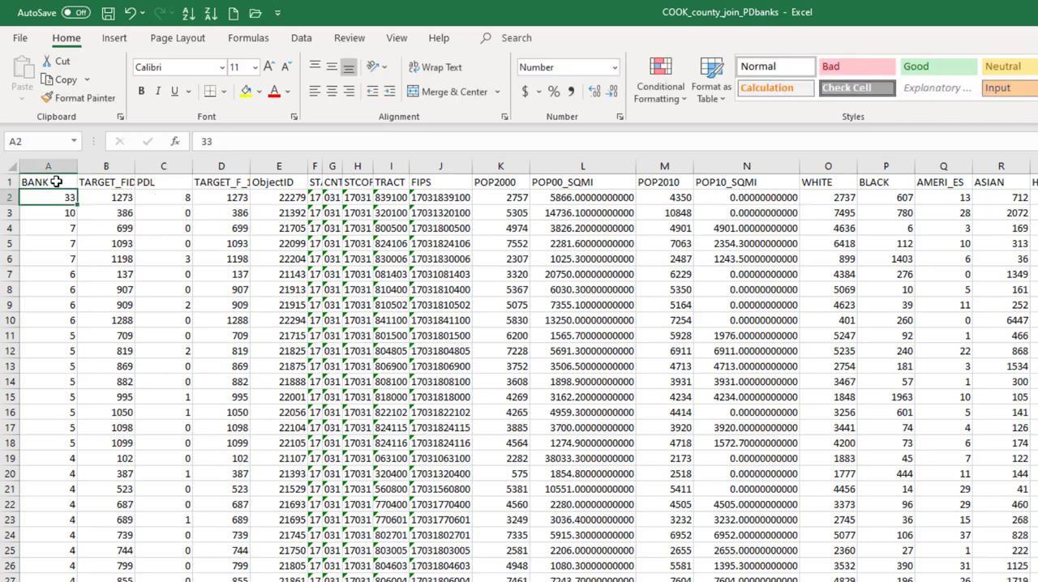
pyautogui.click(162, 198)
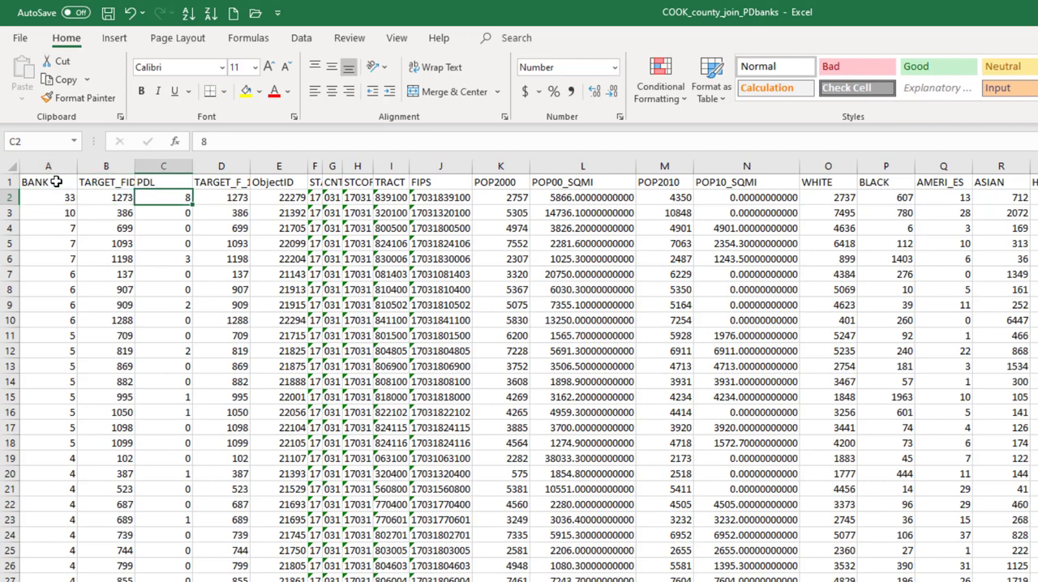
pyautogui.click(582, 198)
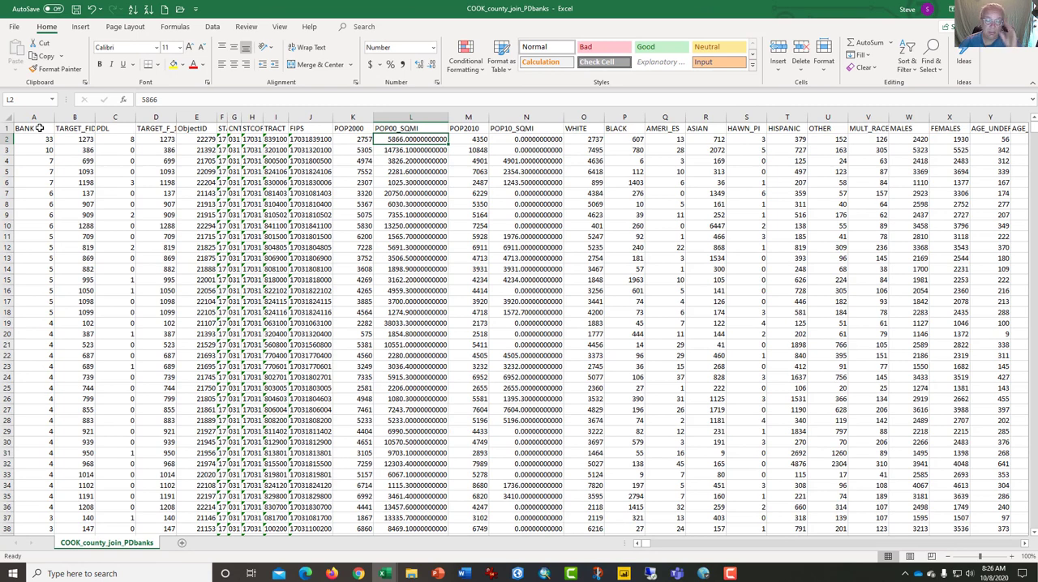
# Delete unwanted data columns, leaving BANK, PDL, FIPS, MED_AGE, AVE_FAM_SZ, SQMI and Pct_White.
pyautogui.click(409, 128)
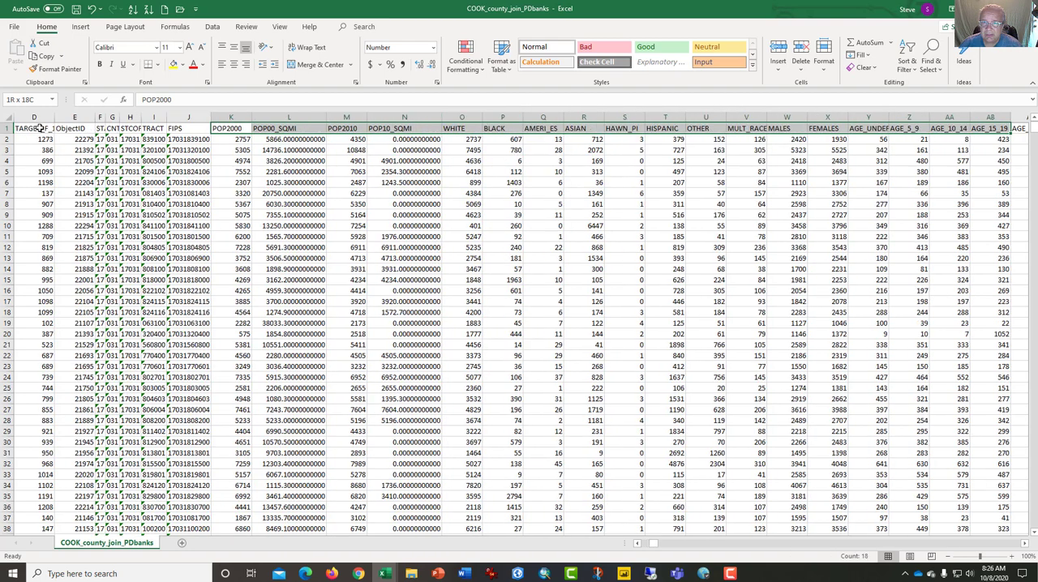
pyautogui.hscroll(3)
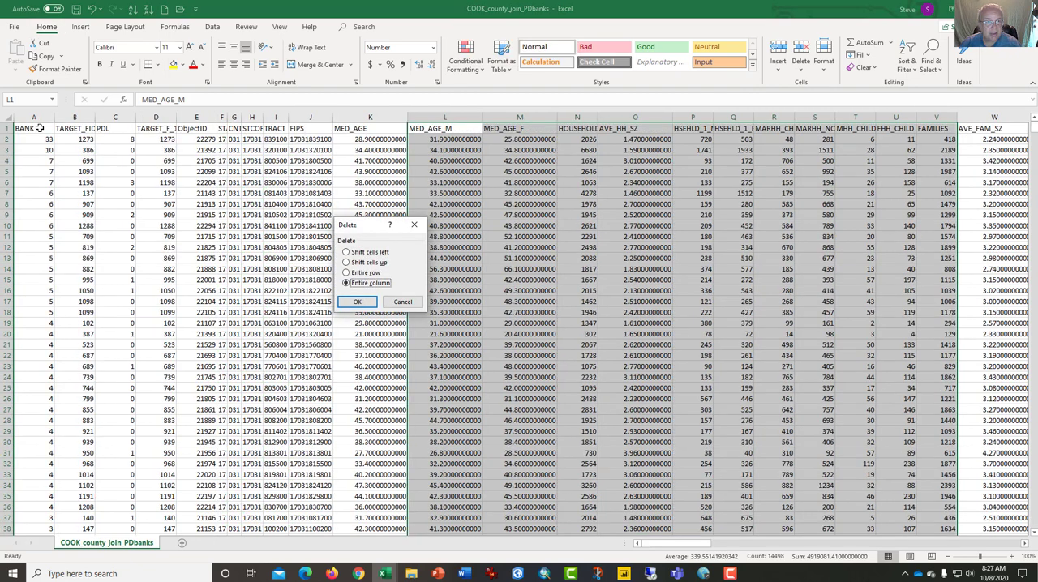
pyautogui.click(357, 302)
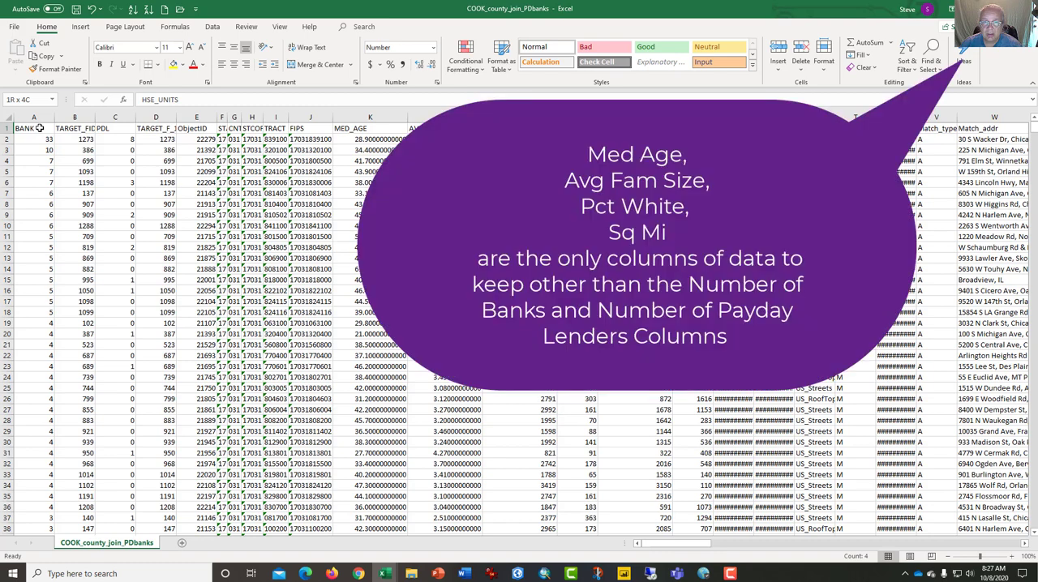
pyautogui.scroll(-3)
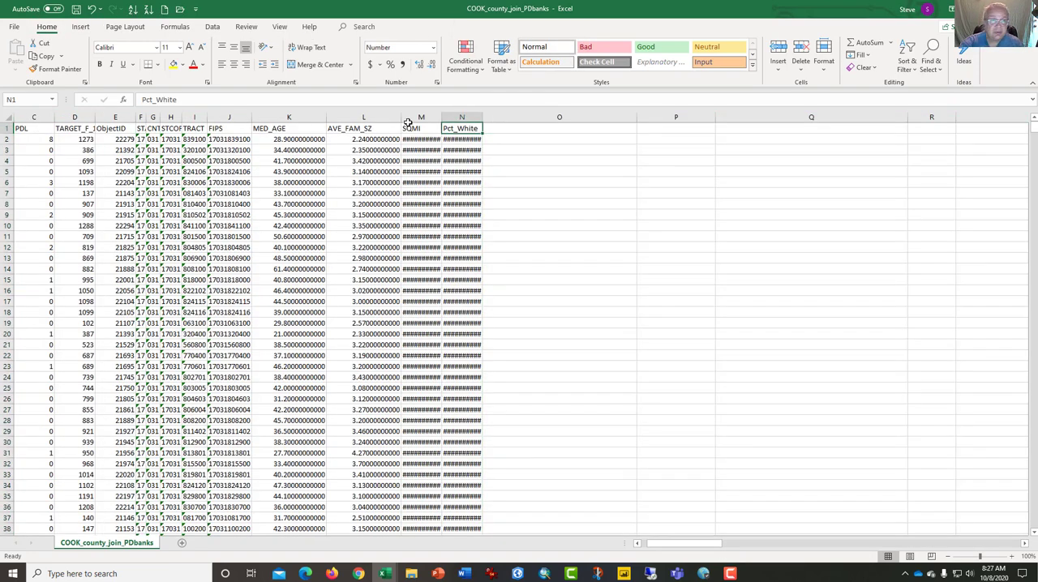
pyautogui.click(422, 128)
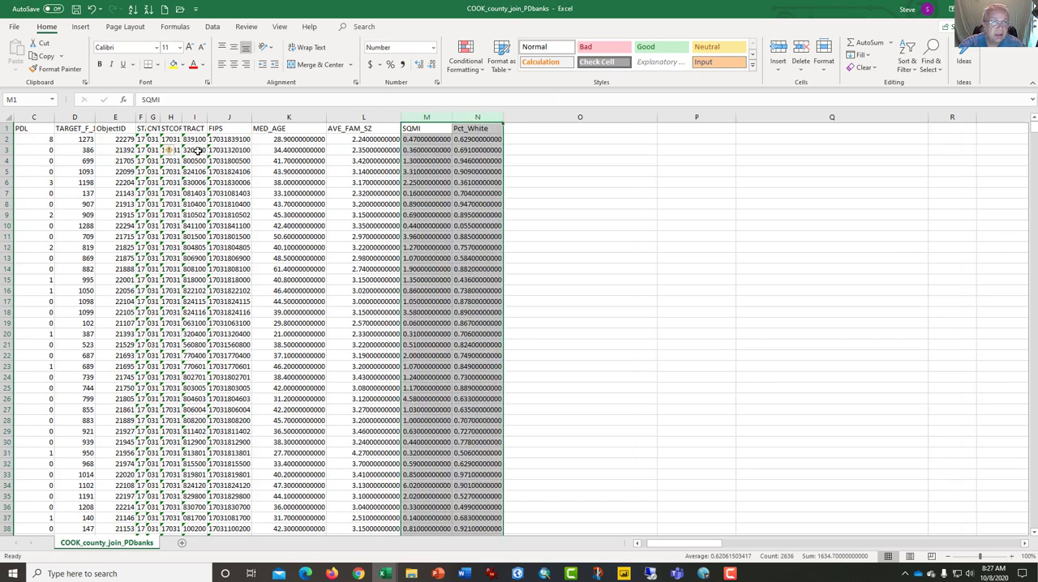
pyautogui.click(195, 150)
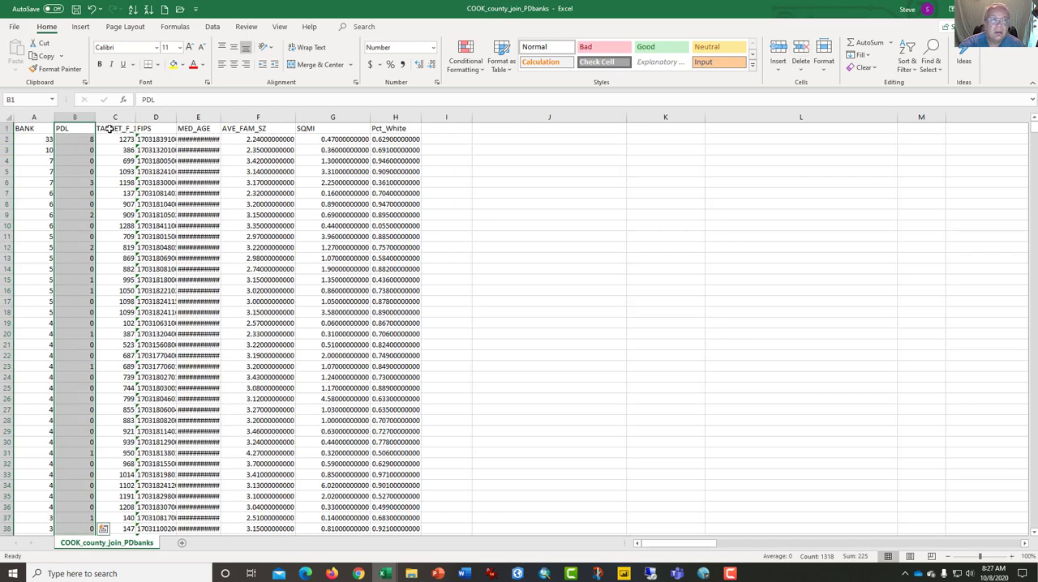
pyautogui.click(114, 128)
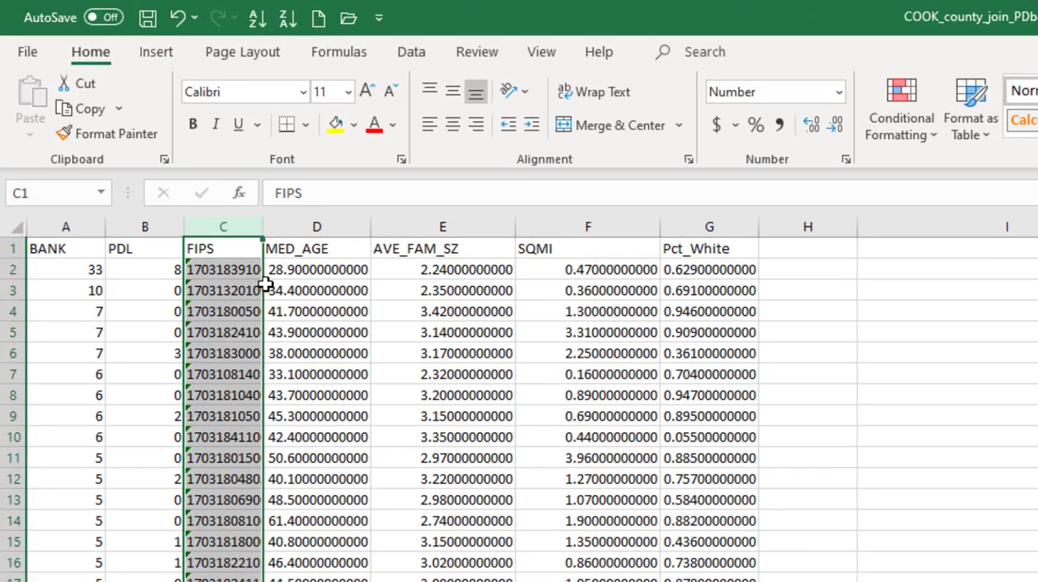
pyautogui.moveTo(59, 249)
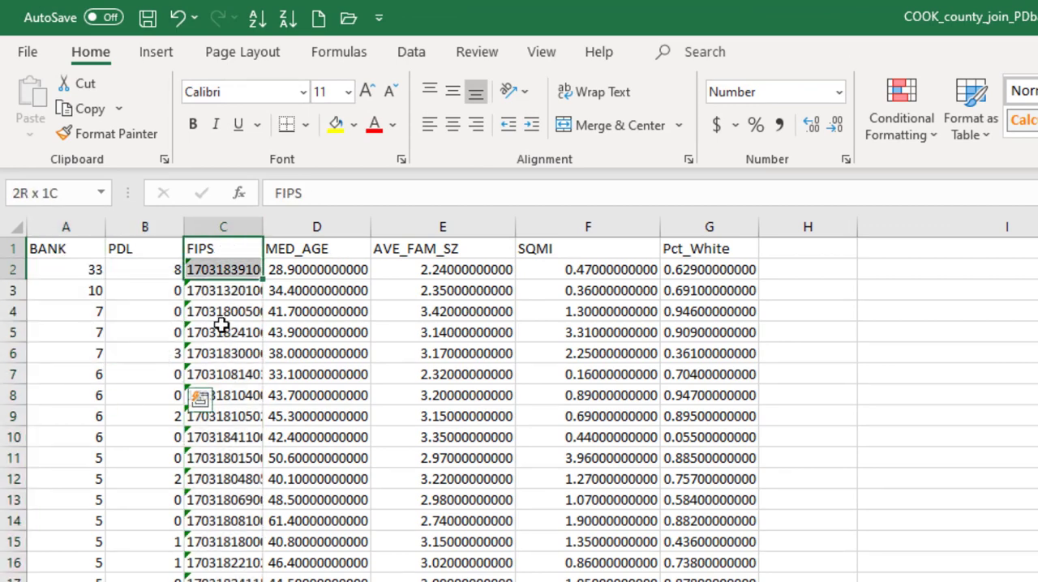
pyautogui.click(224, 248)
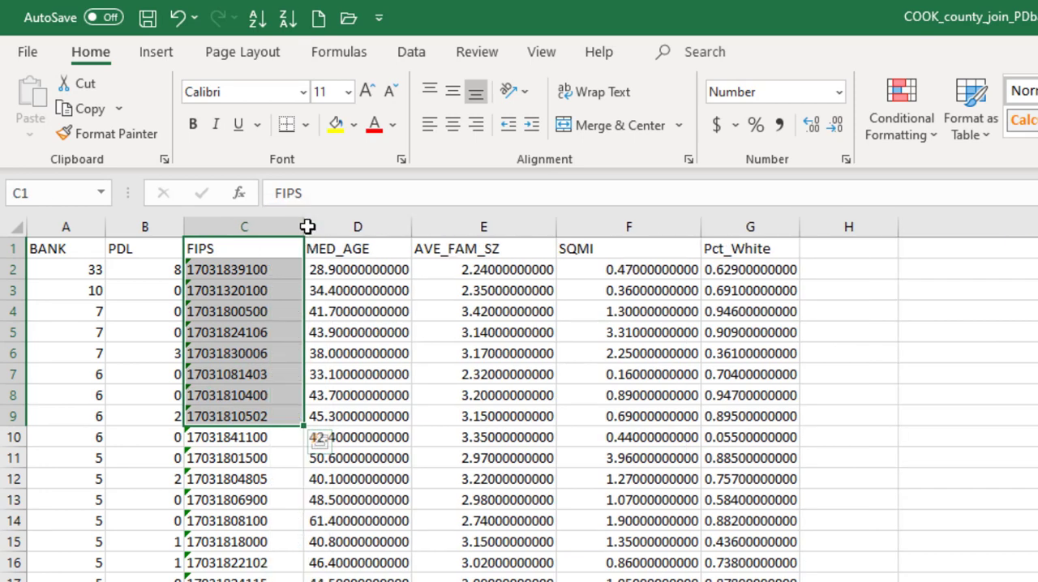
pyautogui.click(244, 331)
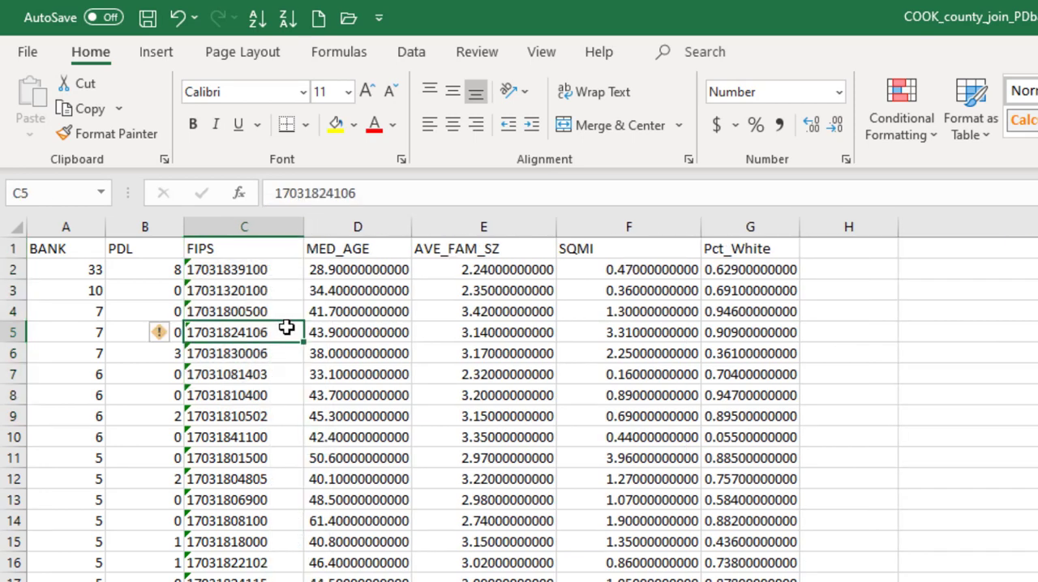
pyautogui.click(357, 248)
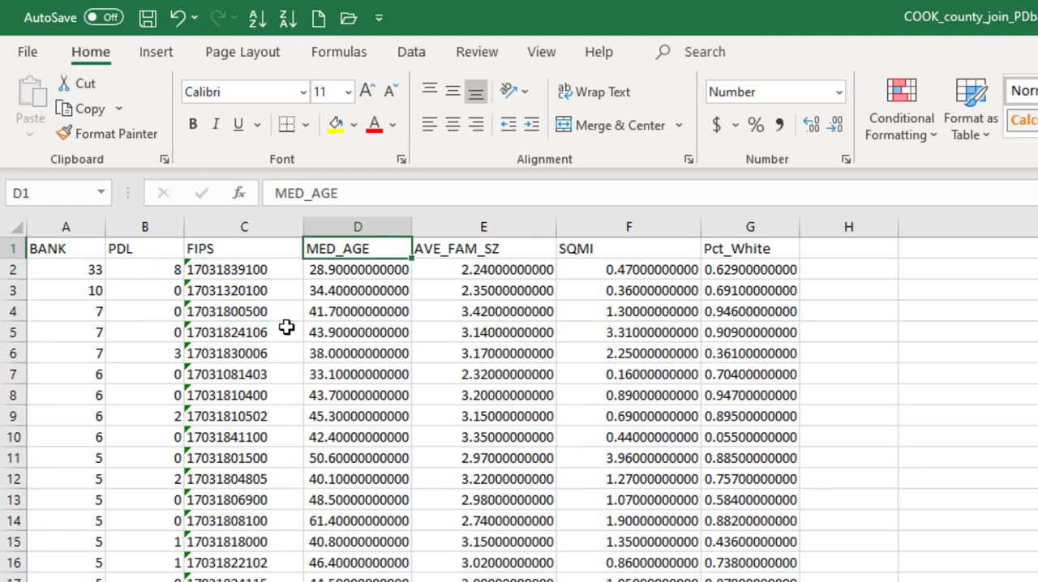
pyautogui.click(750, 248)
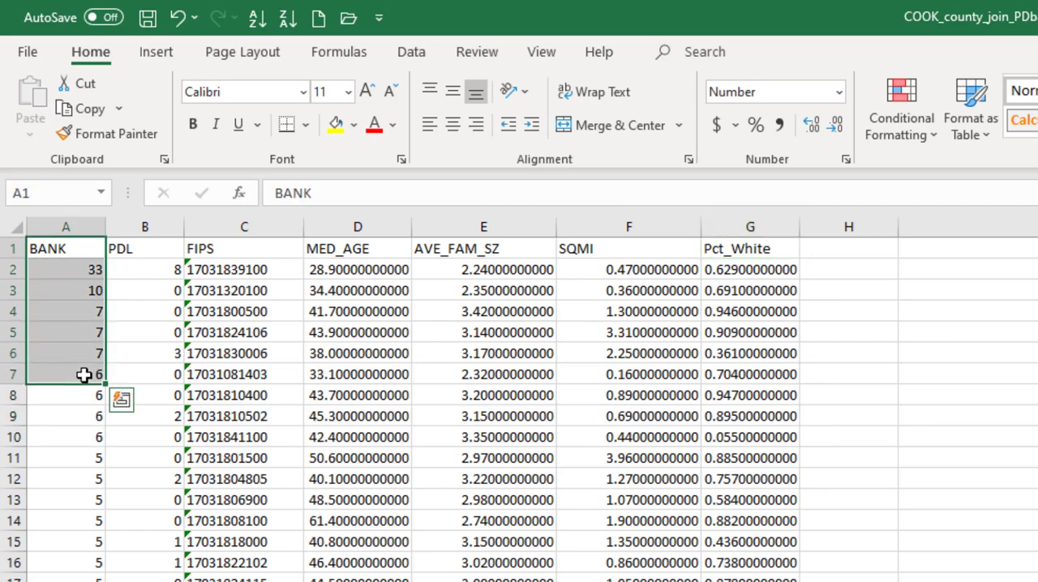
# Select from the BANK heading down through the last bank tract row and copy it.
pyautogui.click(66, 269)
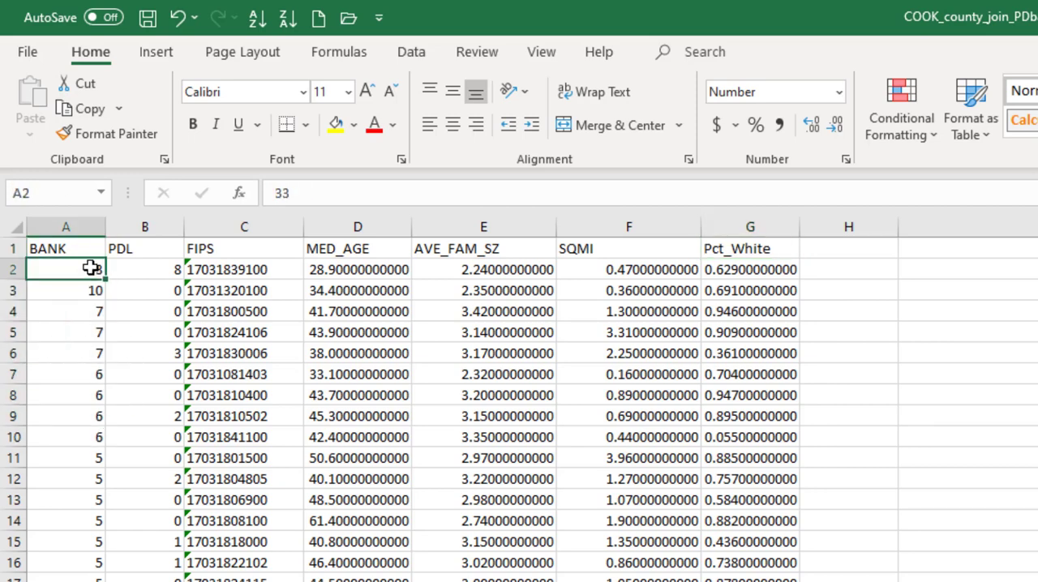
pyautogui.click(65, 248)
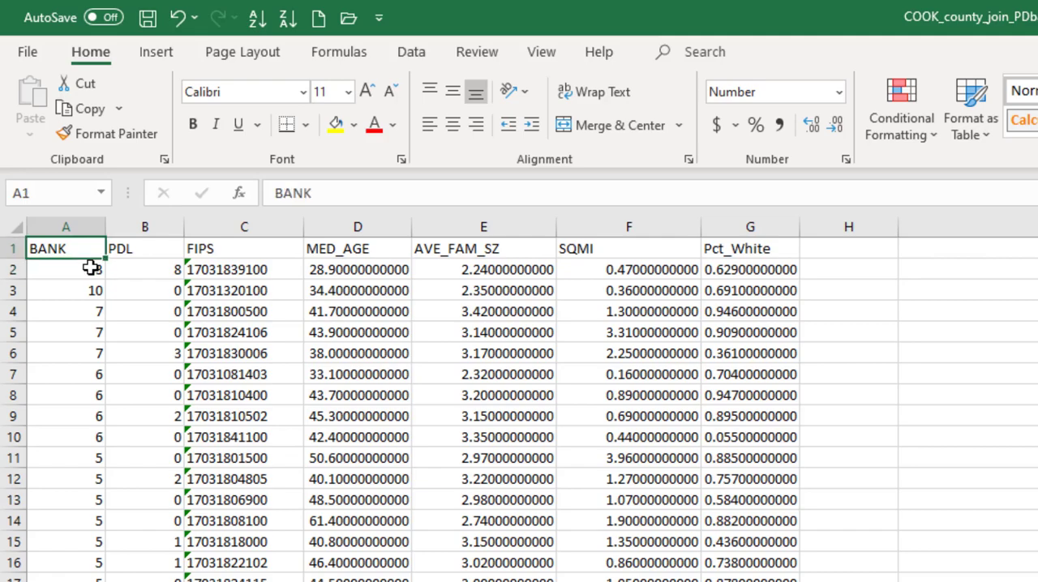
pyautogui.moveTo(65, 269); pyautogui.dragTo(64, 542)
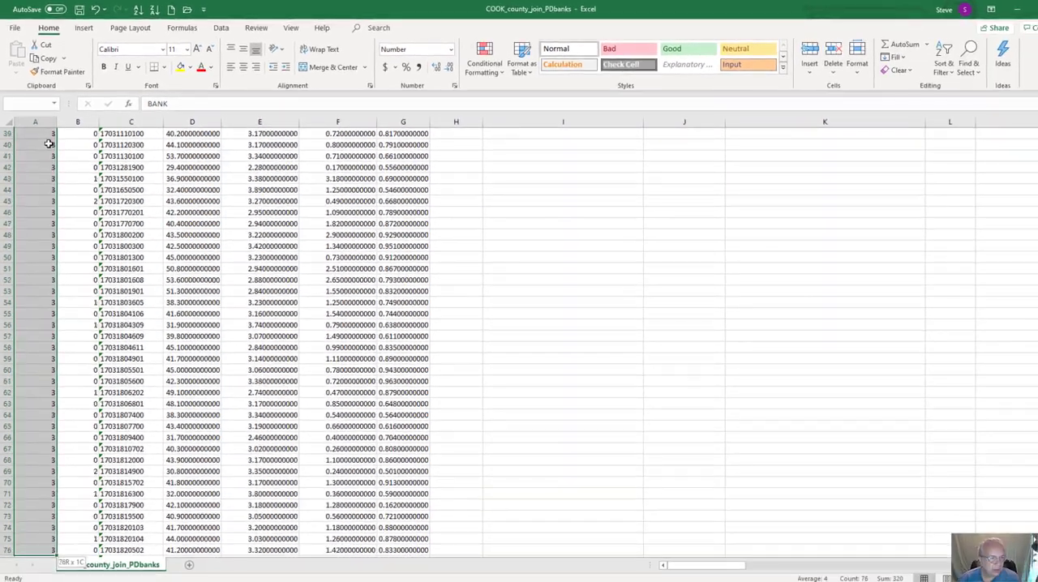
pyautogui.scroll(-3)
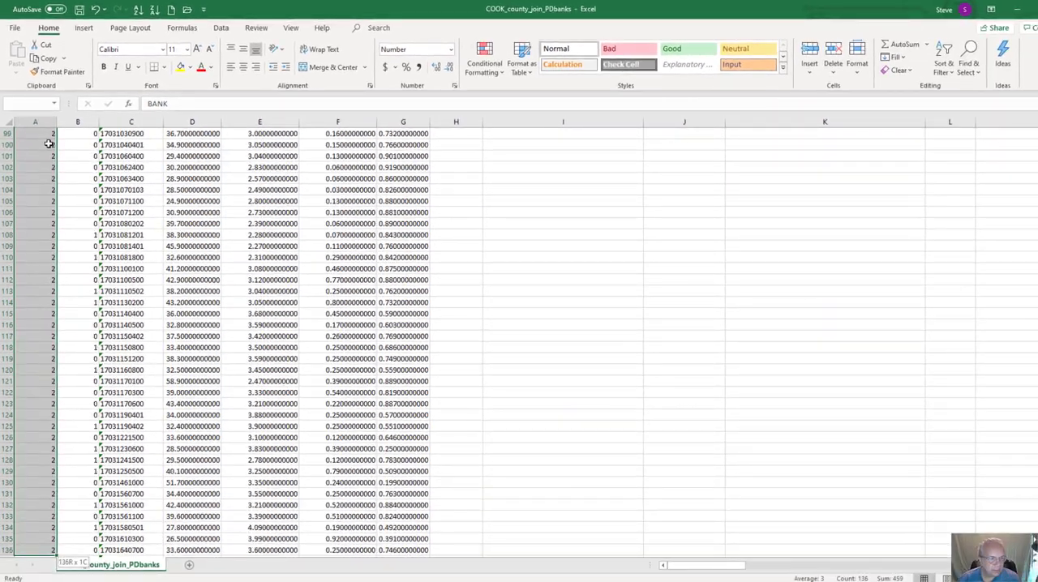
pyautogui.scroll(-3)
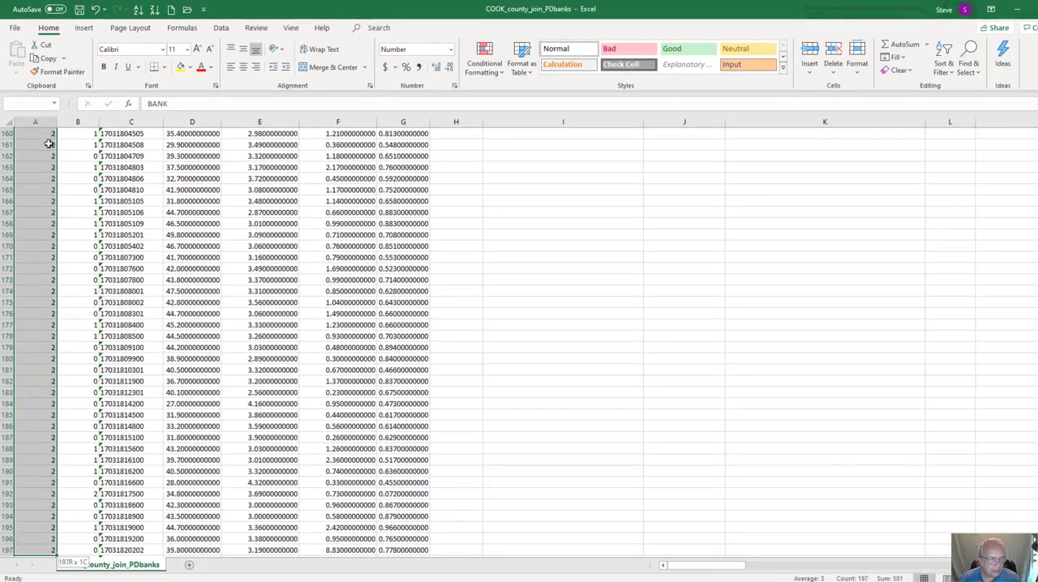
pyautogui.scroll(-3)
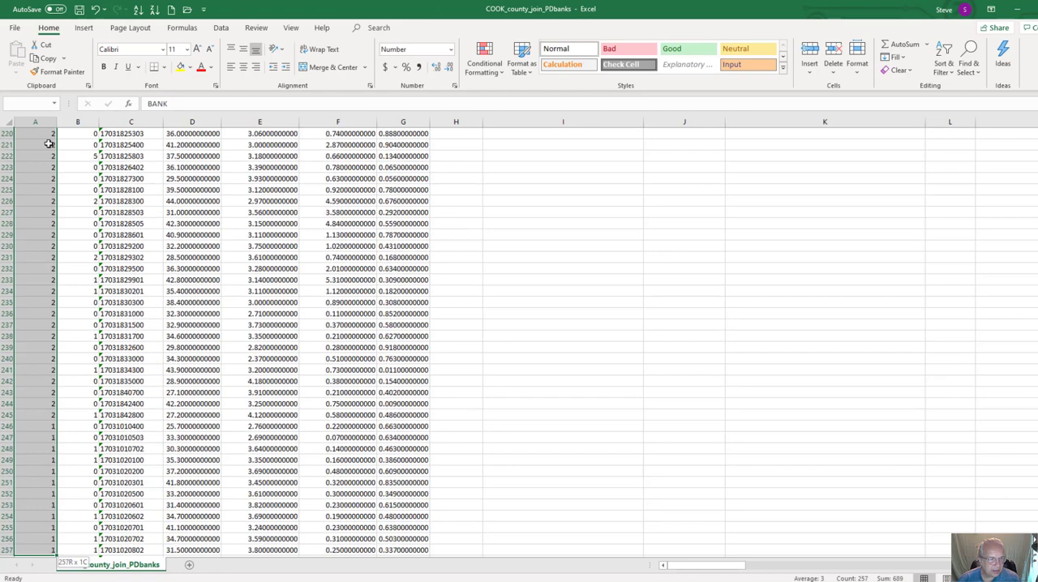
pyautogui.scroll(-3)
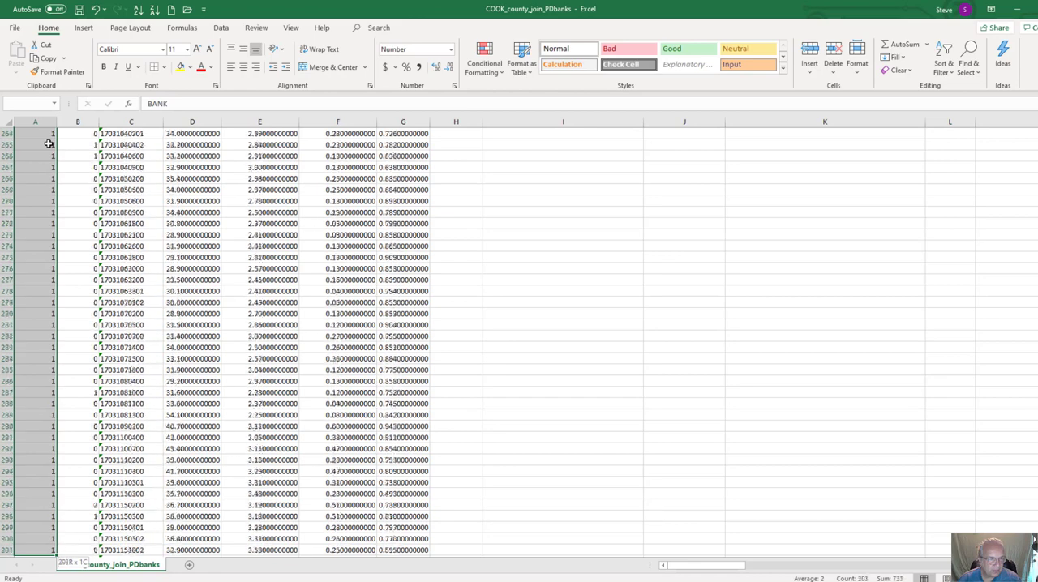
pyautogui.scroll(-3)
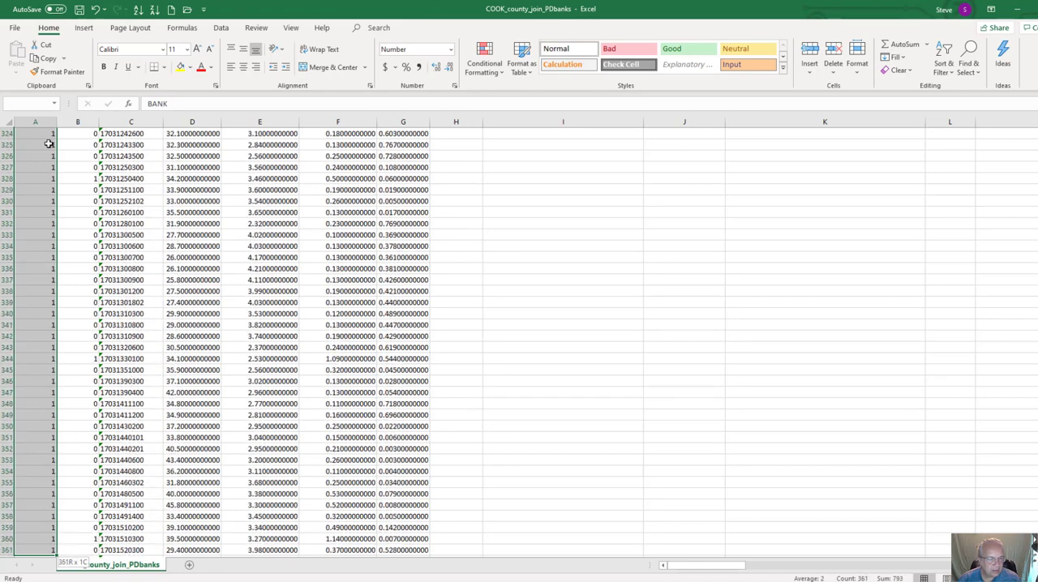
pyautogui.scroll(-3)
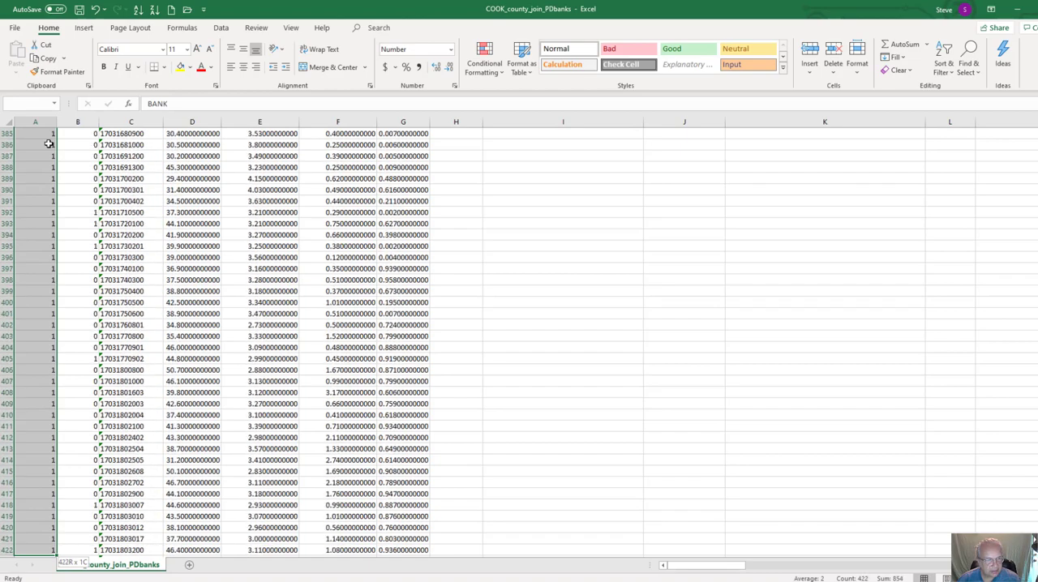
pyautogui.scroll(-3)
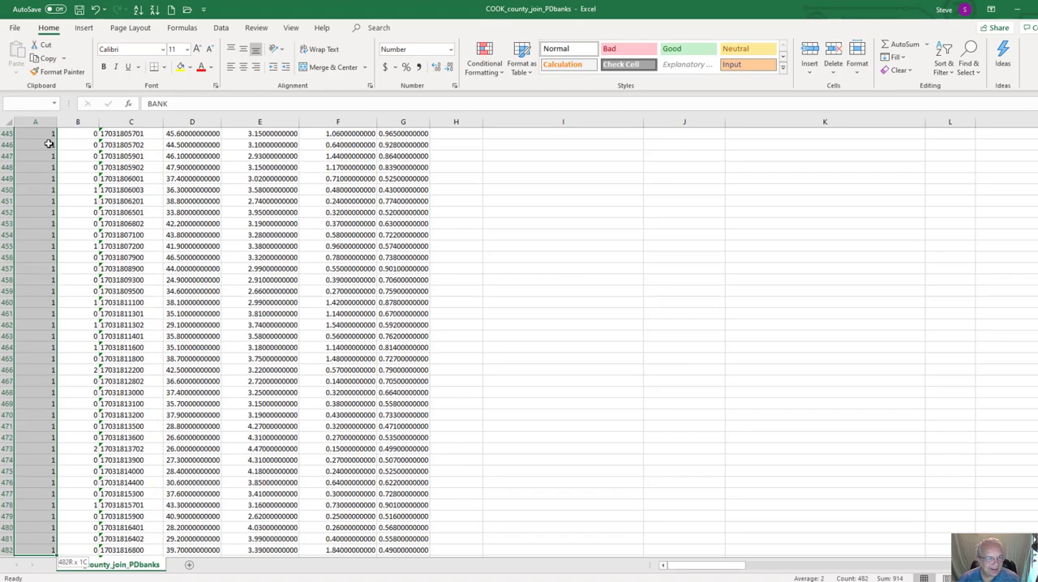
pyautogui.scroll(-3)
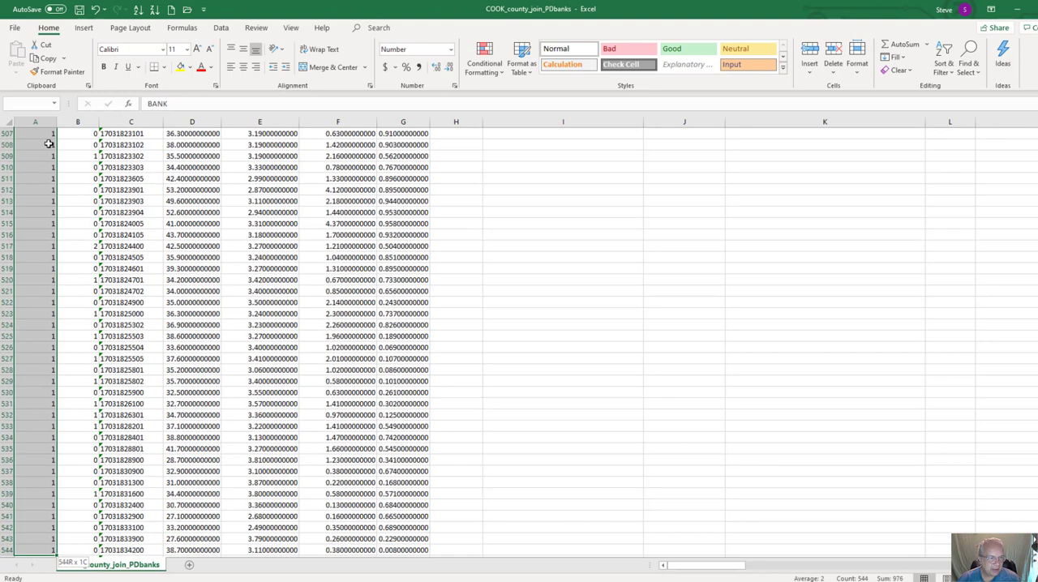
pyautogui.scroll(-3)
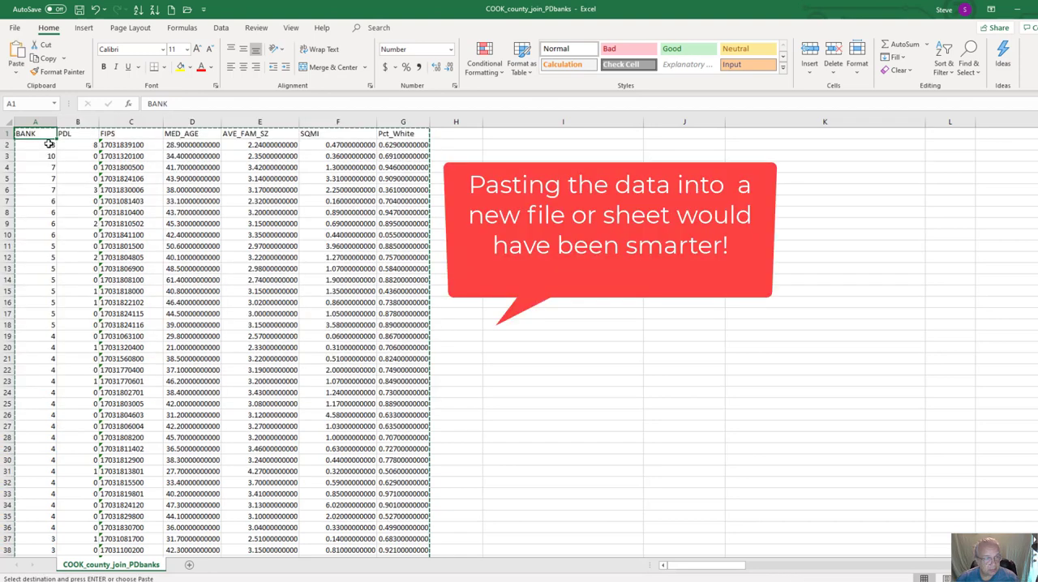
# Paste the copied bank-tract rows into the empty columns right of the original table.
pyautogui.click(562, 133)
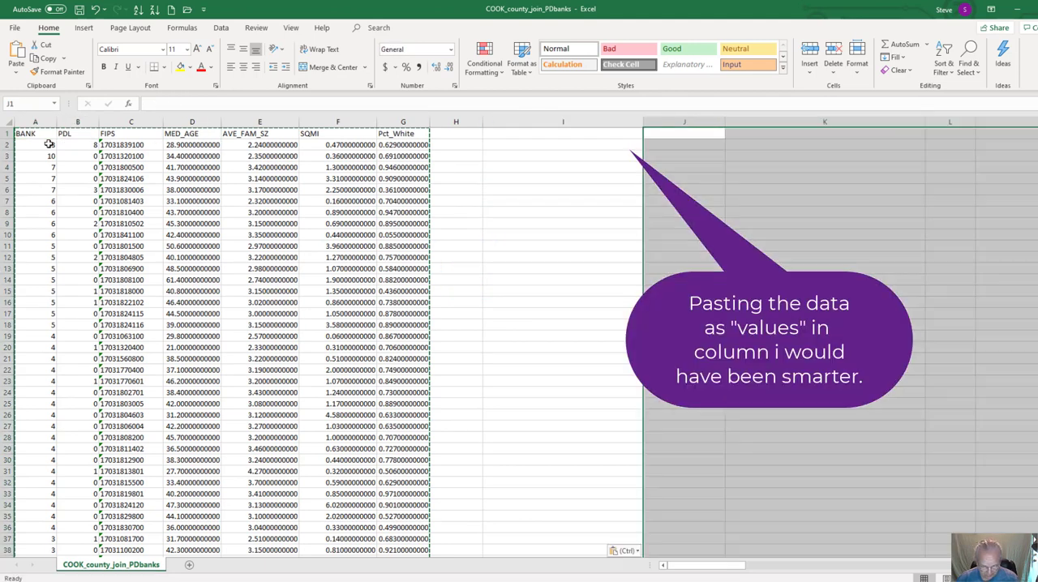
pyautogui.press('ctrl+v')
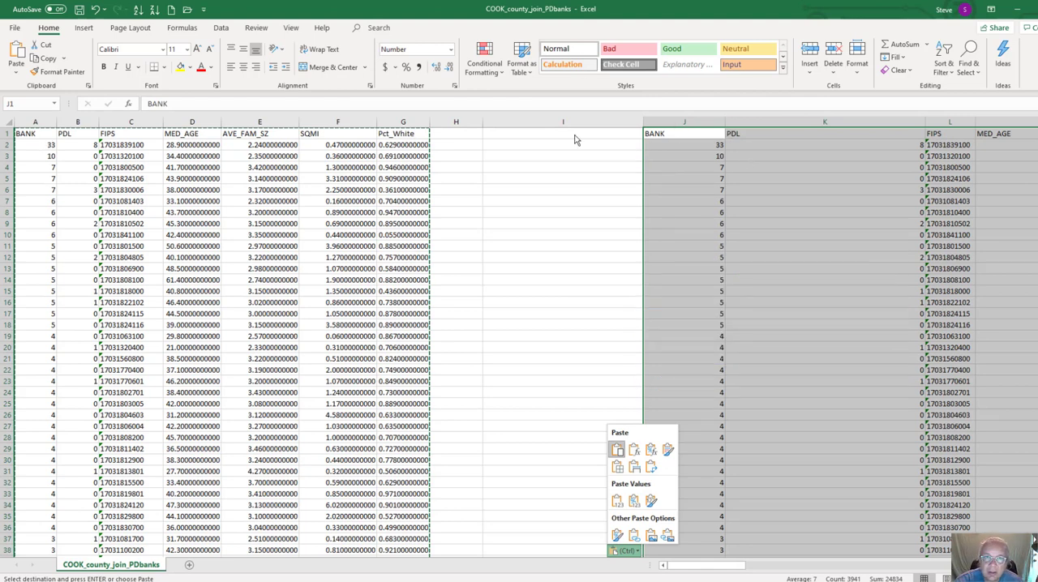
pyautogui.click(563, 121)
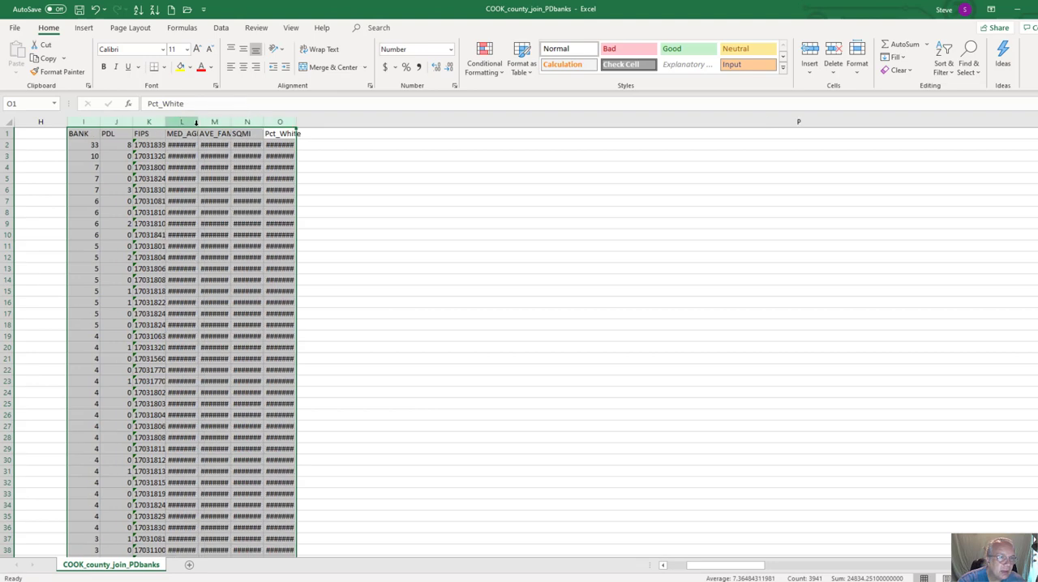
# Autofit the pasted columns and delete their PDL and FIPS cells, shifting left.
pyautogui.doubleClick(196, 122)
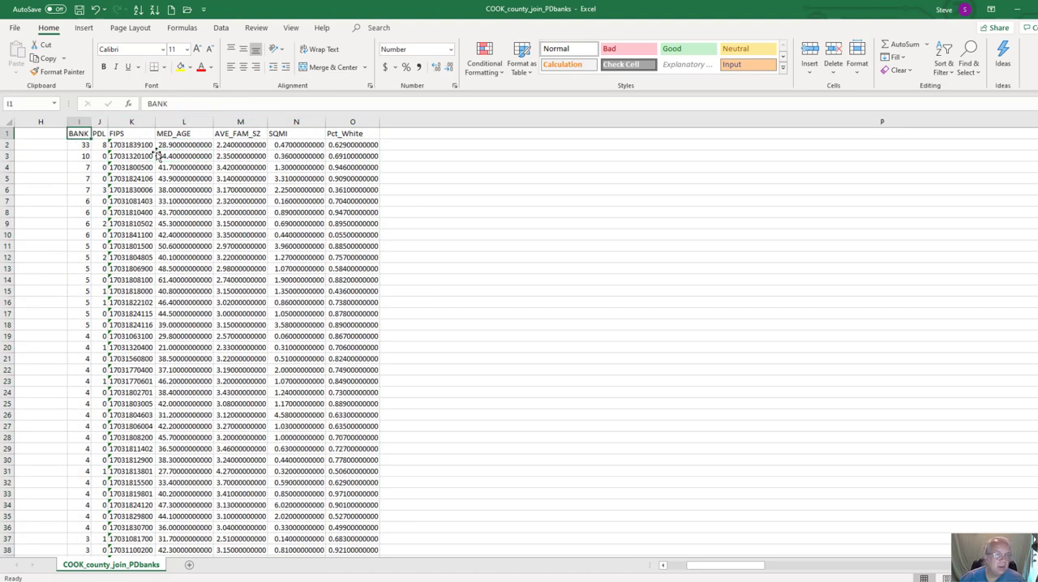
pyautogui.click(99, 133)
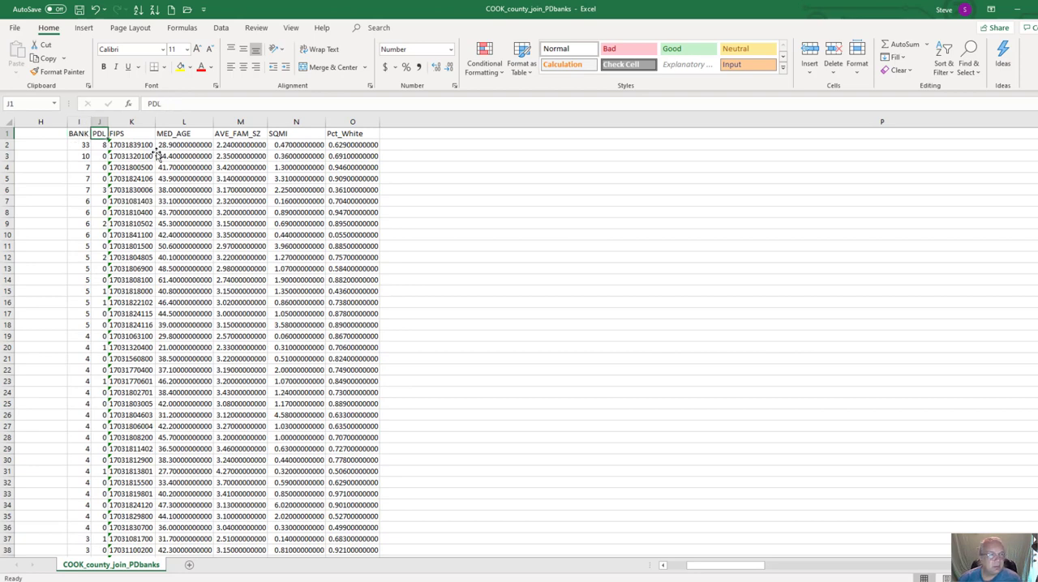
pyautogui.scroll(-3)
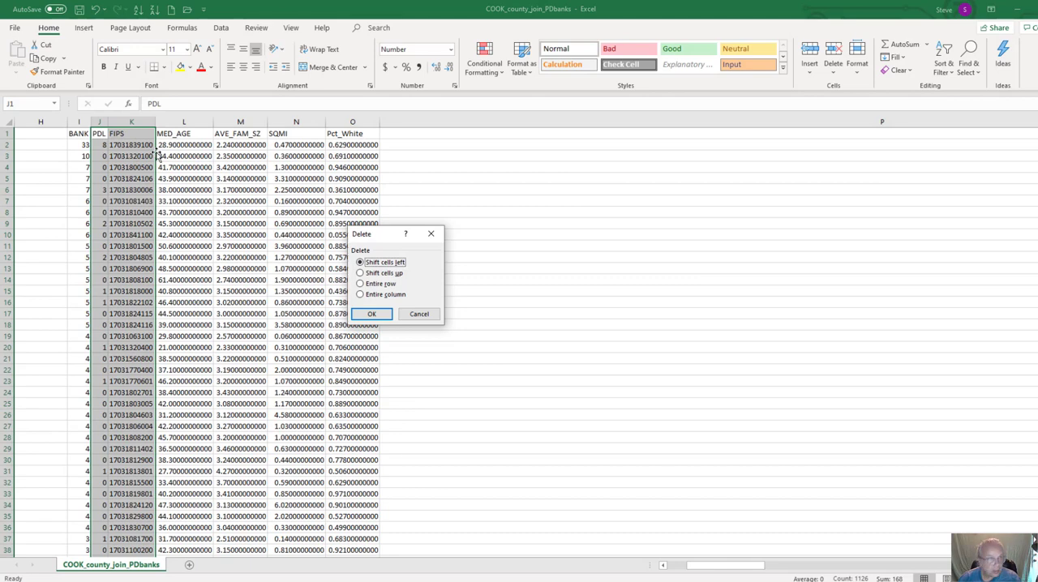
pyautogui.click(373, 315)
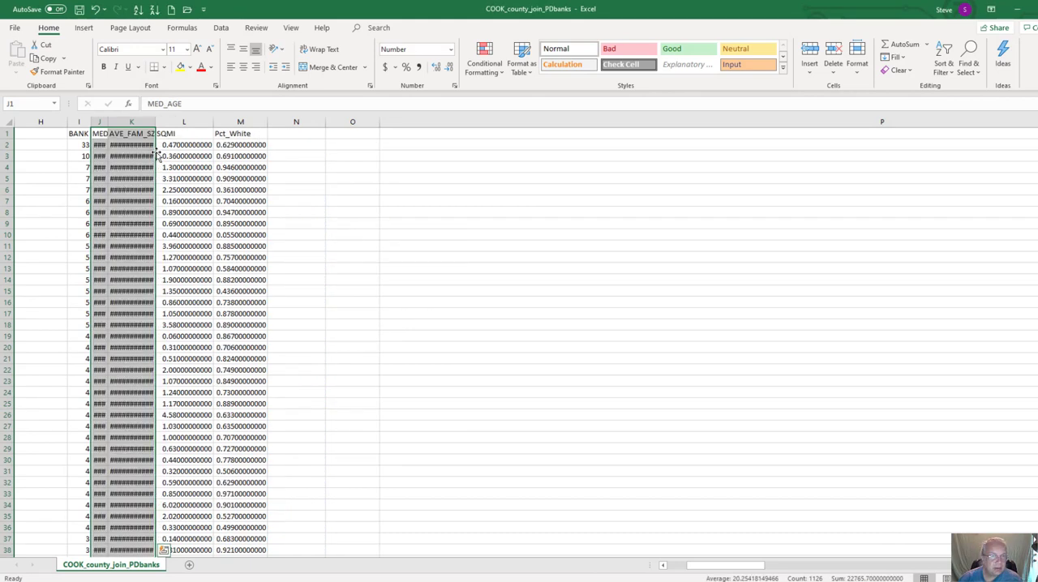
pyautogui.scroll(-3)
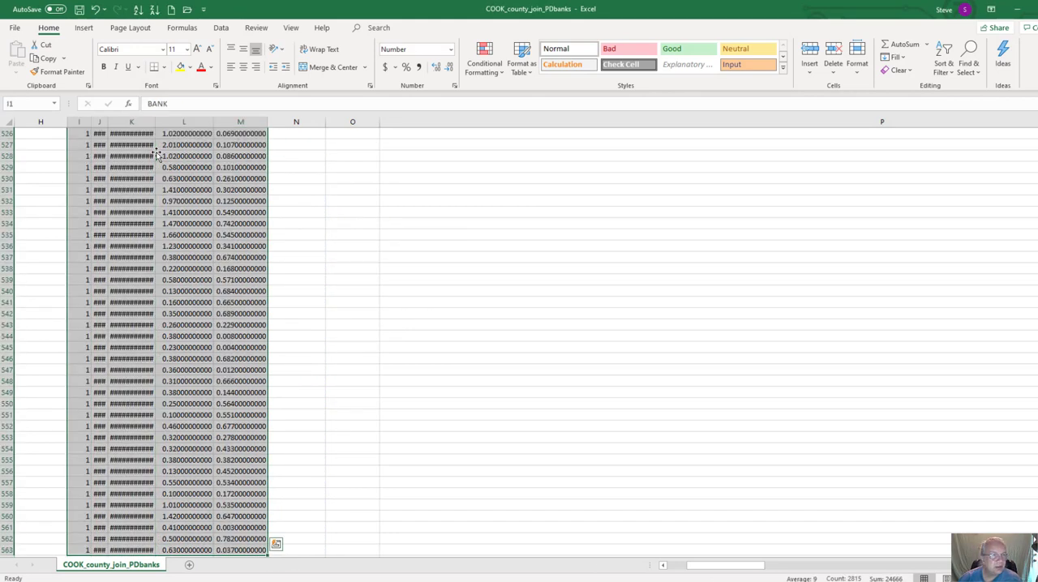
pyautogui.moveTo(680, 52)
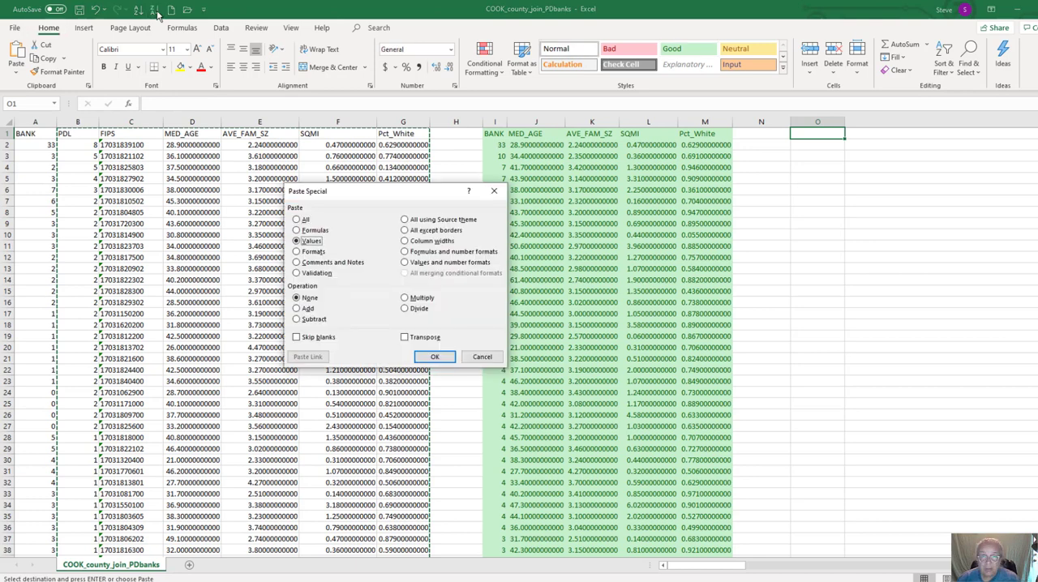
# Paste the payday-lender tract rows as values only into column O.
pyautogui.click(435, 357)
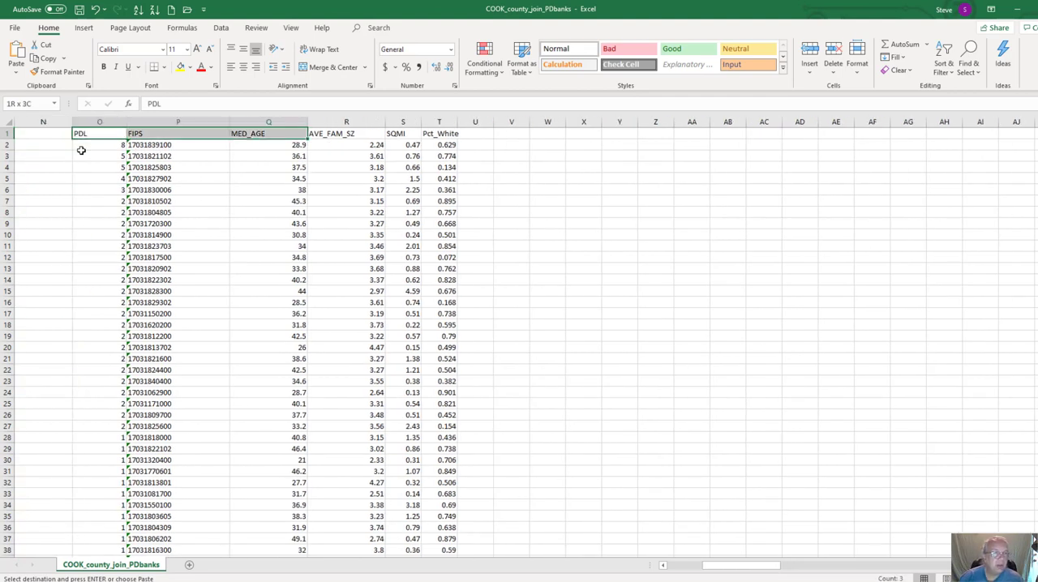
pyautogui.scroll(-3)
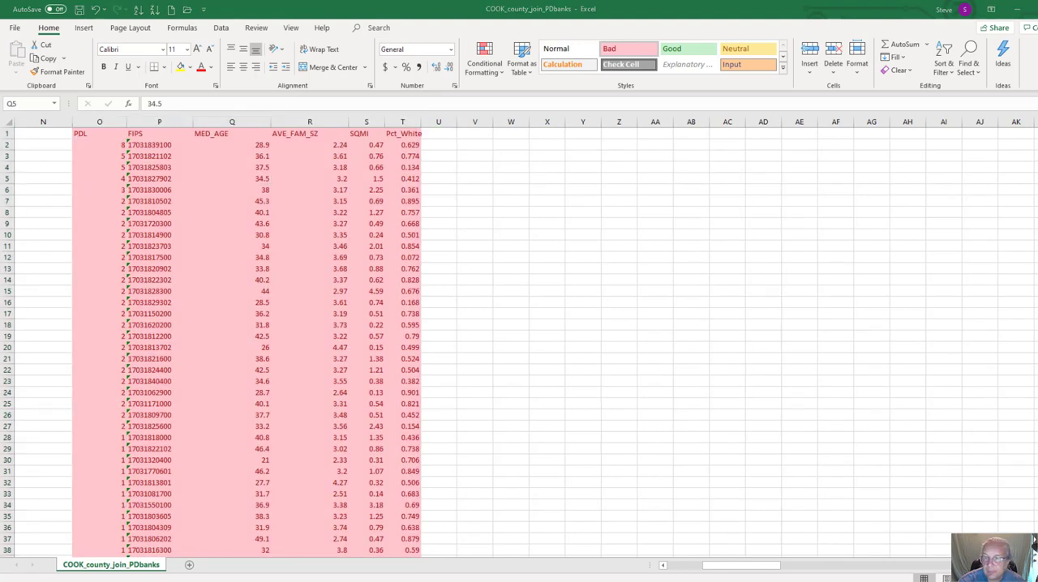
# Shade the payday-lender copy with the Bad style and delete its FIPS column.
pyautogui.click(232, 179)
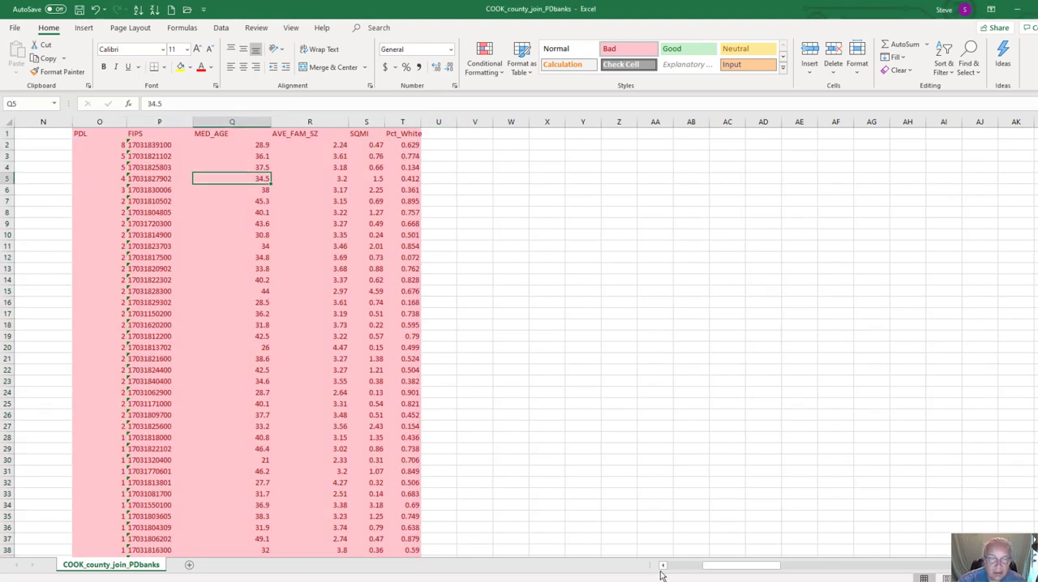
pyautogui.hscroll(-3)
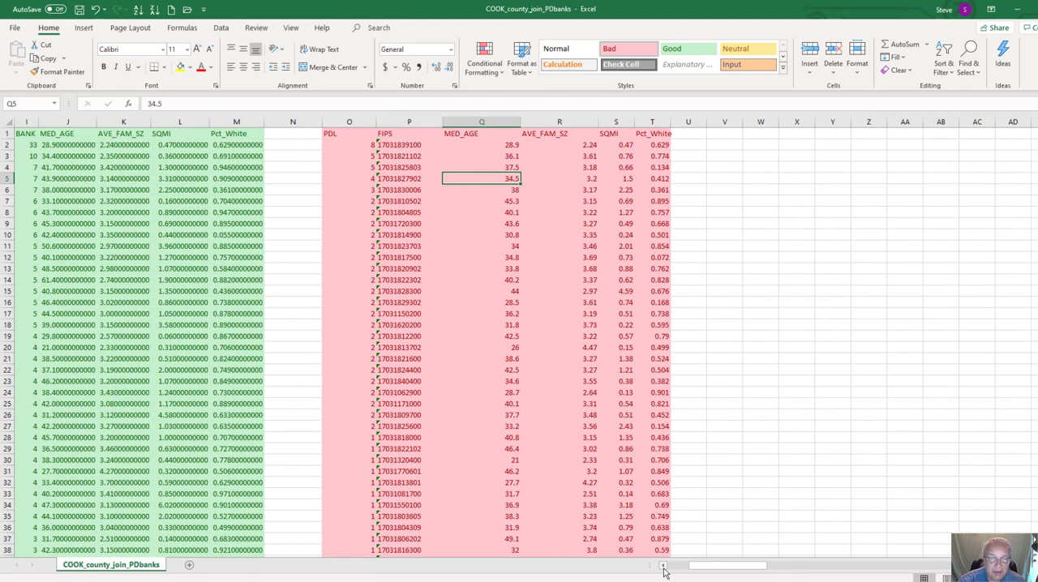
pyautogui.click(461, 122)
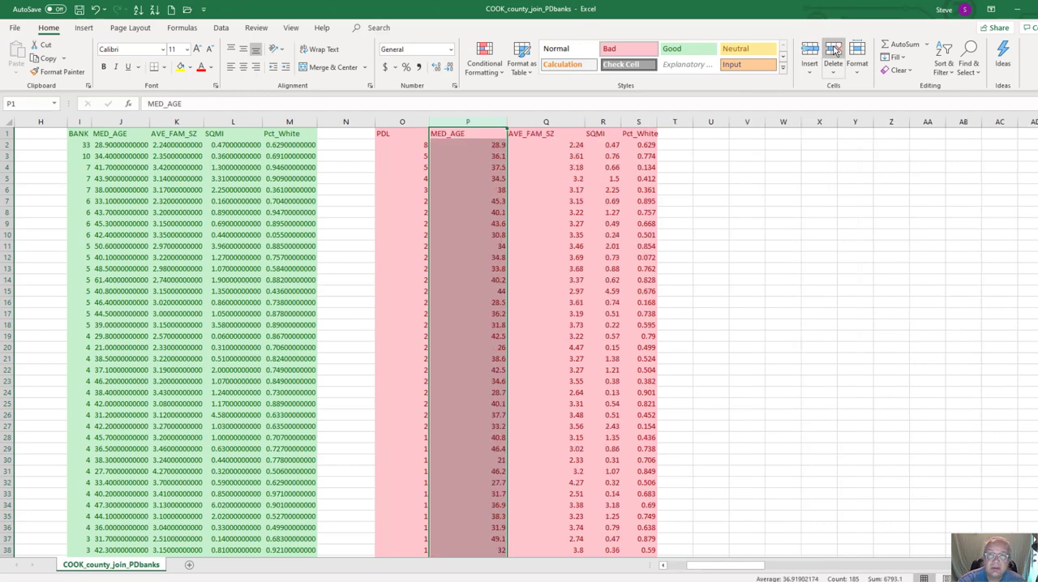
pyautogui.click(480, 190)
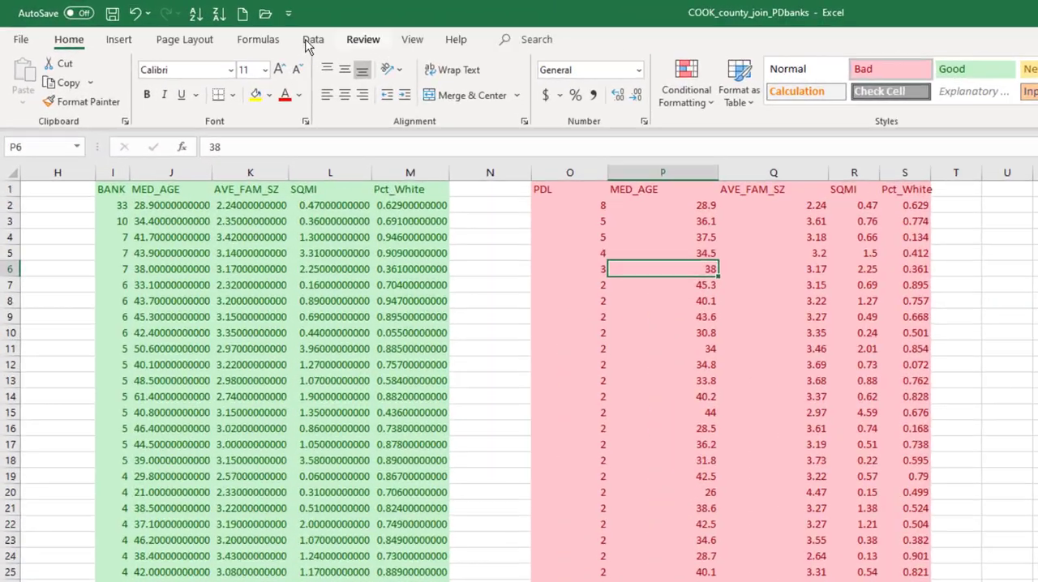
# Enable the Analysis ToolPak via Excel Options > Add-ins > Manage Excel Add-ins.
pyautogui.click(313, 39)
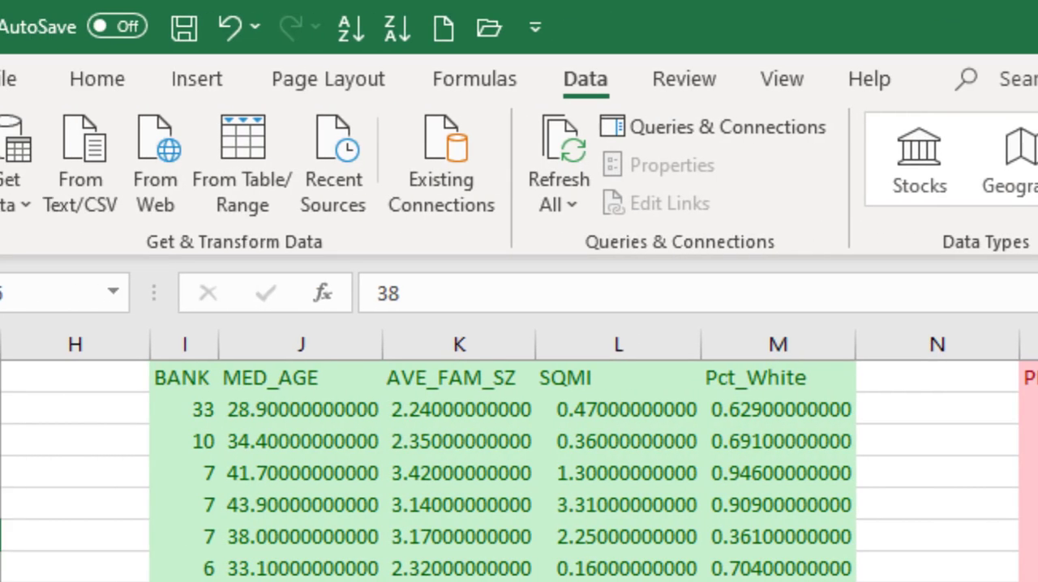
pyautogui.click(3, 78)
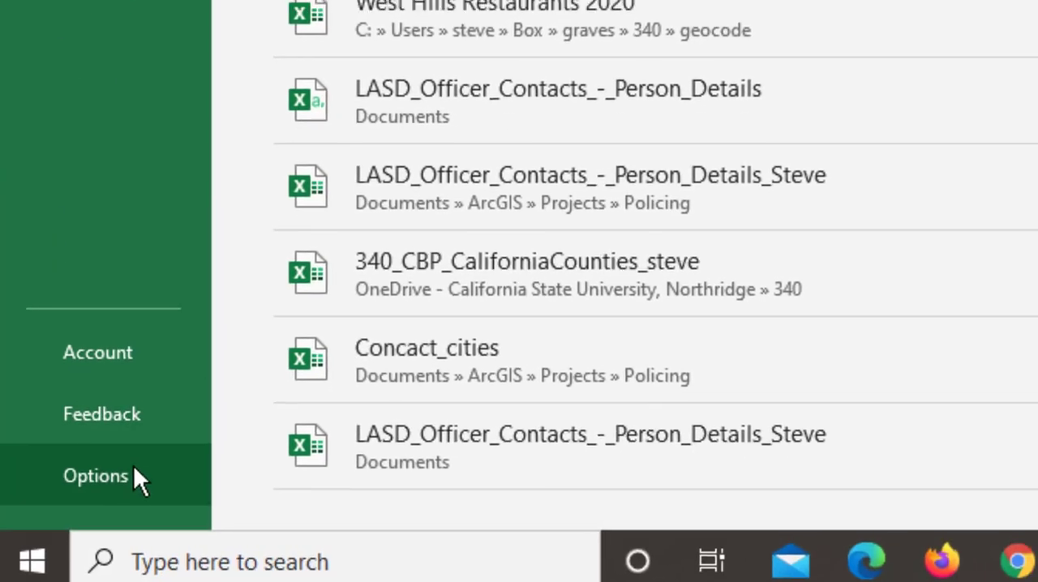
pyautogui.click(94, 477)
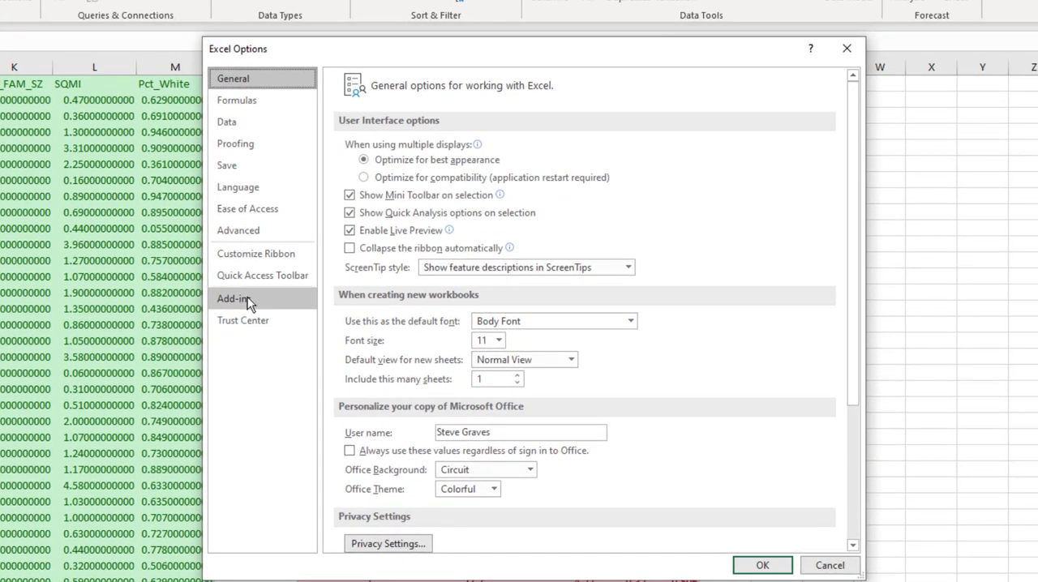
pyautogui.click(234, 299)
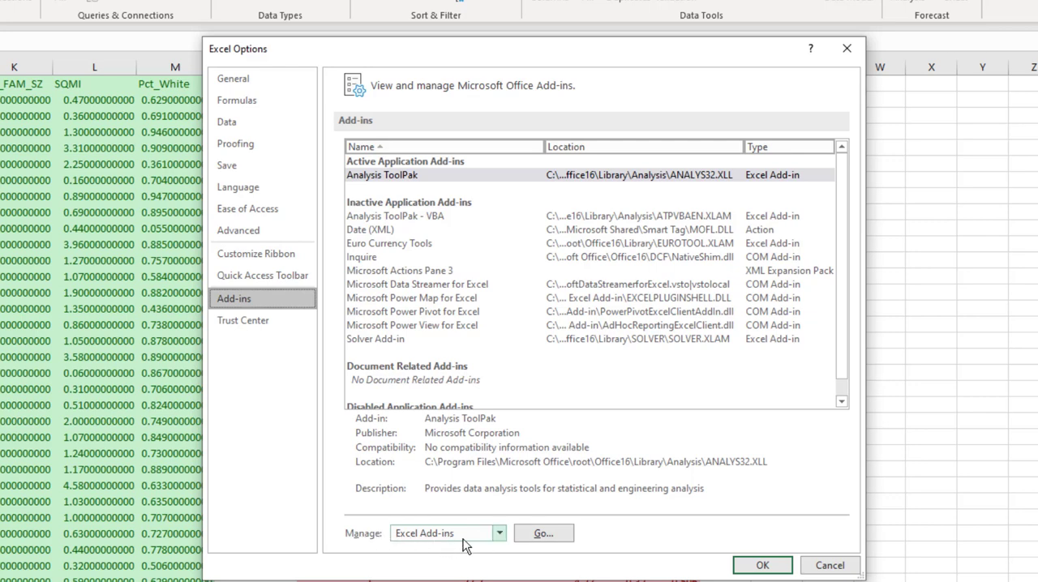
pyautogui.click(546, 532)
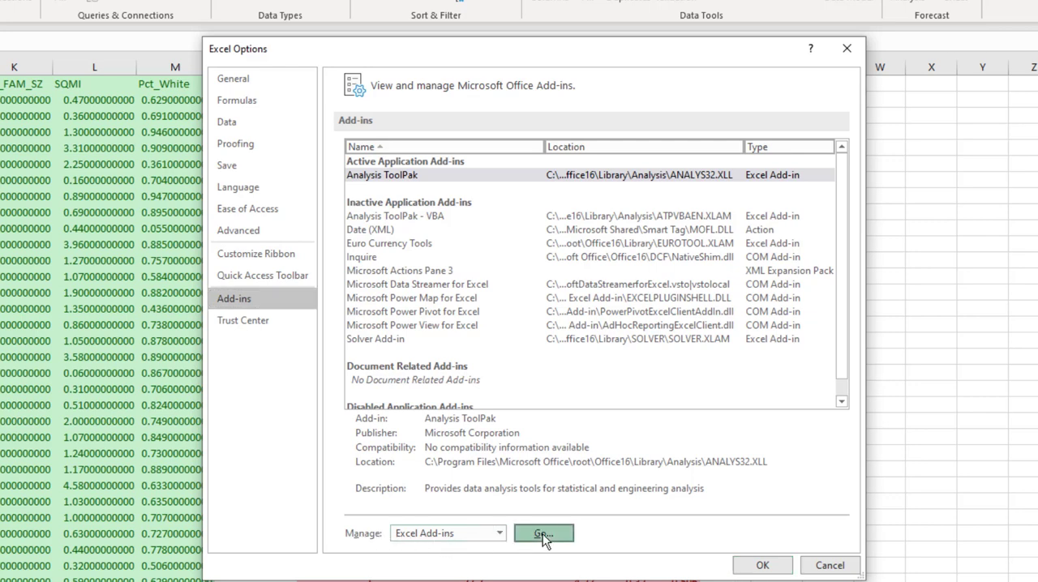
pyautogui.click(543, 532)
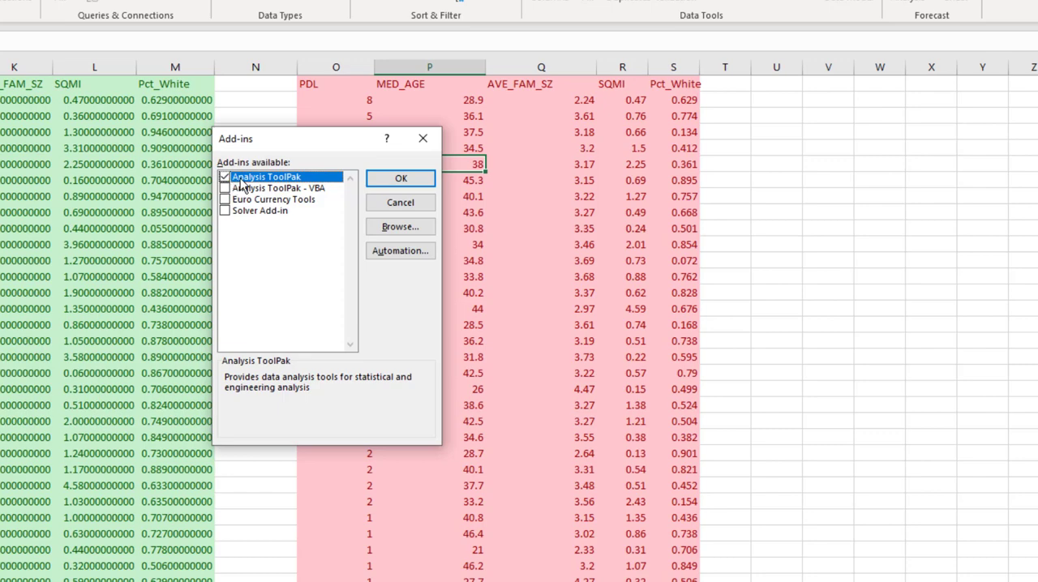
pyautogui.moveTo(362, 185)
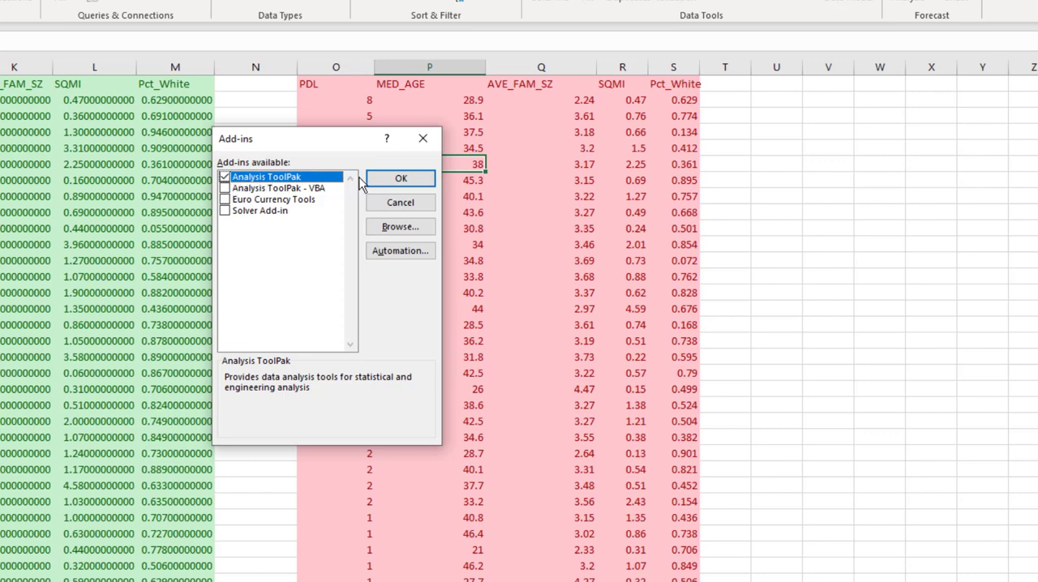
pyautogui.click(399, 179)
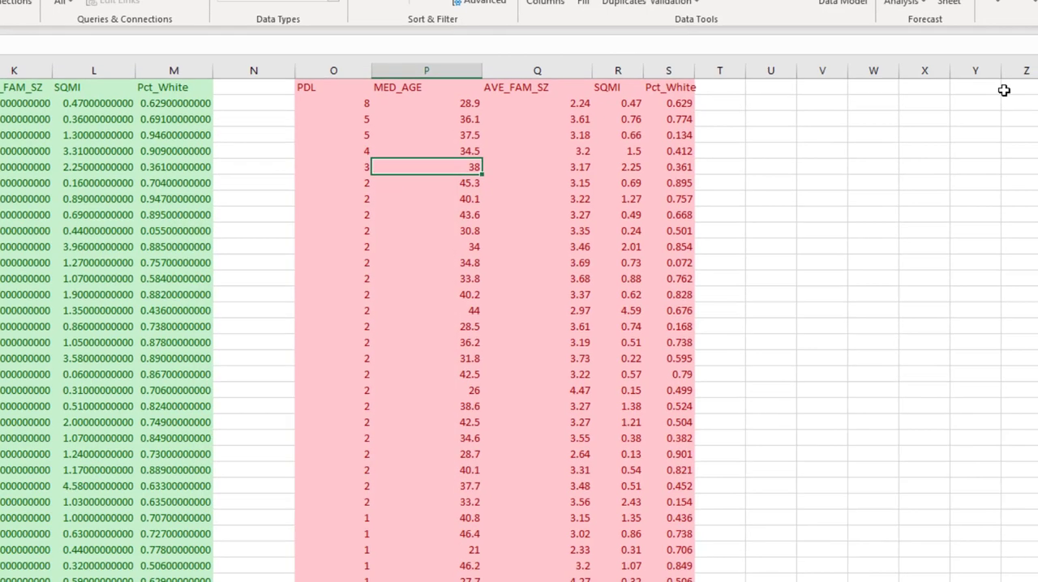
pyautogui.moveTo(979, 77)
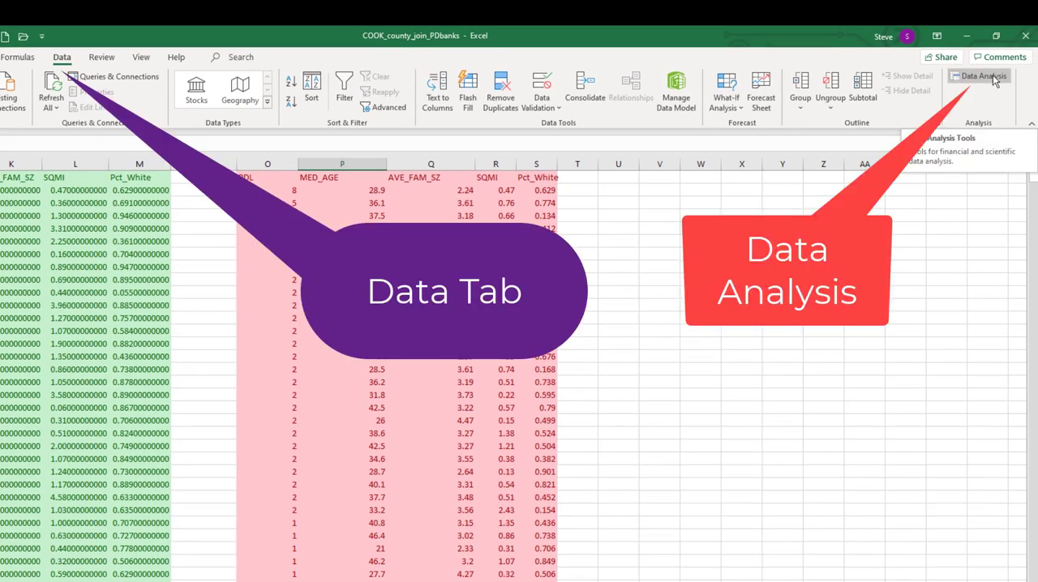
pyautogui.moveTo(996, 88)
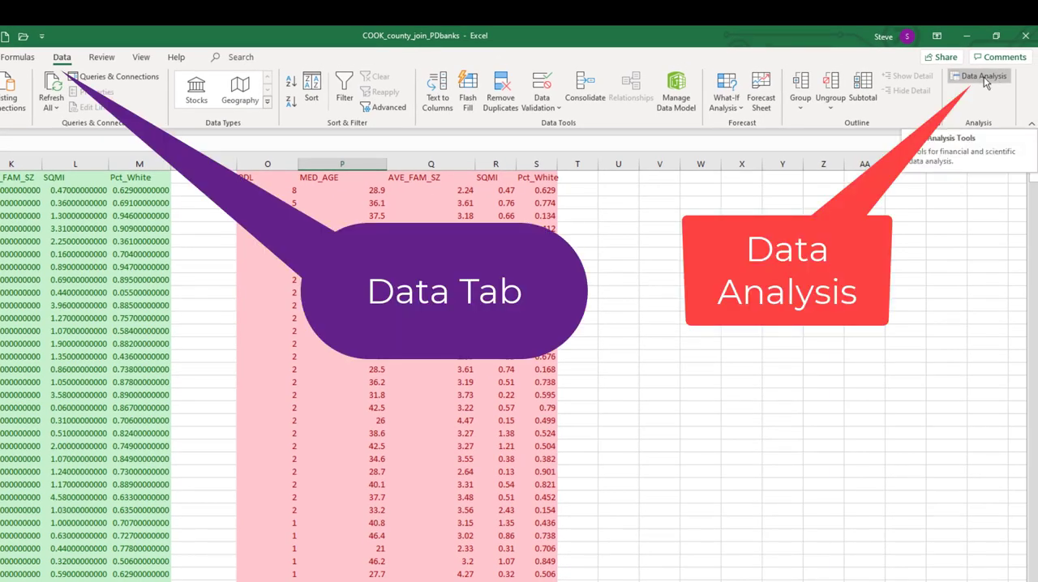
# Choose t-Test: Two-Sample Assuming Equal Variances from the Data Analysis tools.
pyautogui.click(977, 78)
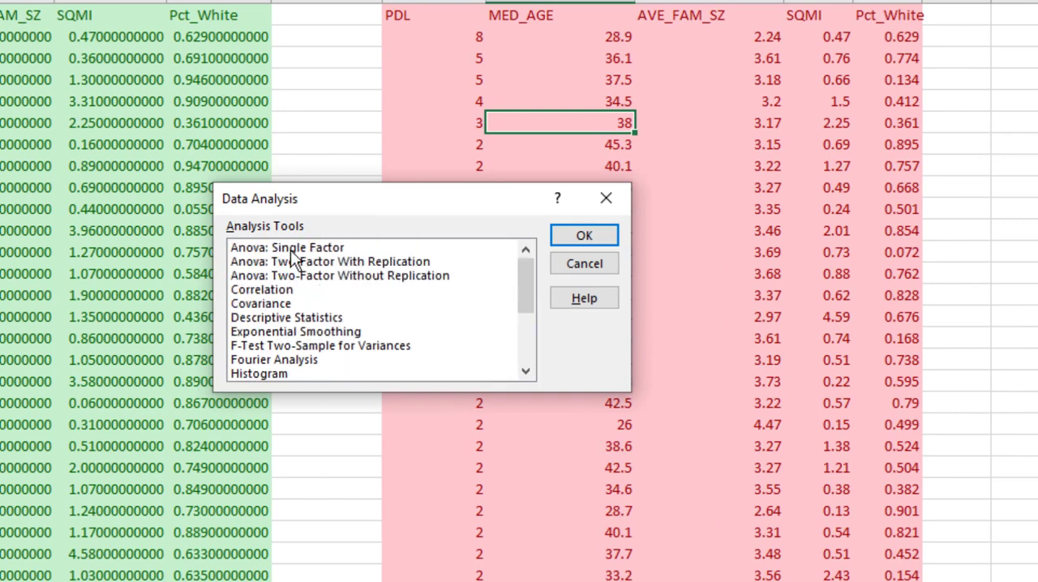
pyautogui.click(276, 302)
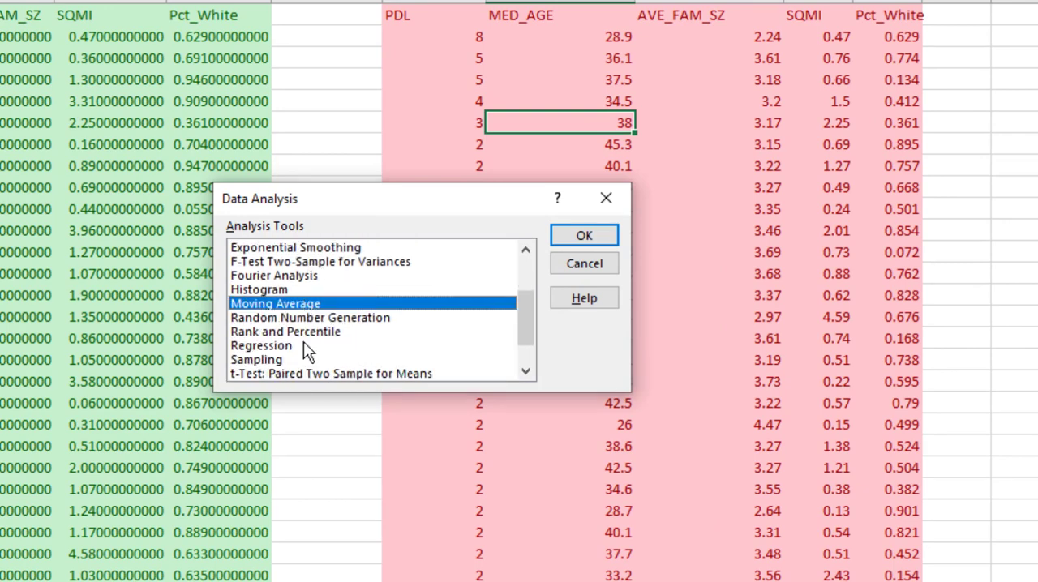
pyautogui.scroll(-3)
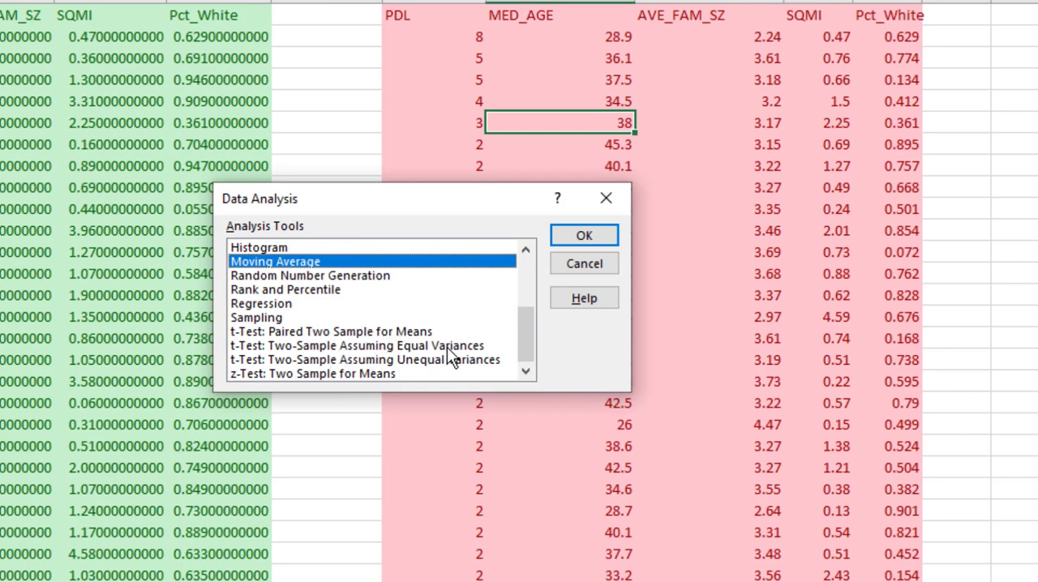
pyautogui.click(356, 346)
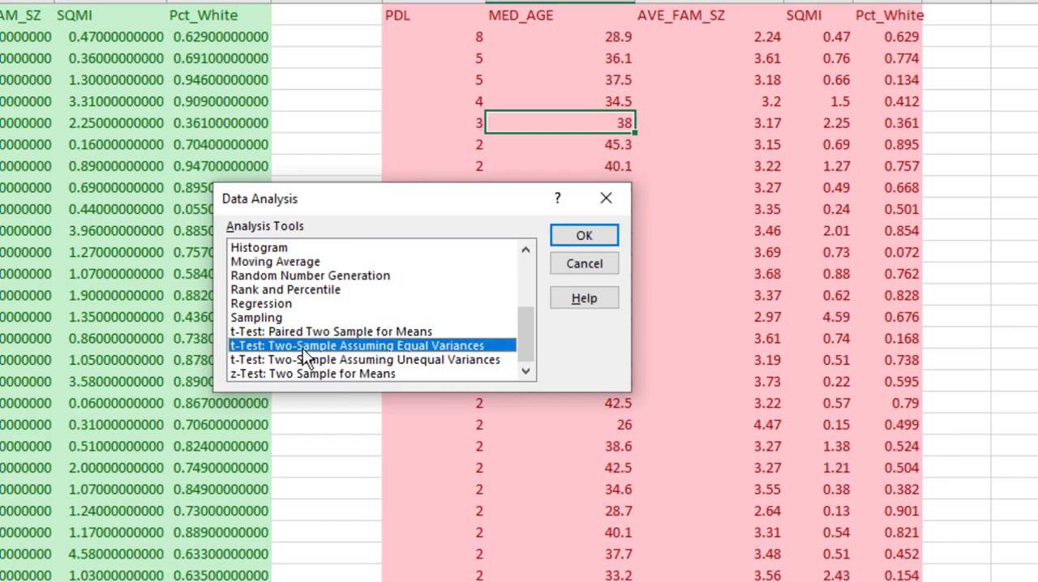
pyautogui.moveTo(298, 364)
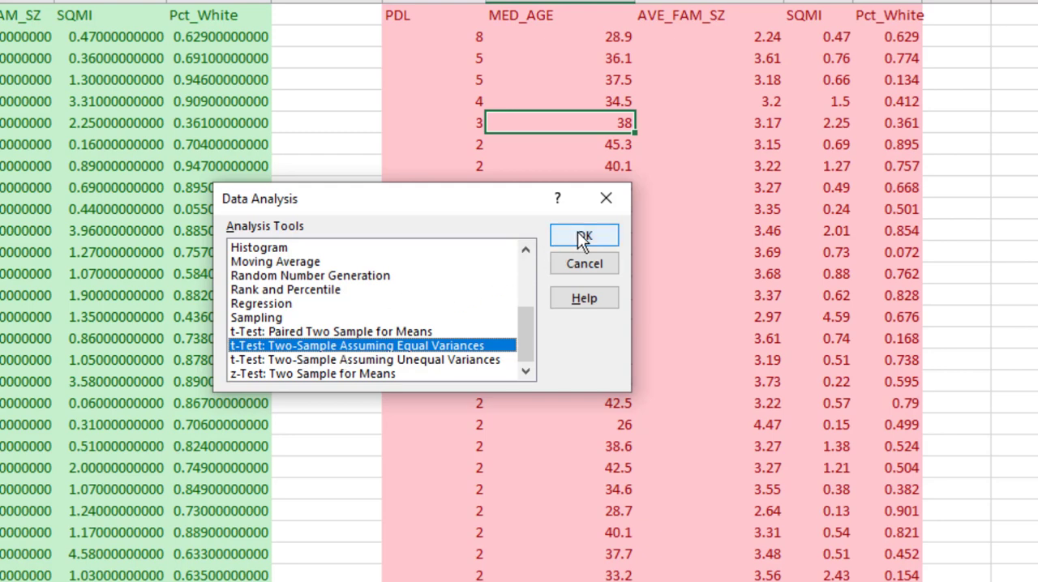
pyautogui.click(584, 235)
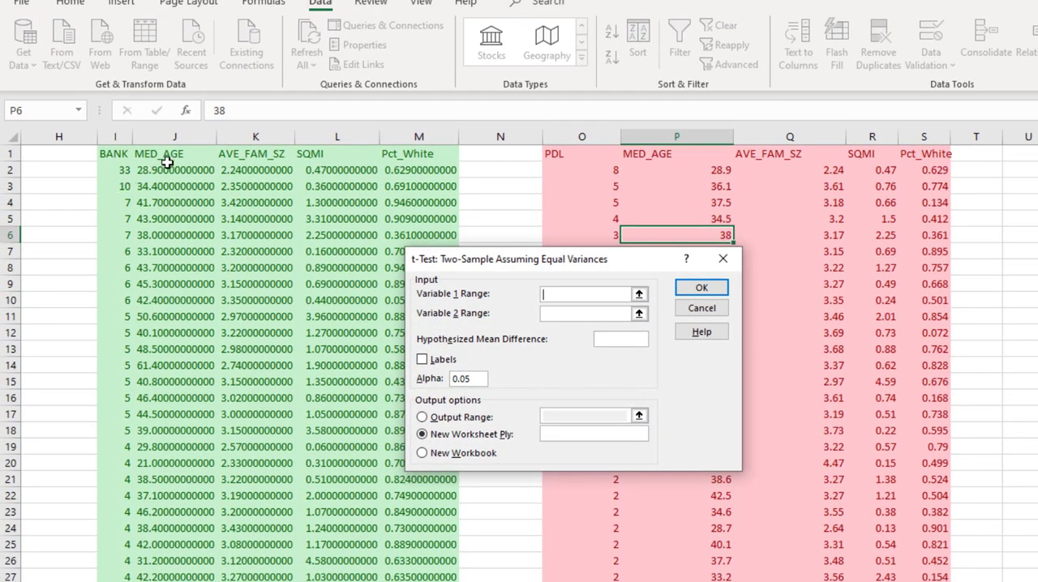
pyautogui.moveTo(169, 155)
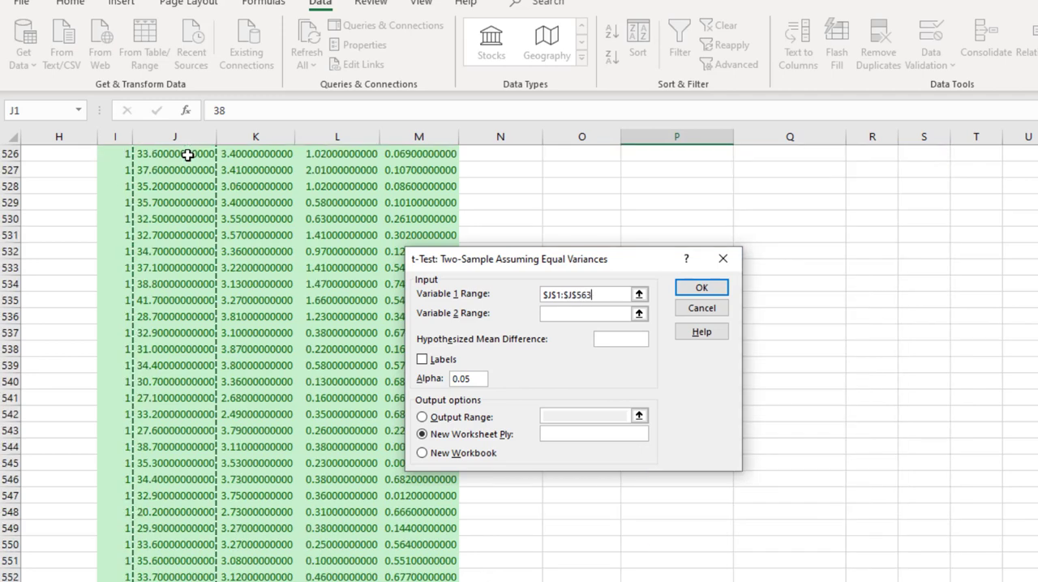
pyautogui.moveTo(736, 233)
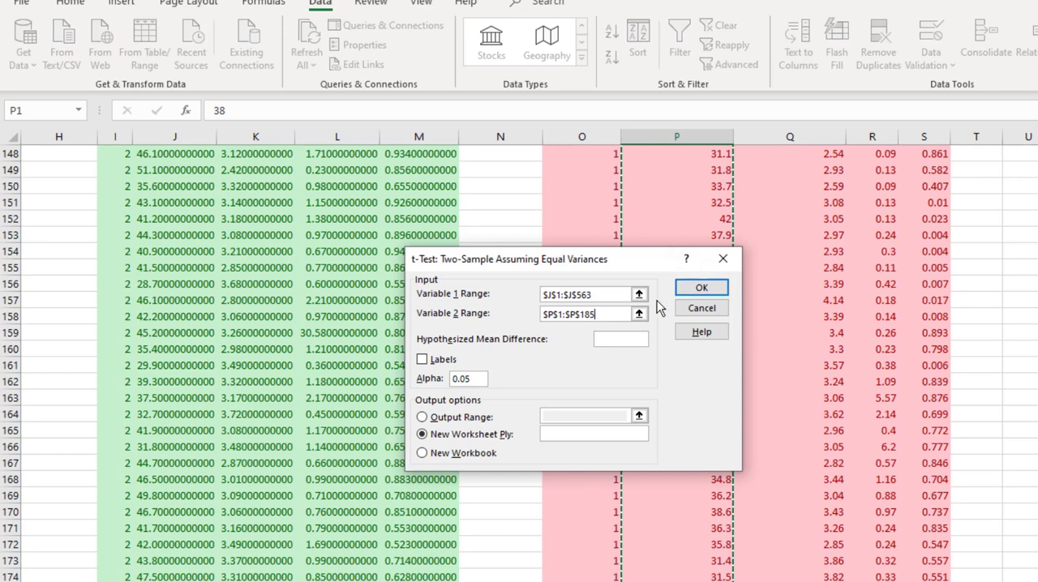
pyautogui.moveTo(506, 365)
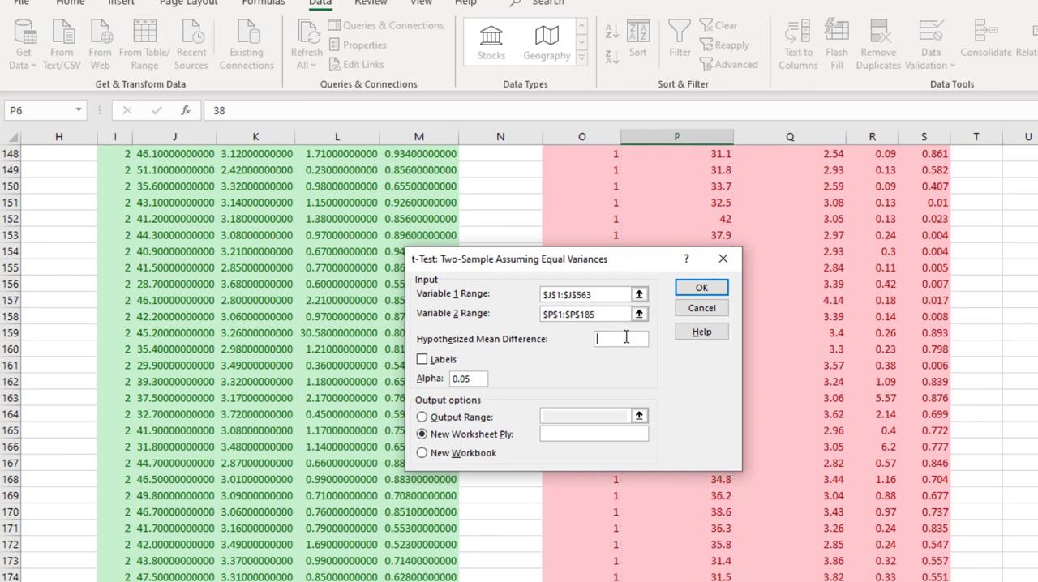
# Run the t-test on MED_AGE J1:J563 vs P1:P185 with mean difference 0 and Labels checked.
pyautogui.write('0')
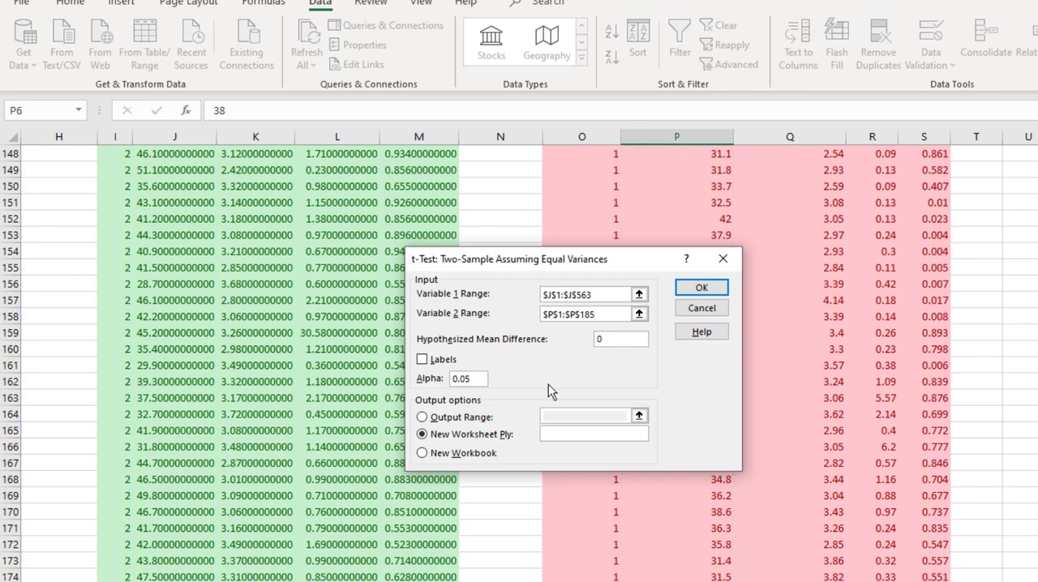
pyautogui.moveTo(539, 376)
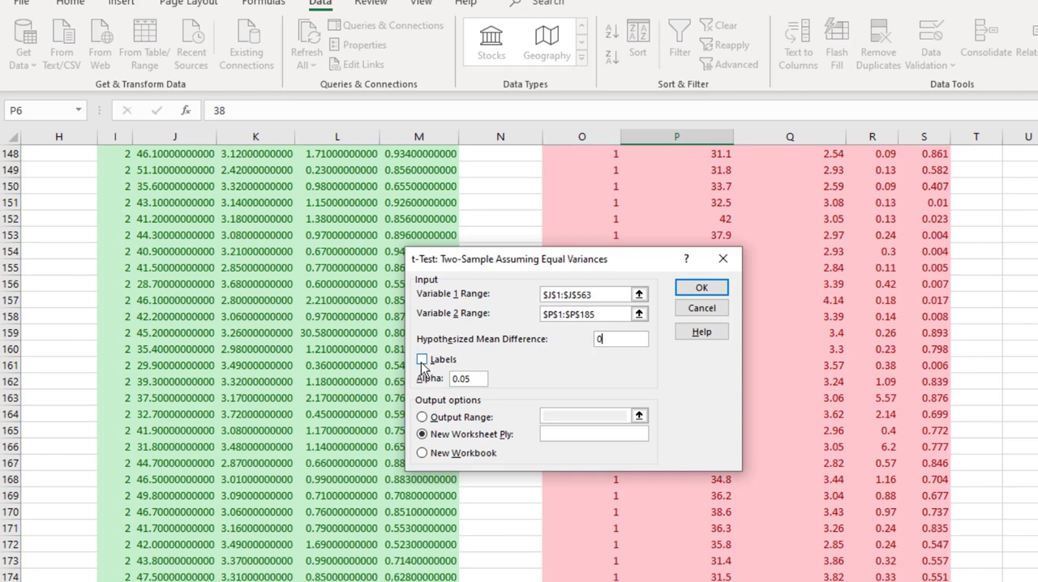
pyautogui.click(422, 360)
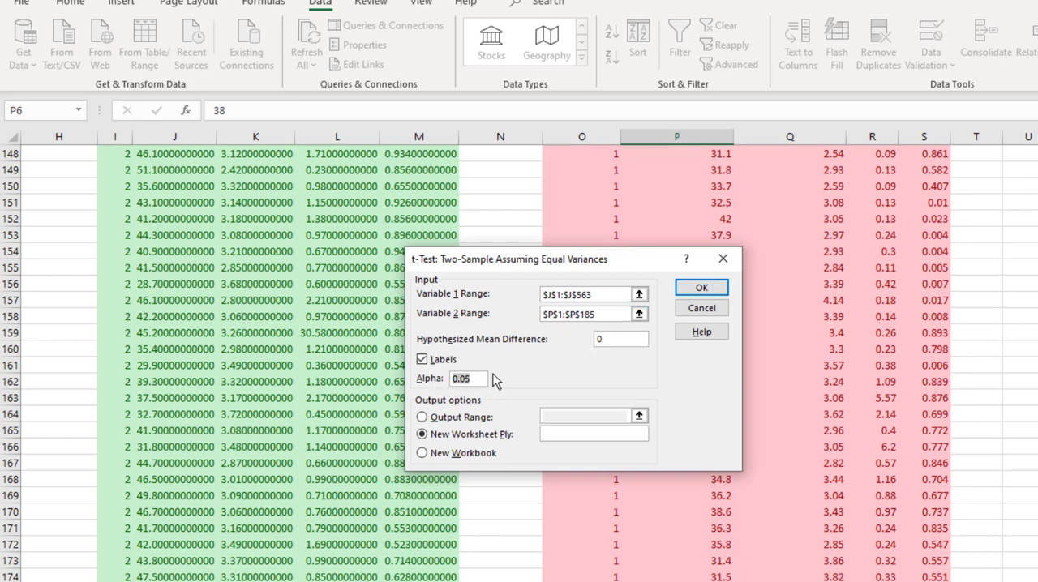
pyautogui.moveTo(495, 389)
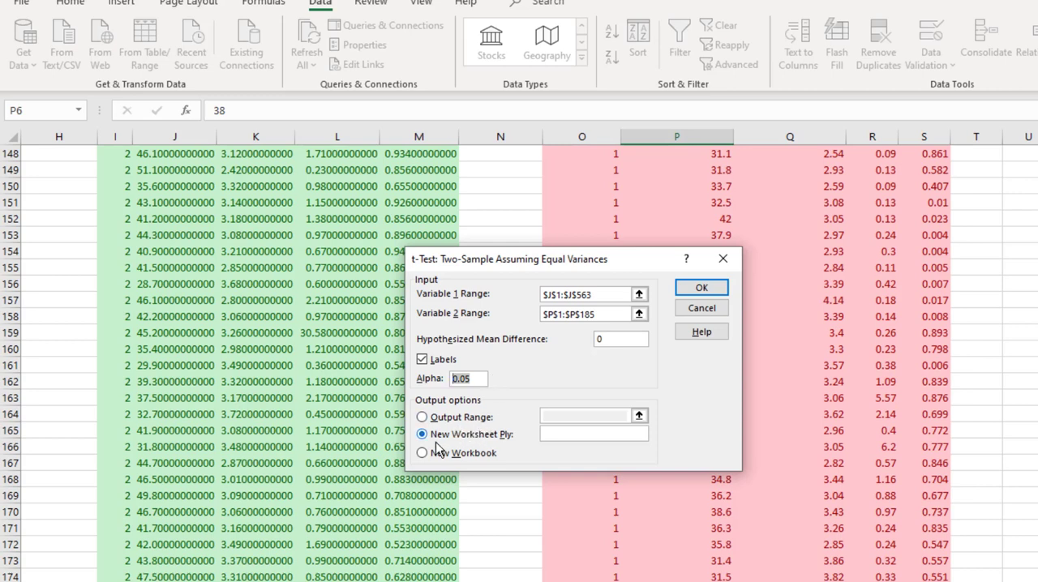
pyautogui.click(701, 288)
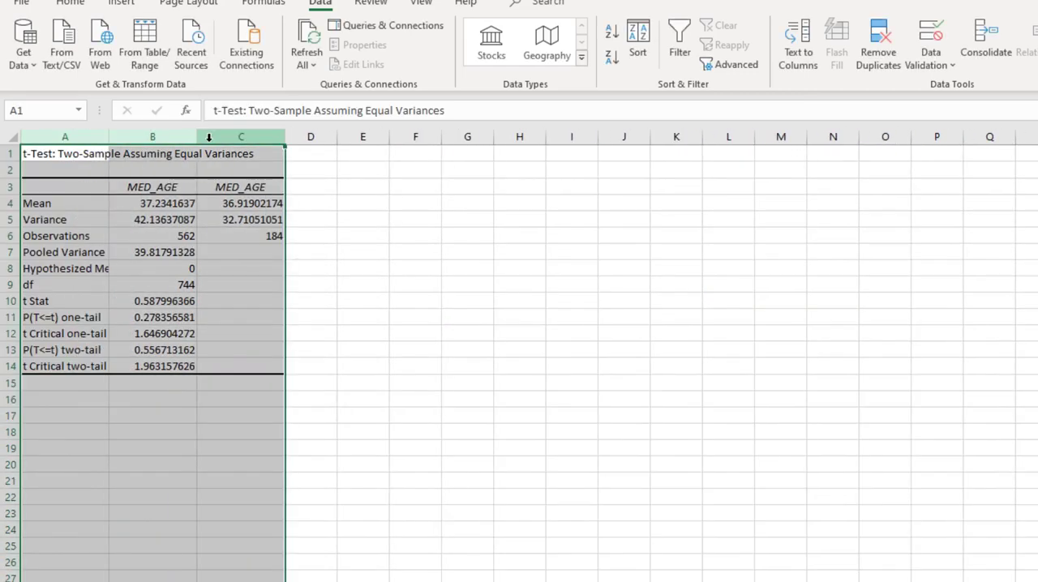
# Shade the t Stat row A10:B10 with the Bad style and the critical t value yellow.
pyautogui.click(415, 383)
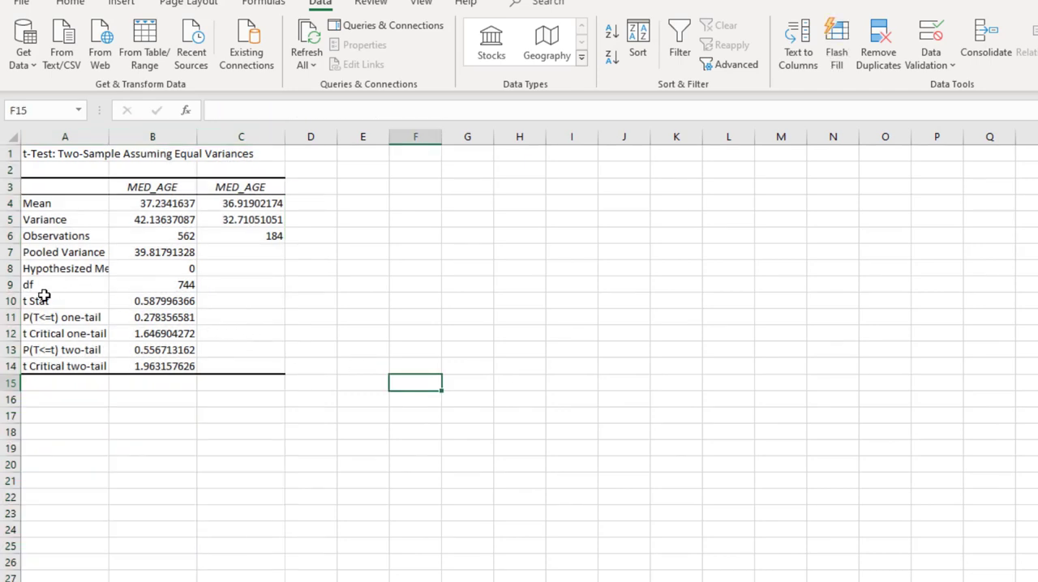
pyautogui.click(36, 302)
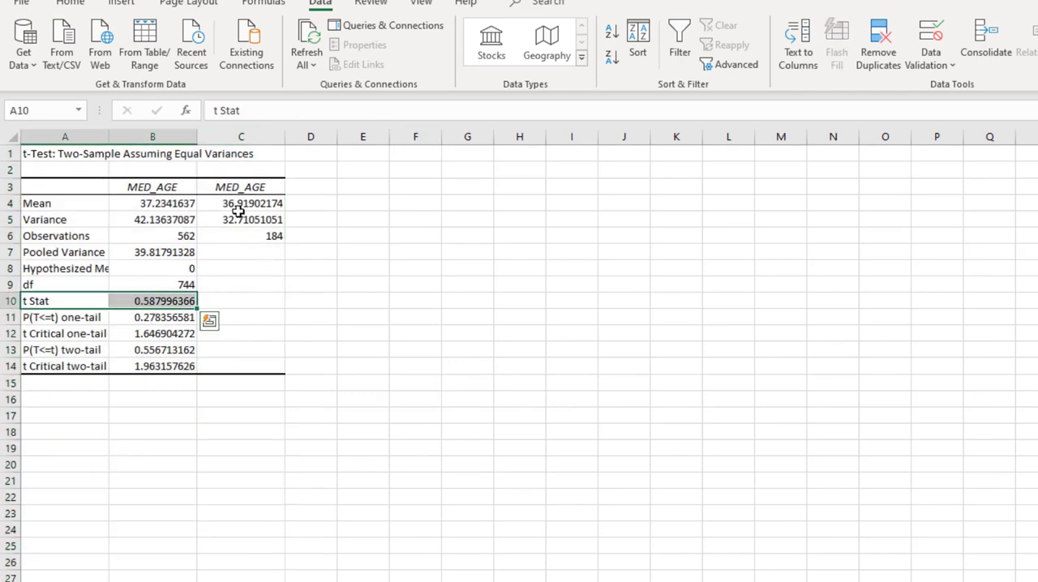
pyautogui.click(93, 3)
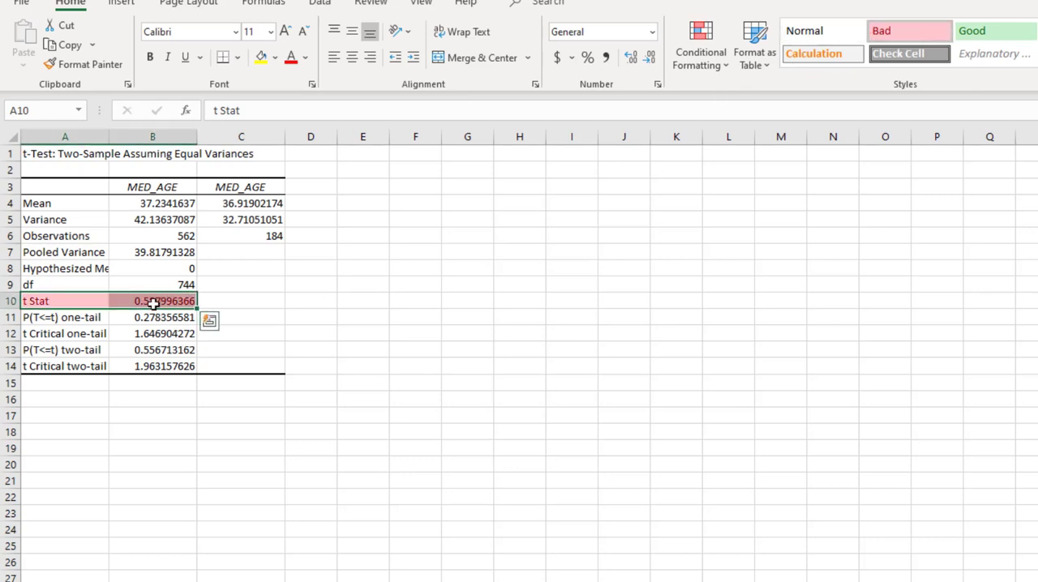
pyautogui.moveTo(201, 354)
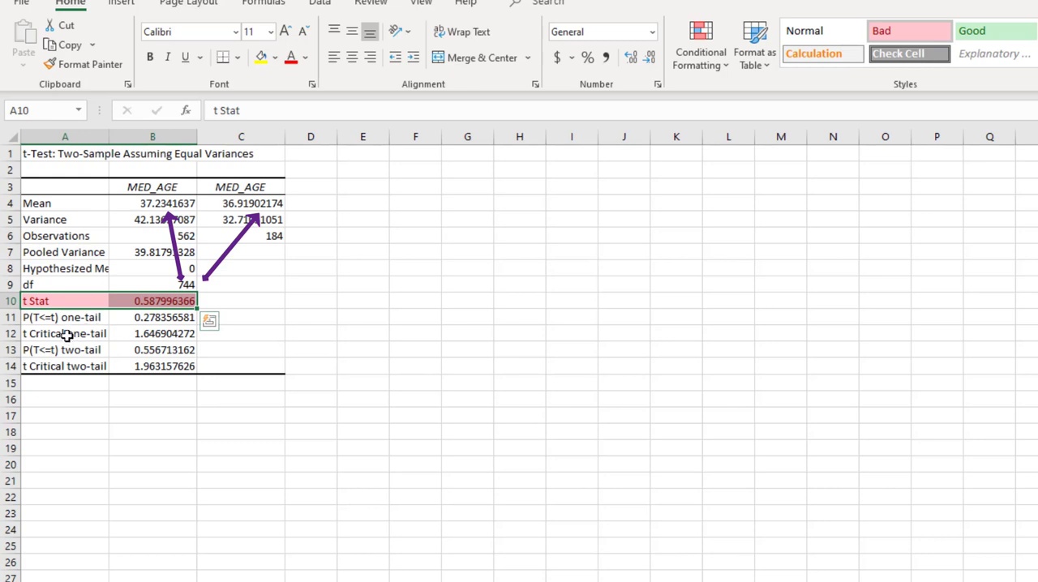
pyautogui.click(152, 334)
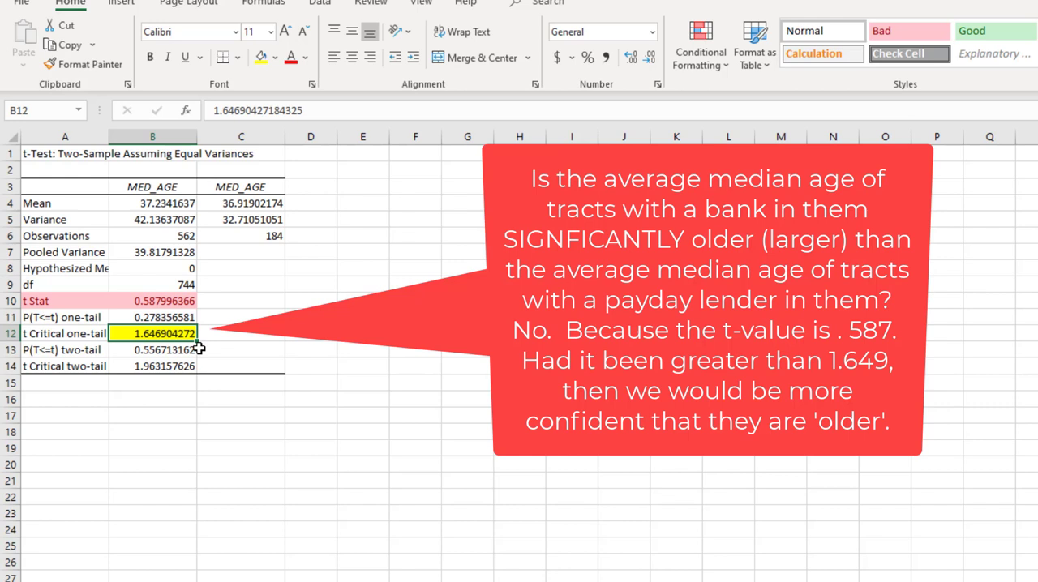
pyautogui.moveTo(167, 301)
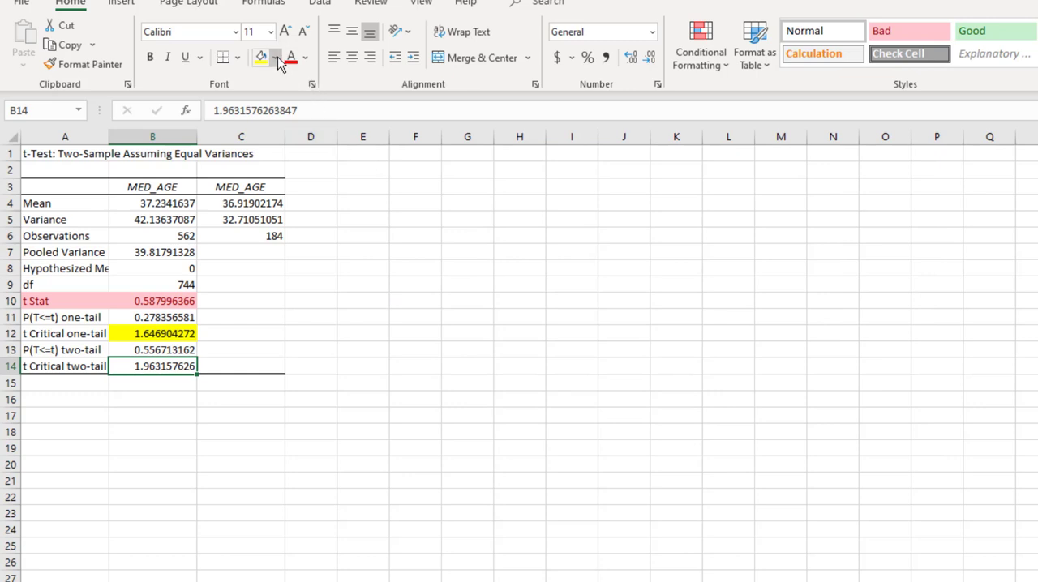
pyautogui.click(281, 58)
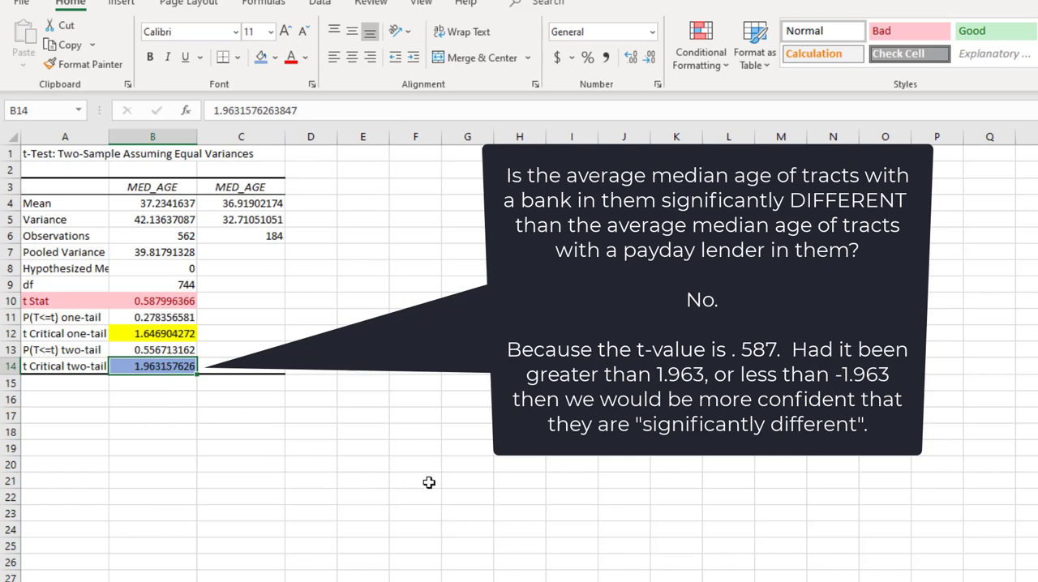
pyautogui.moveTo(897, 534)
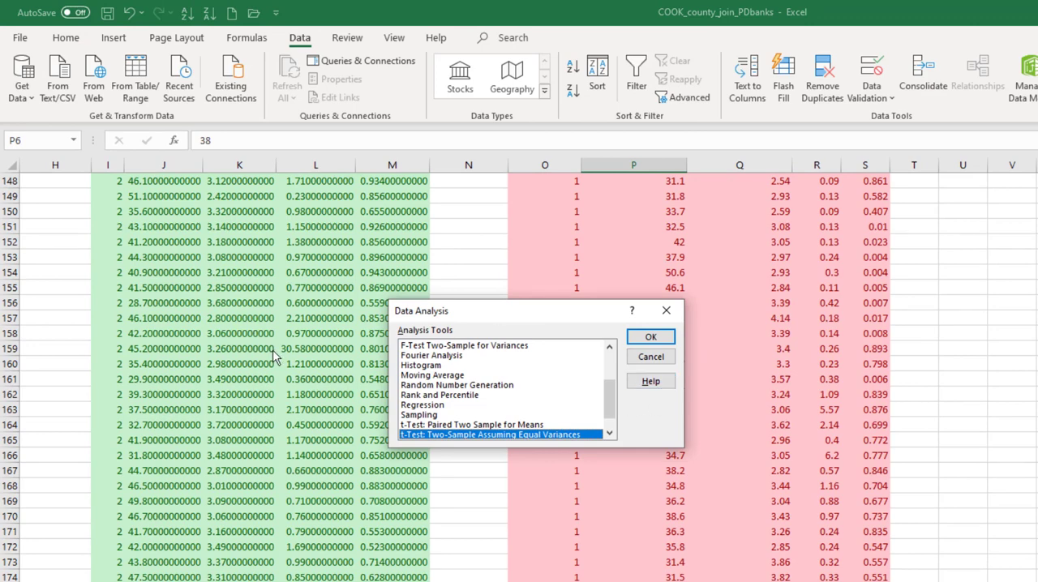
pyautogui.moveTo(250, 375)
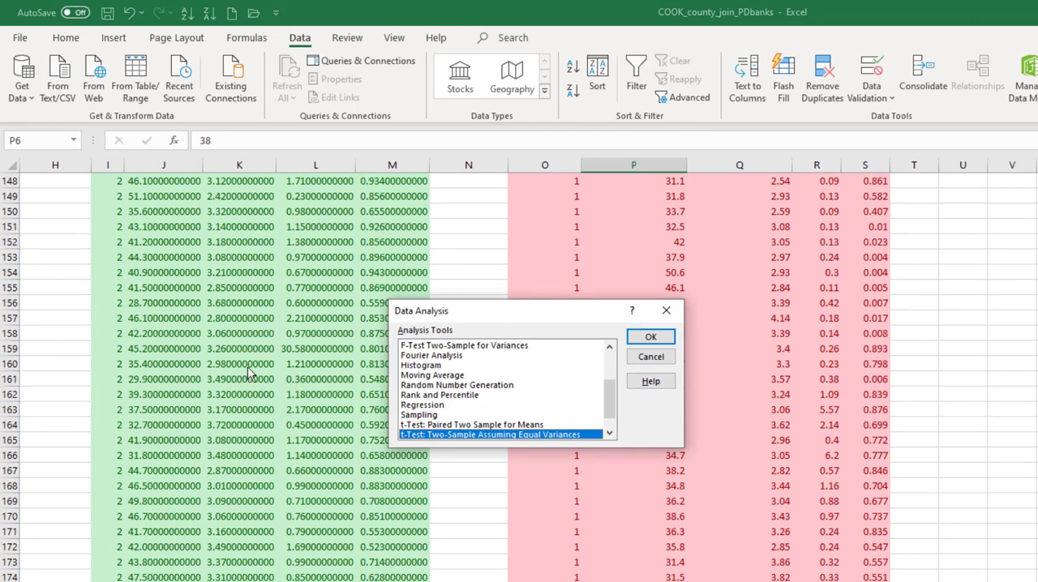
pyautogui.moveTo(651, 357)
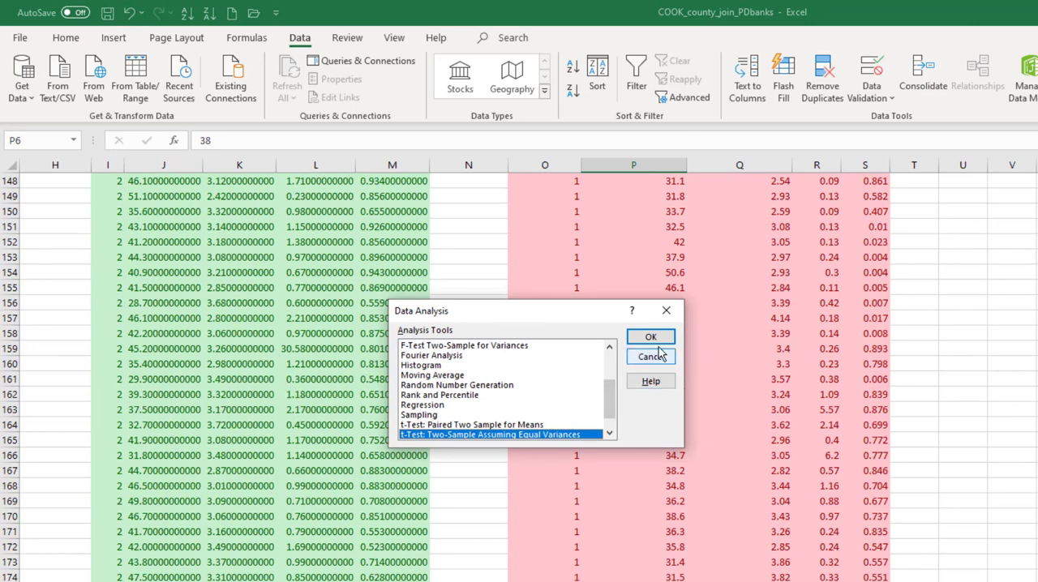